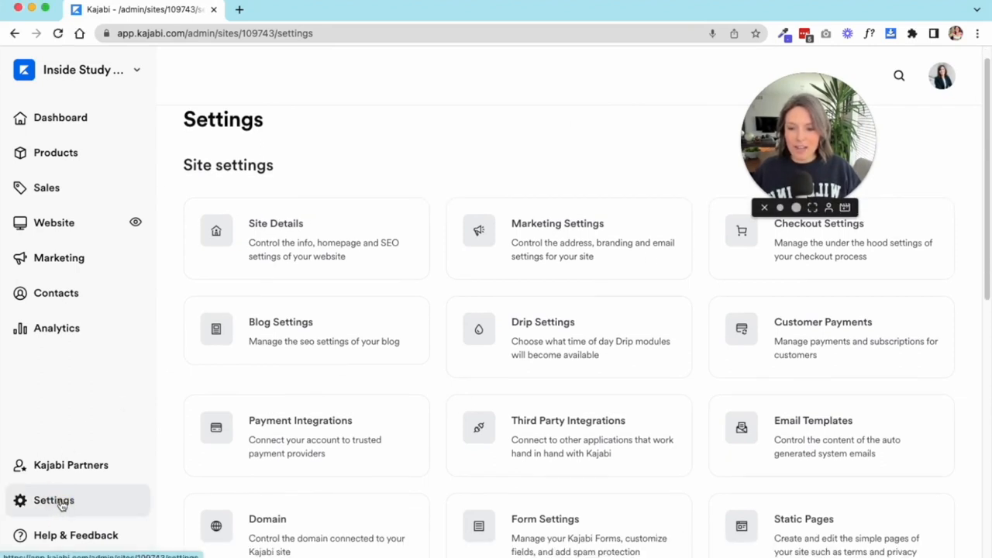
pyautogui.moveTo(545, 156)
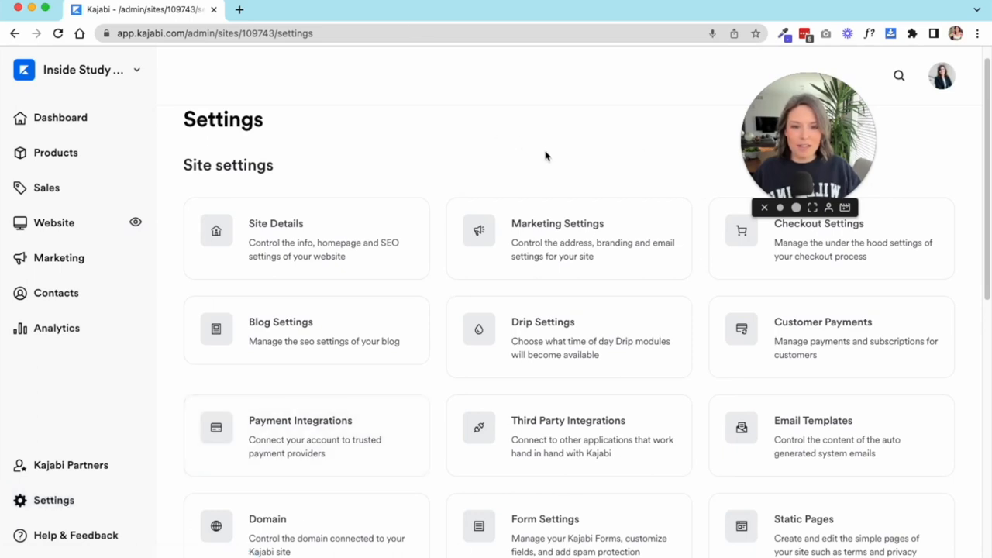
# Step: Open the Site Details settings card
pyautogui.scroll(-3)
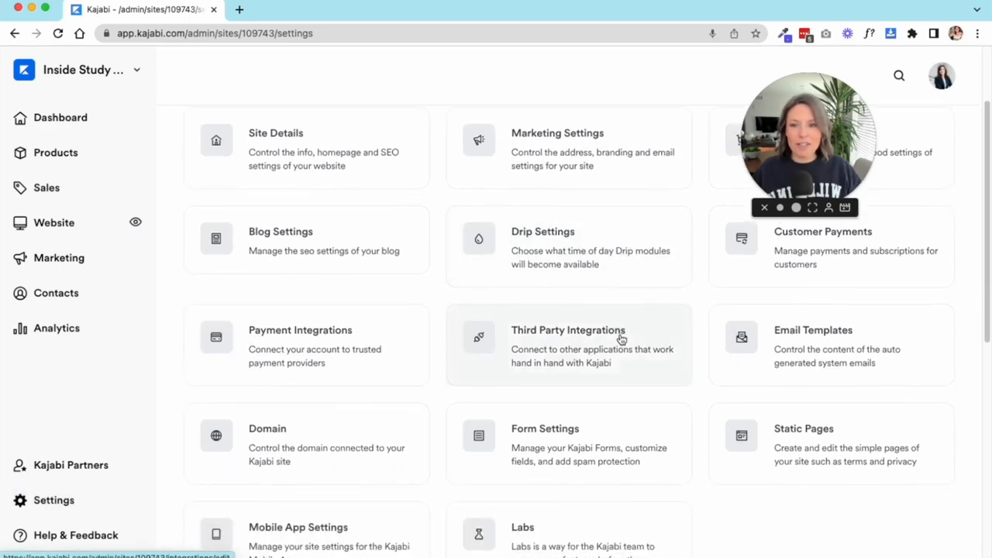
pyautogui.scroll(-3)
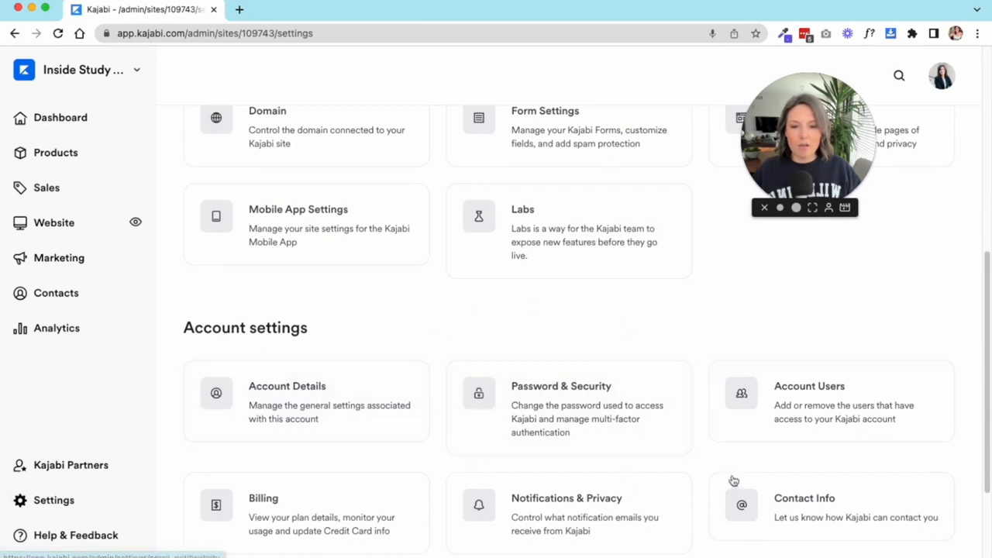
pyautogui.scroll(-3)
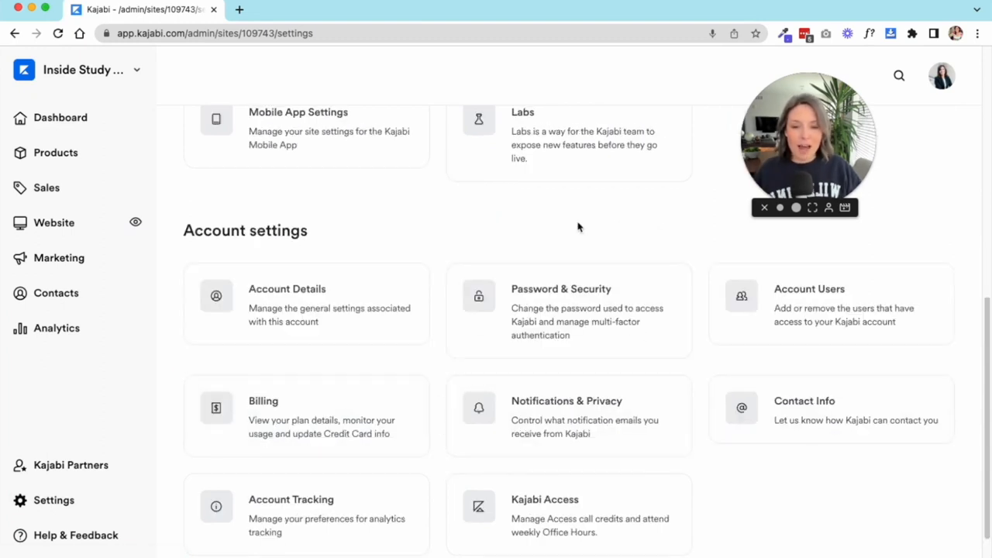
pyautogui.moveTo(770, 325)
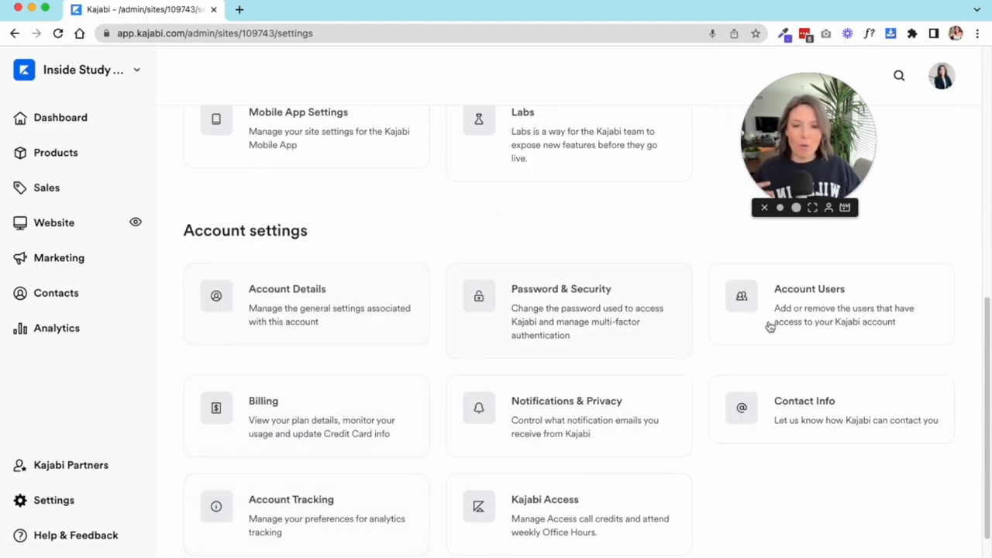
pyautogui.moveTo(573, 234)
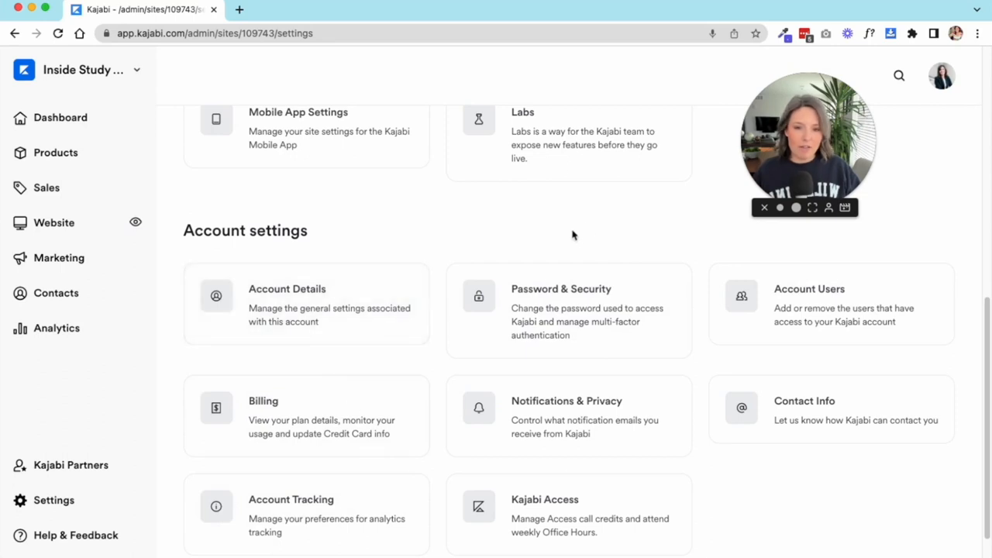
pyautogui.moveTo(591, 226)
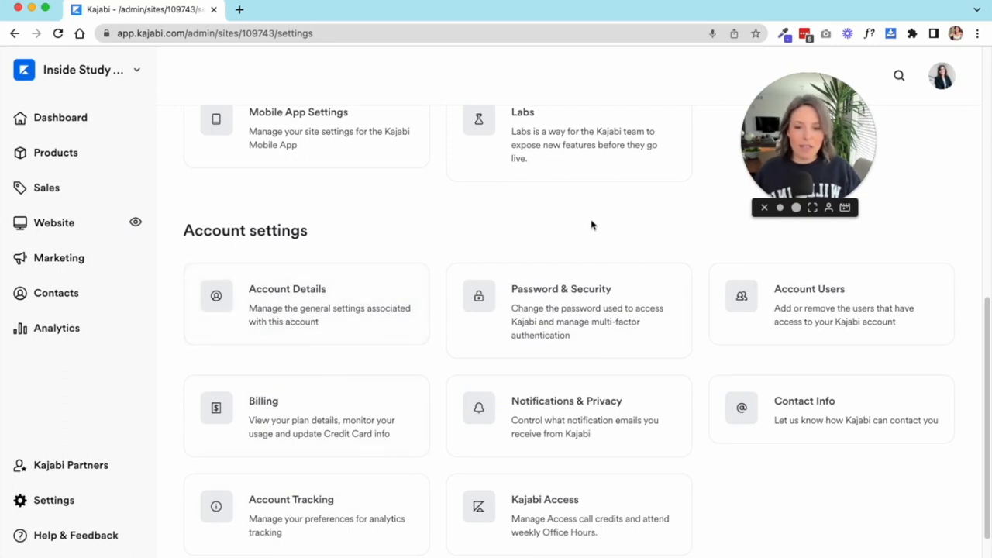
pyautogui.scroll(3)
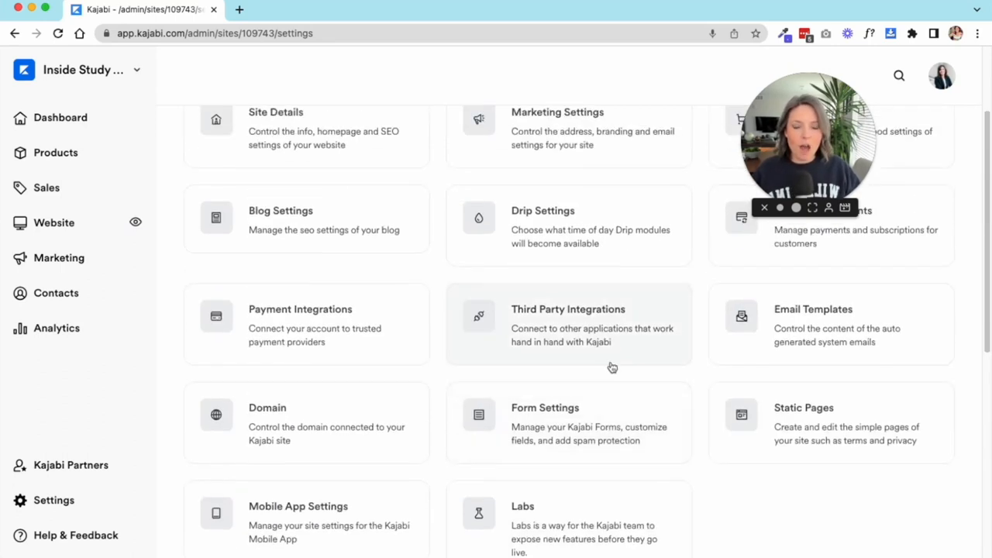
pyautogui.scroll(3)
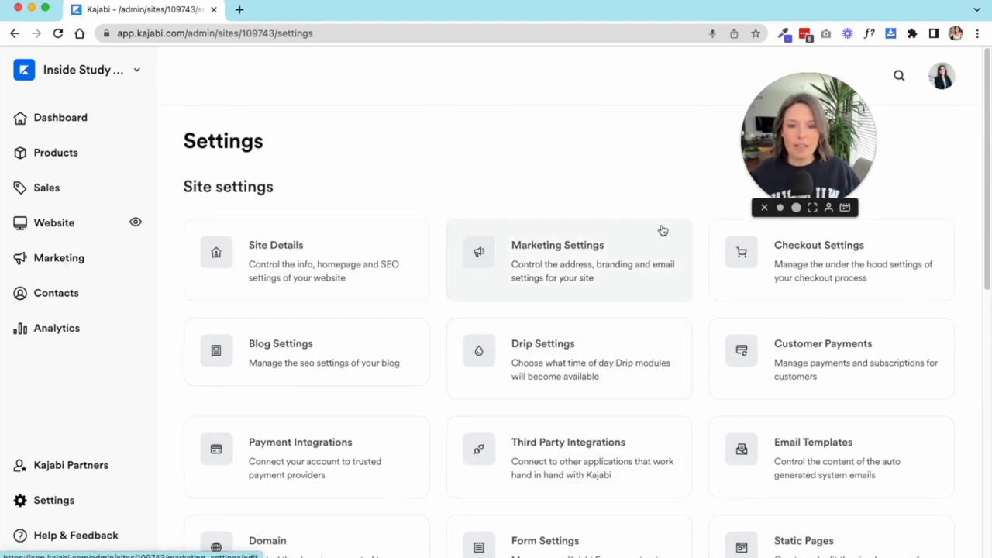
pyautogui.click(305, 259)
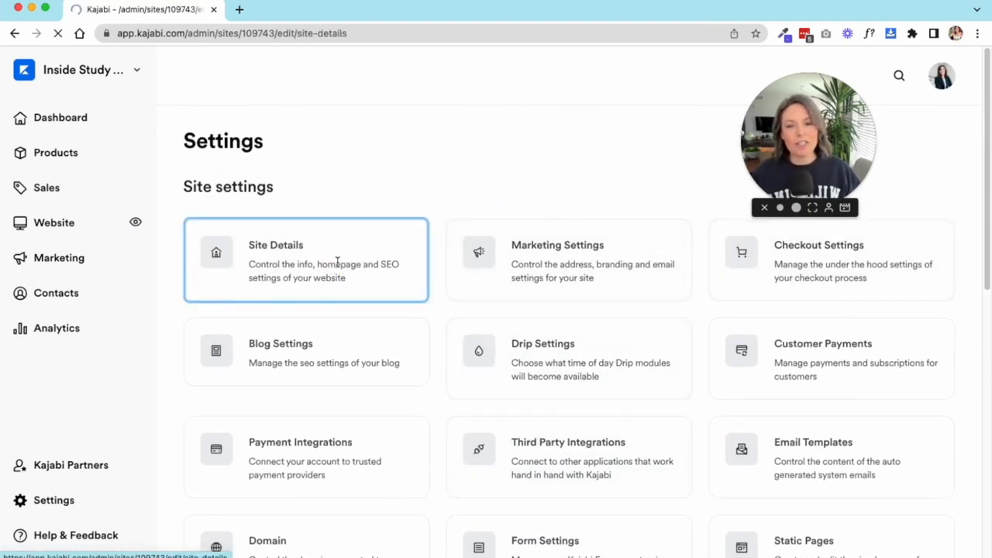
pyautogui.click(305, 260)
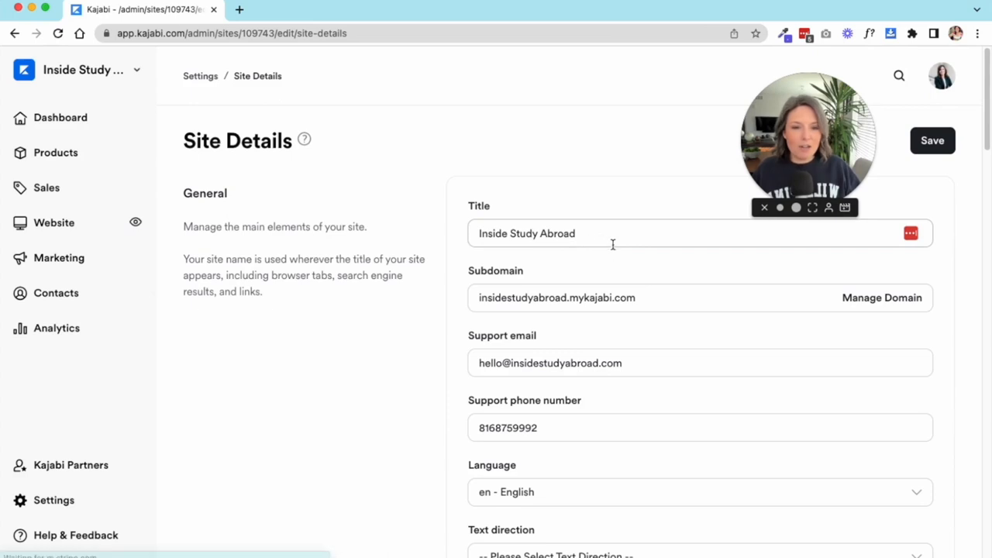
pyautogui.moveTo(455, 318)
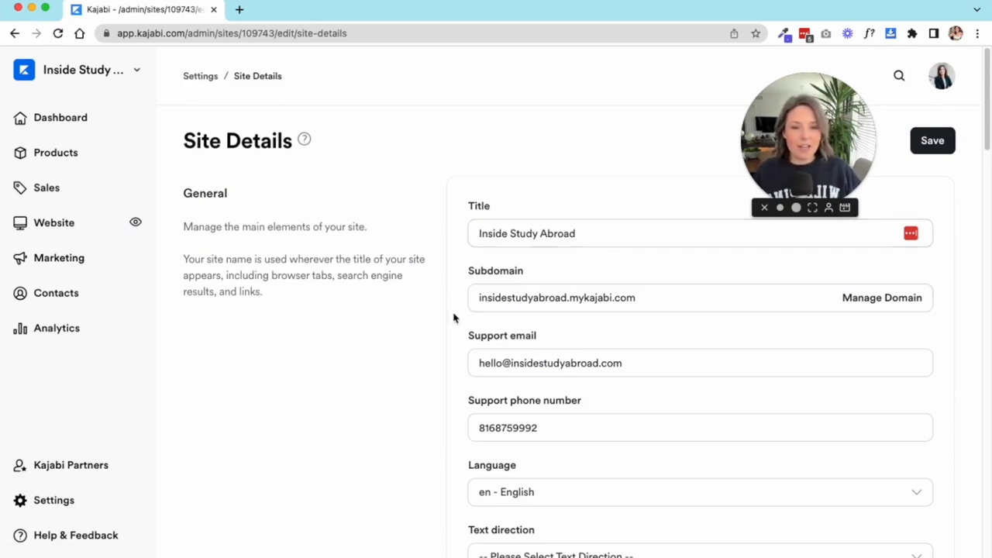
# Step: Set the site's text direction to Left to right
pyautogui.scroll(-3)
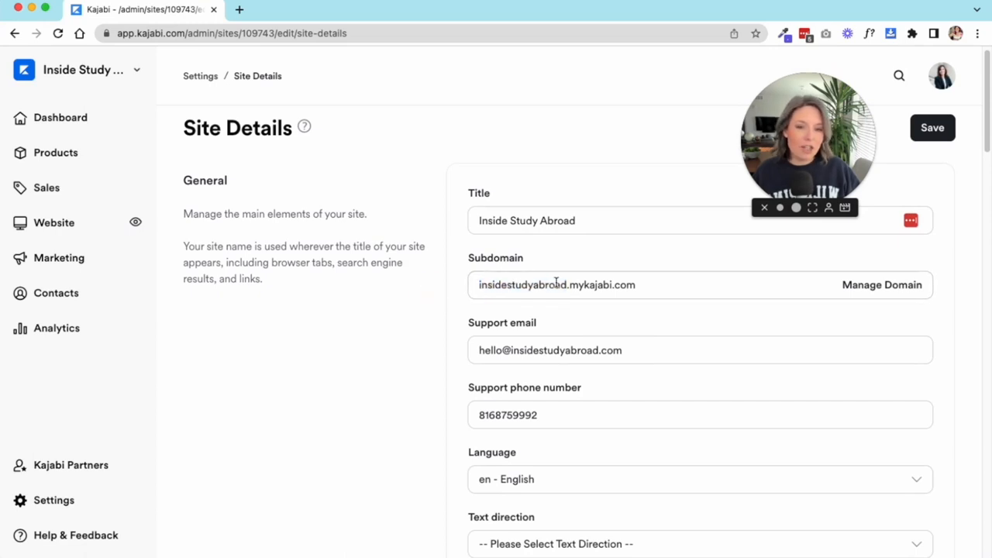
pyautogui.scroll(-3)
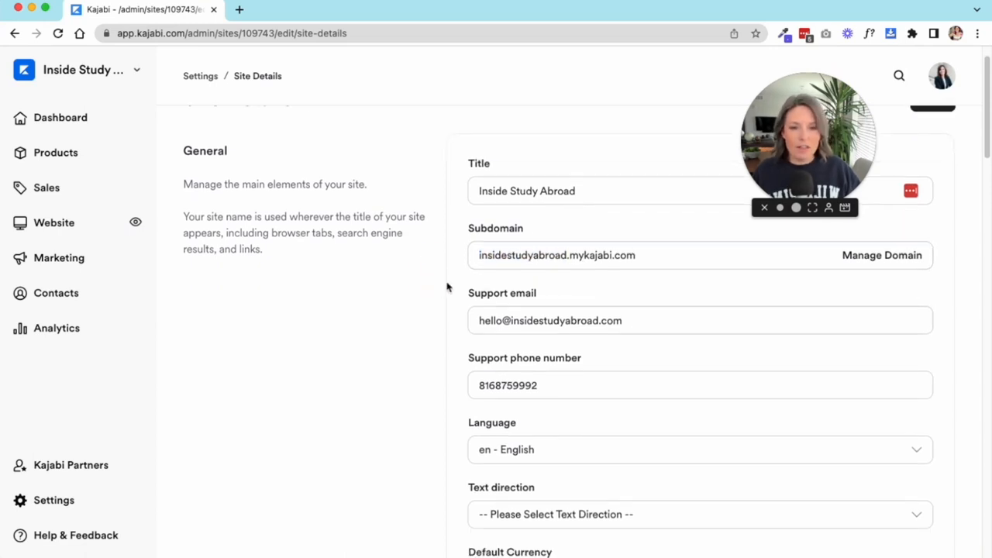
pyautogui.scroll(-3)
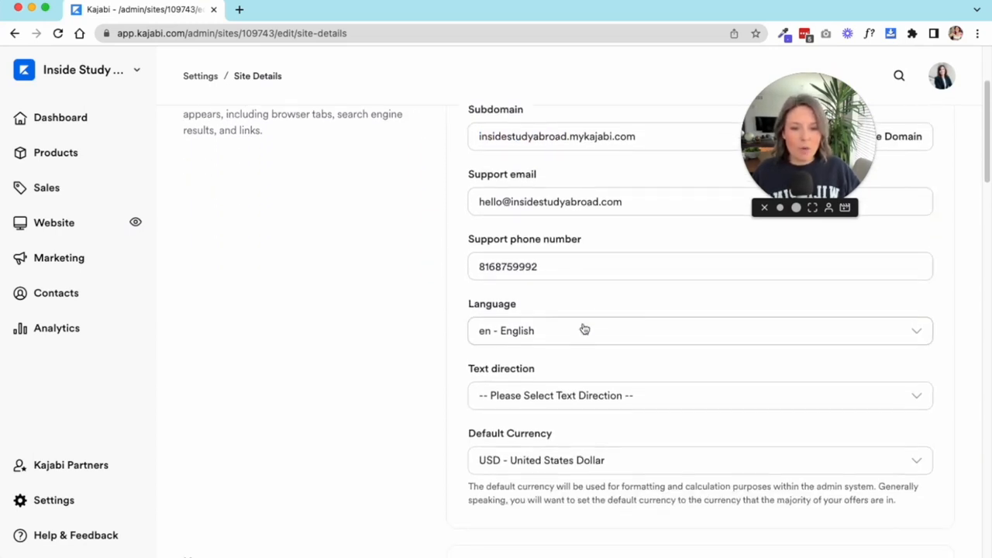
pyautogui.click(697, 395)
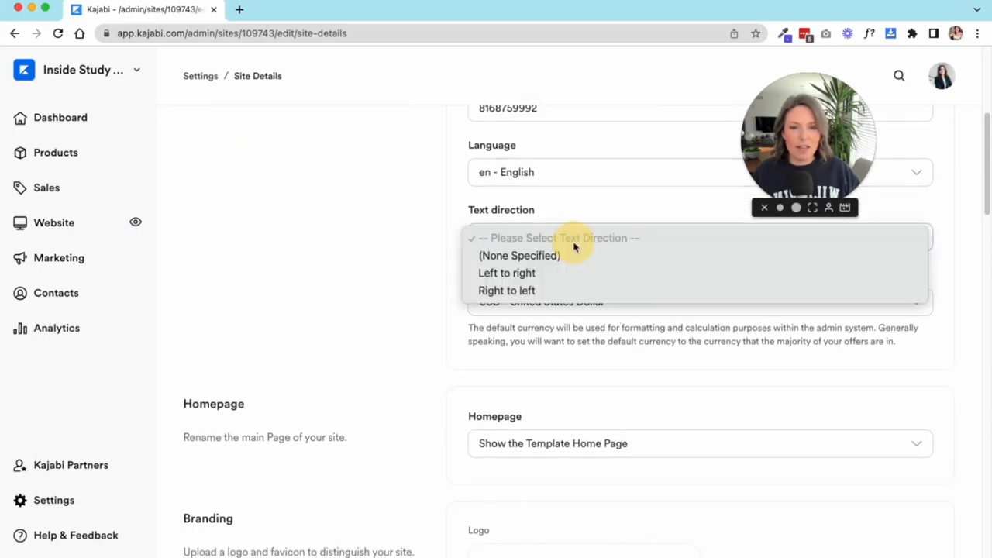
pyautogui.click(505, 273)
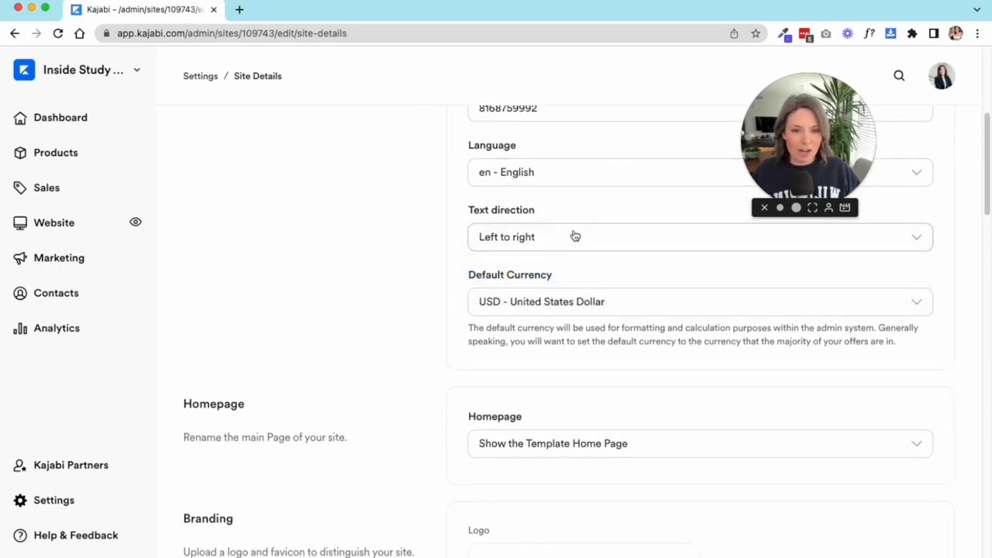
pyautogui.moveTo(632, 308)
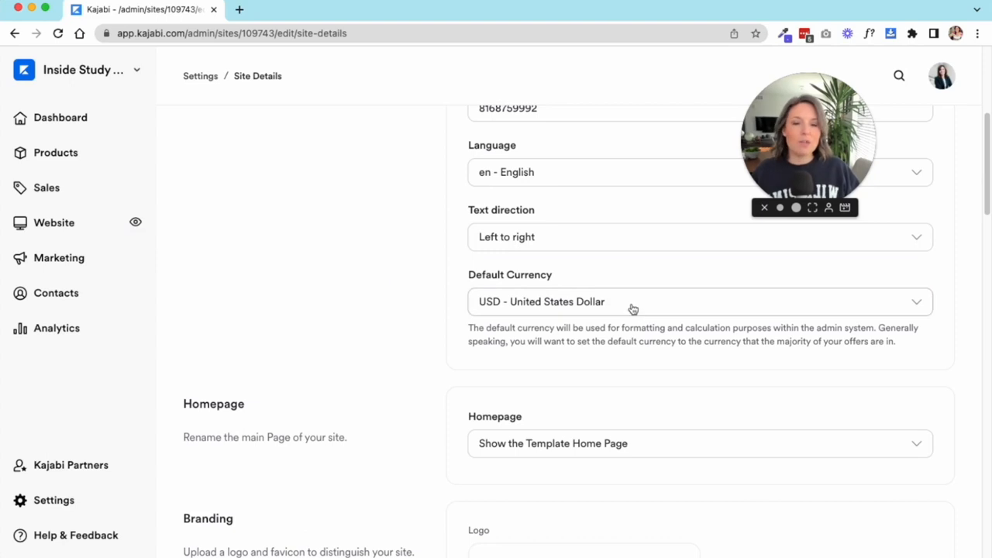
pyautogui.scroll(-3)
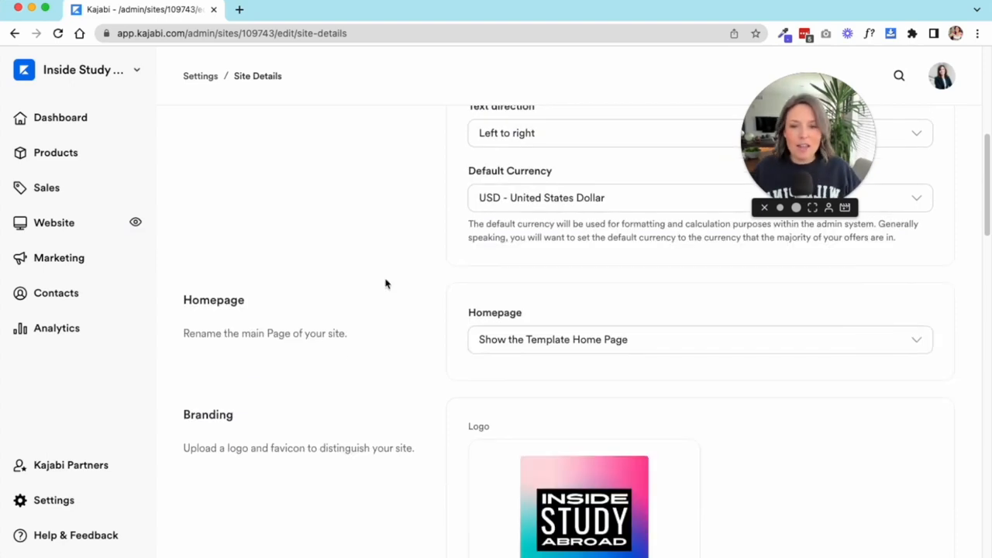
# Step: Set the homepage to Show a Landing Page and open the landing page list (GPI Waitlist)
pyautogui.scroll(-3)
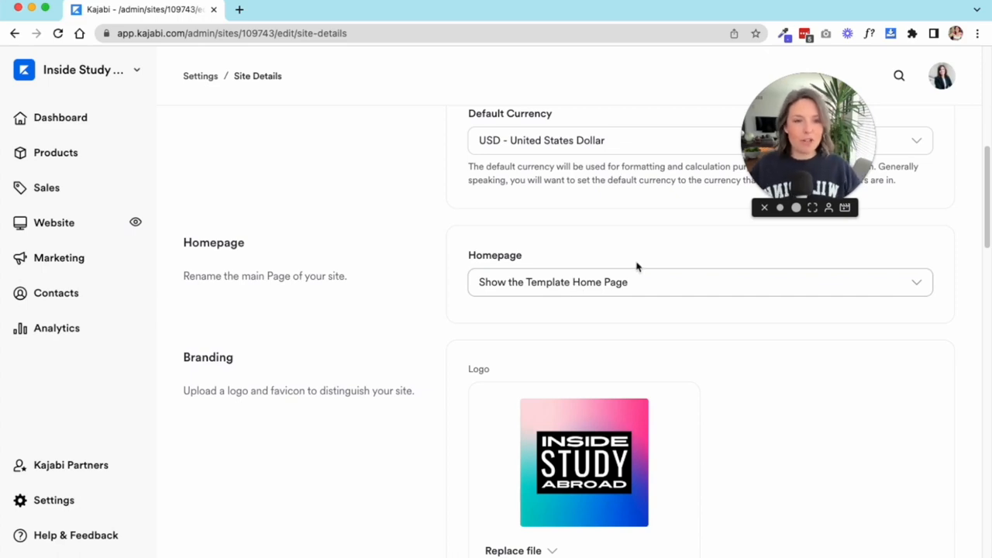
pyautogui.moveTo(630, 272)
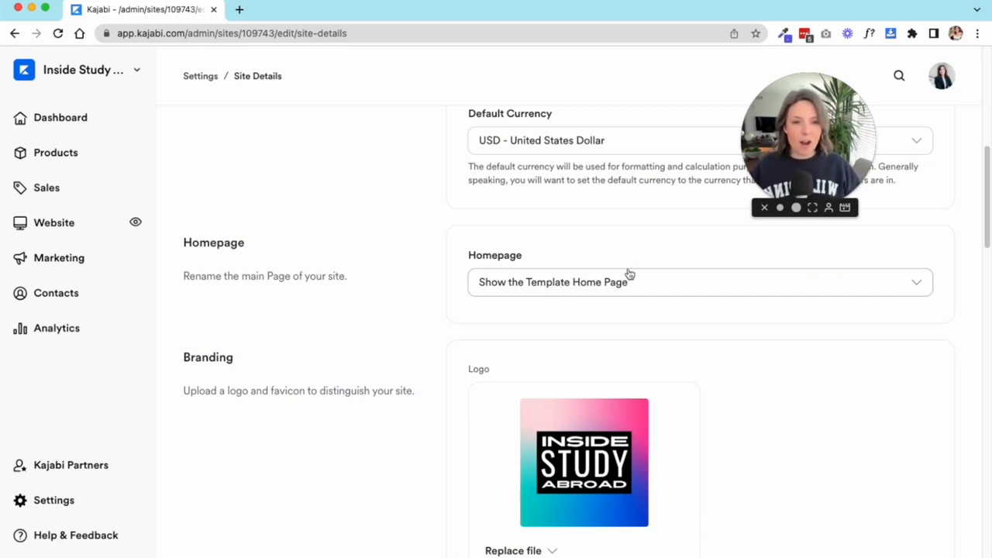
pyautogui.click(697, 281)
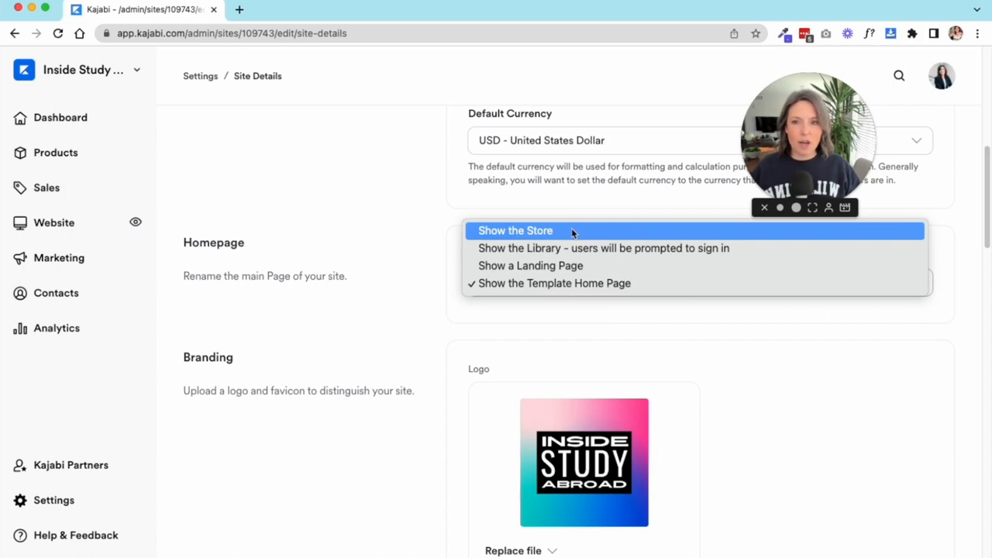
pyautogui.moveTo(558, 230)
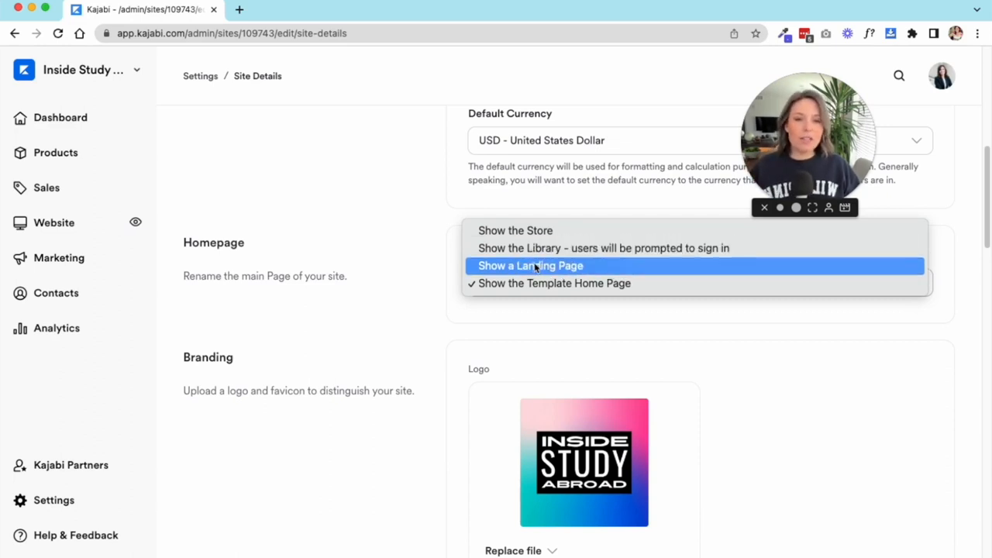
pyautogui.click(530, 265)
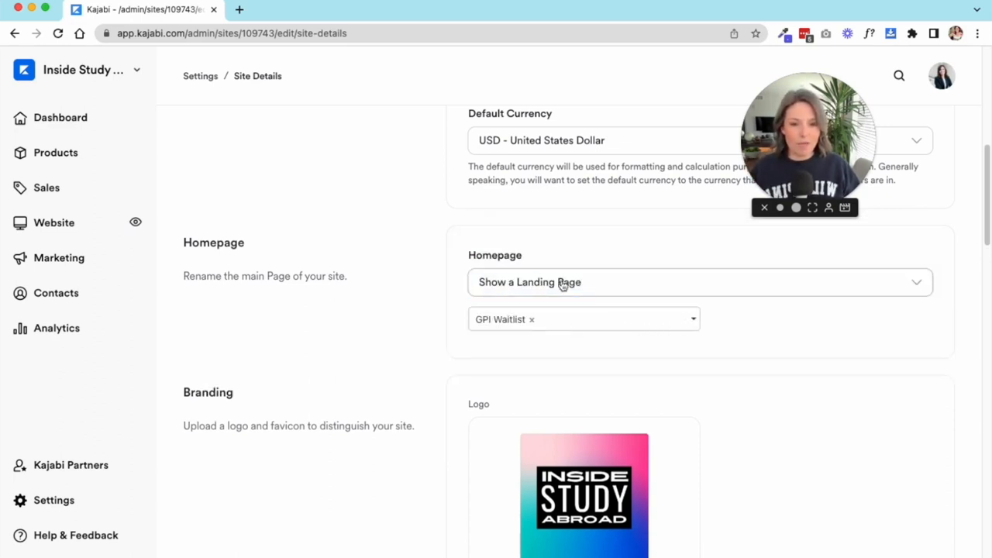
pyautogui.click(612, 318)
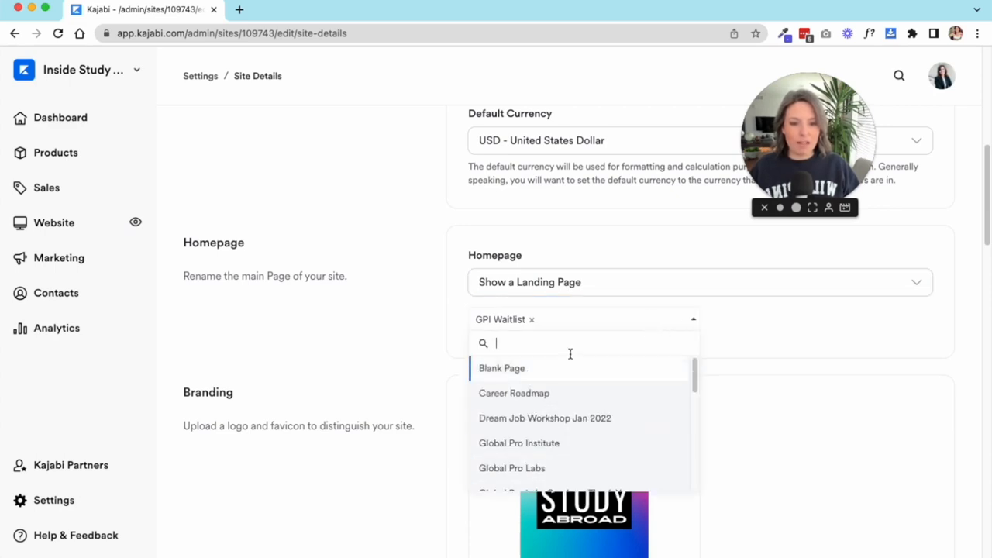
pyautogui.moveTo(661, 293)
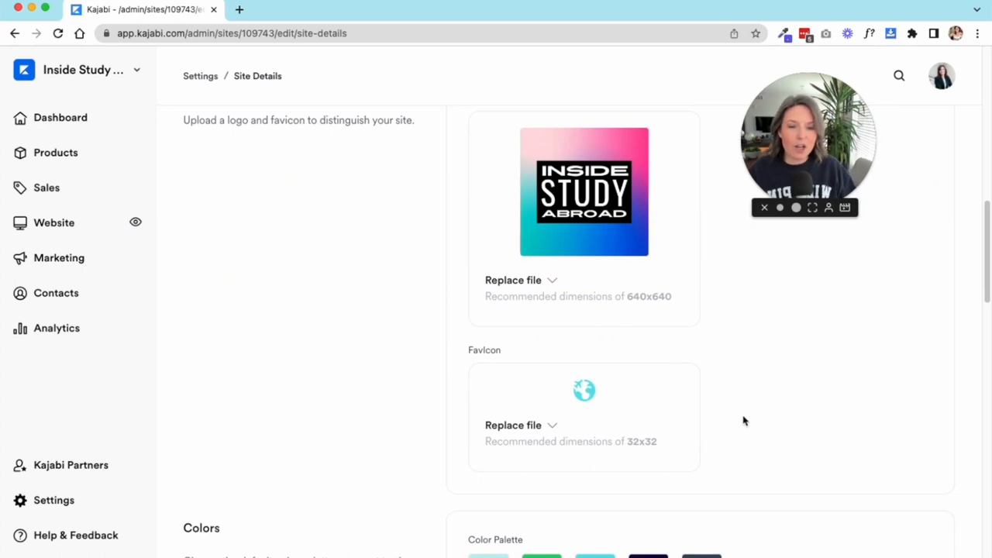
# Step: Open insidestudyabroad.com in a new tab and dismiss the workshop popup
pyautogui.scroll(3)
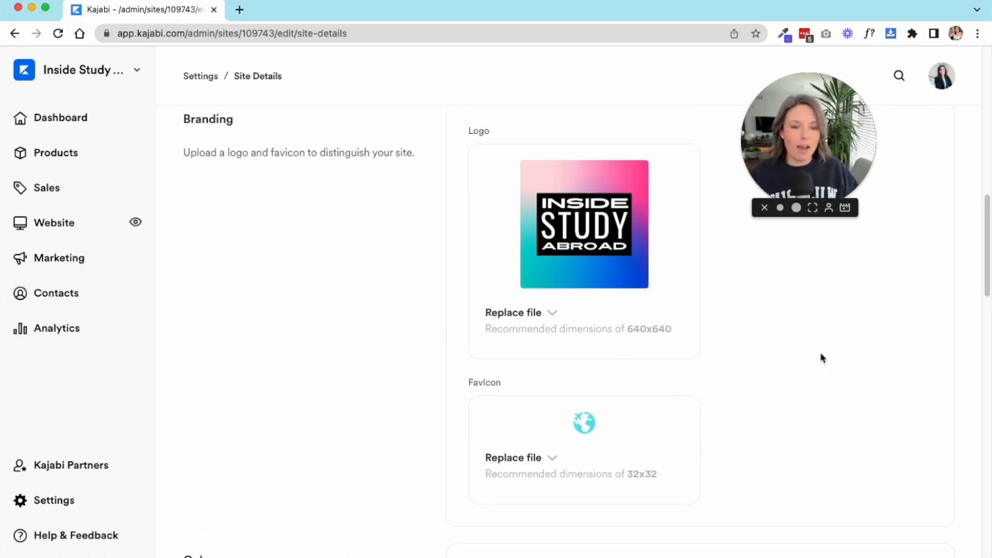
pyautogui.moveTo(736, 392)
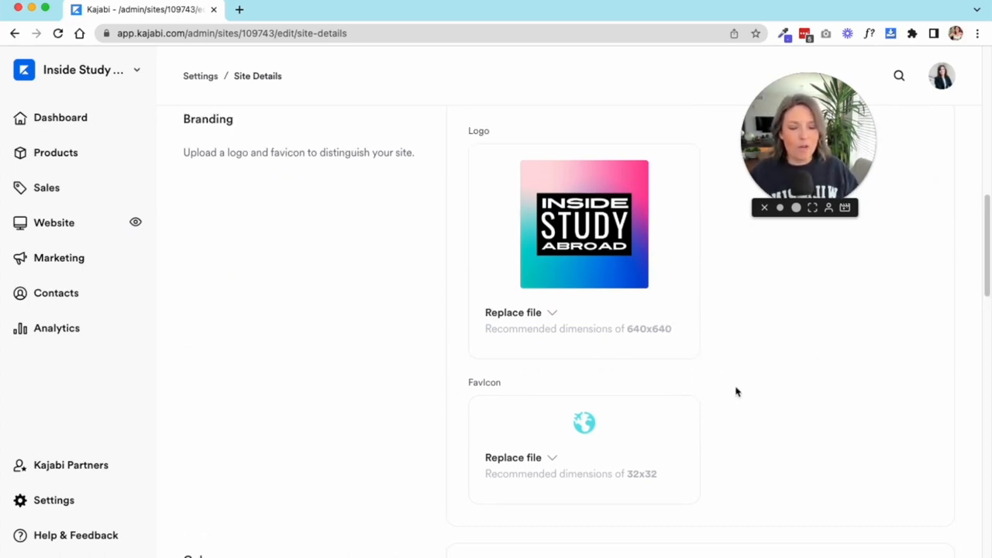
pyautogui.moveTo(790, 362)
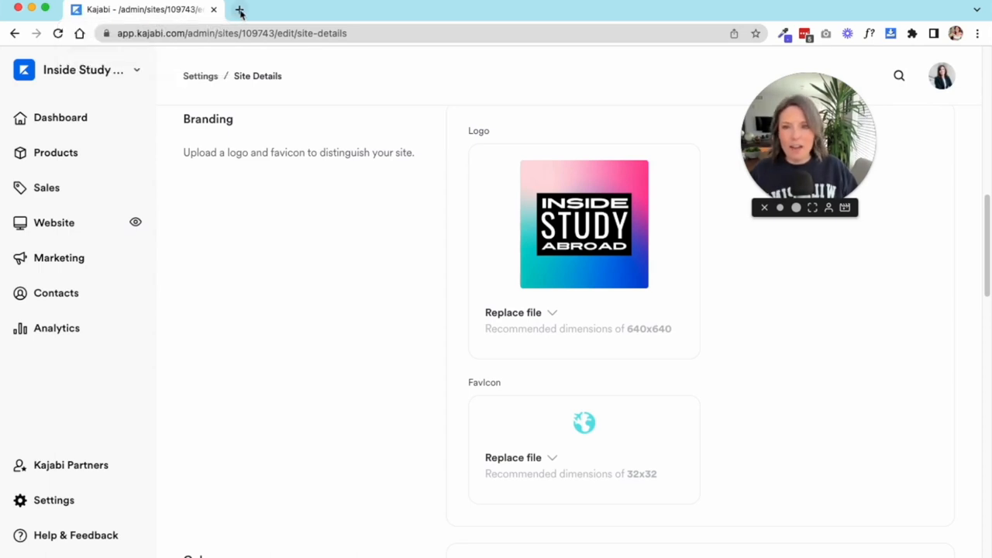
pyautogui.click(240, 9)
pyautogui.write('insidestudyabroad.com')
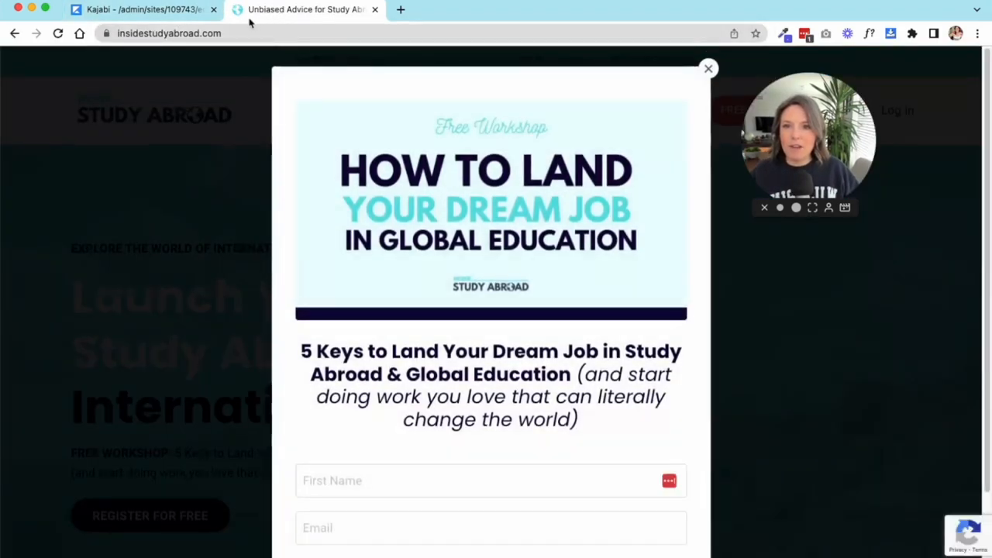
pyautogui.click(706, 68)
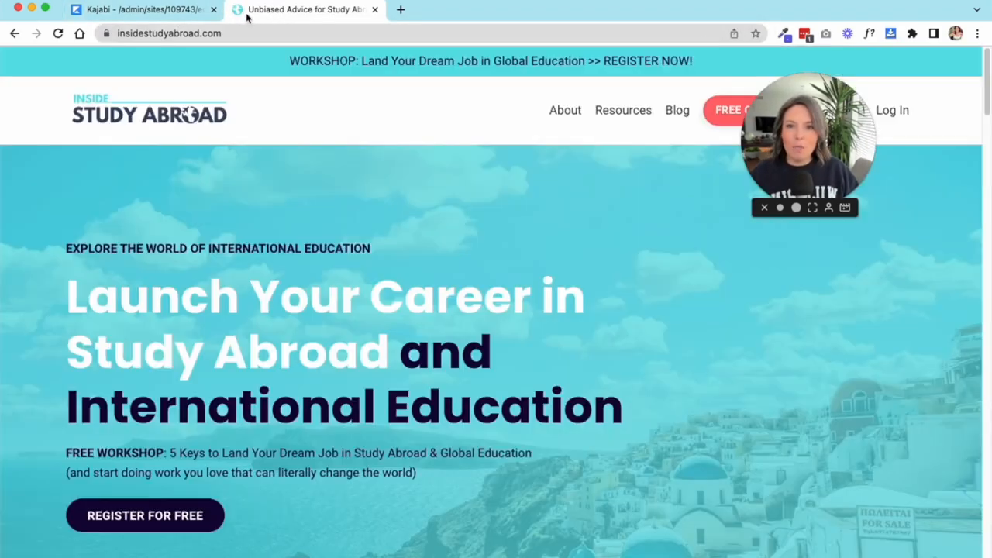
pyautogui.moveTo(139, 9)
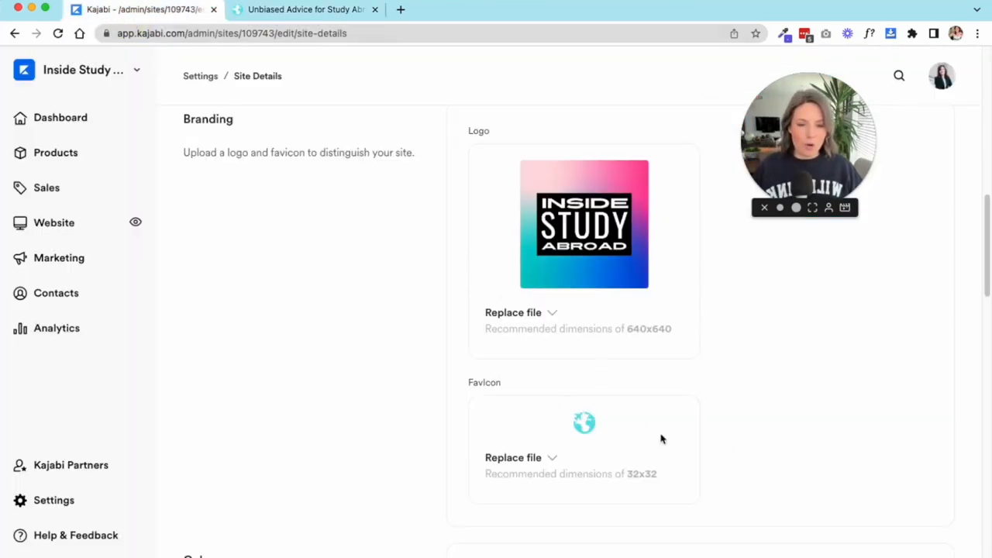
pyautogui.moveTo(858, 455)
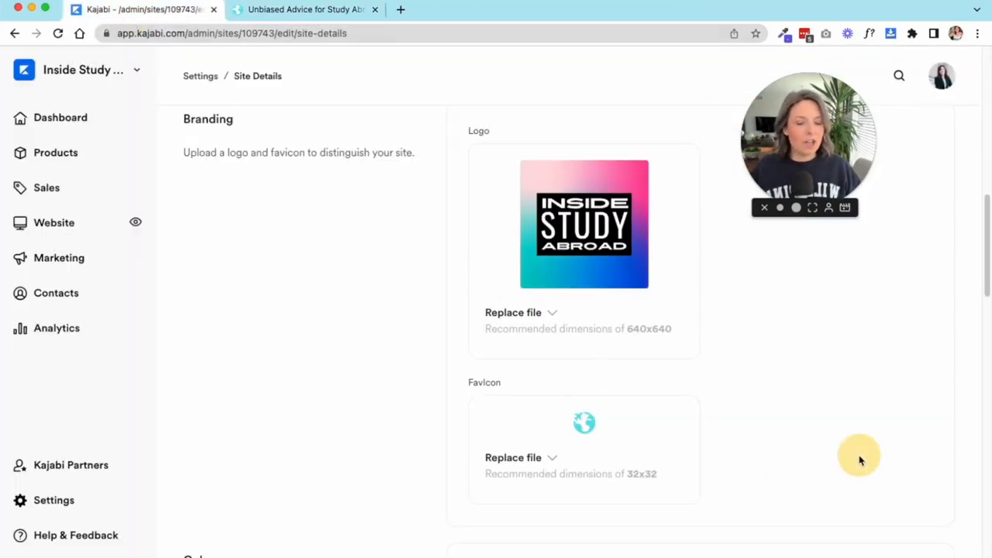
pyautogui.moveTo(744, 426)
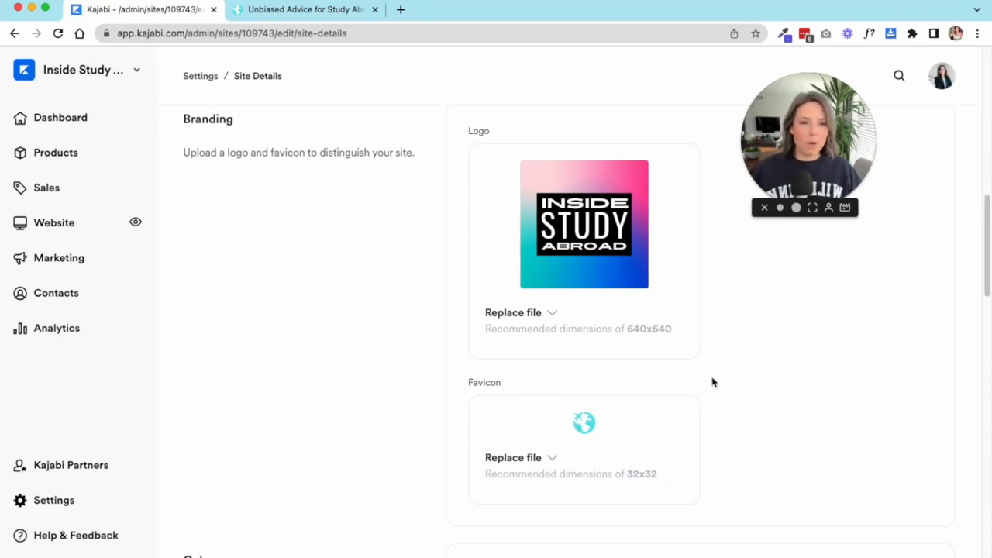
pyautogui.moveTo(742, 363)
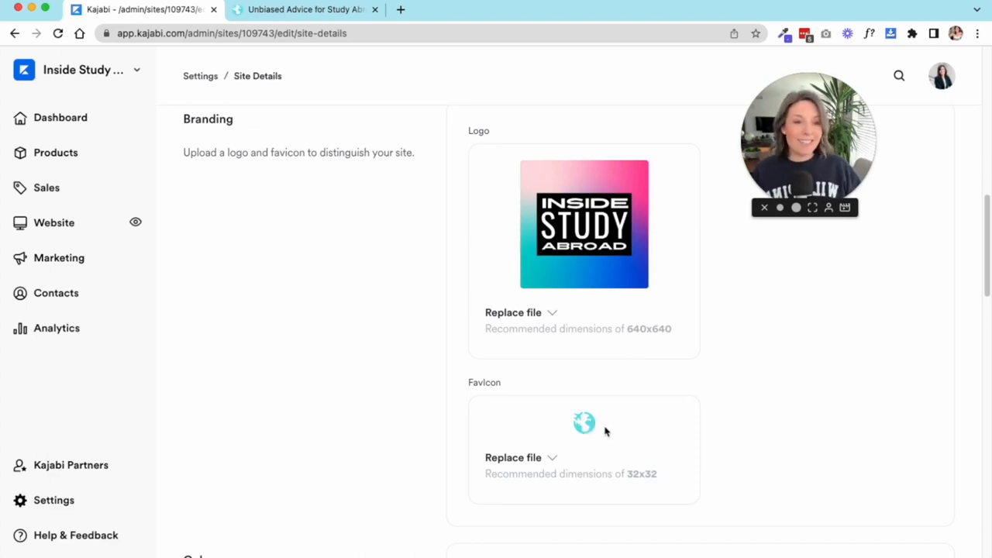
pyautogui.moveTo(619, 429)
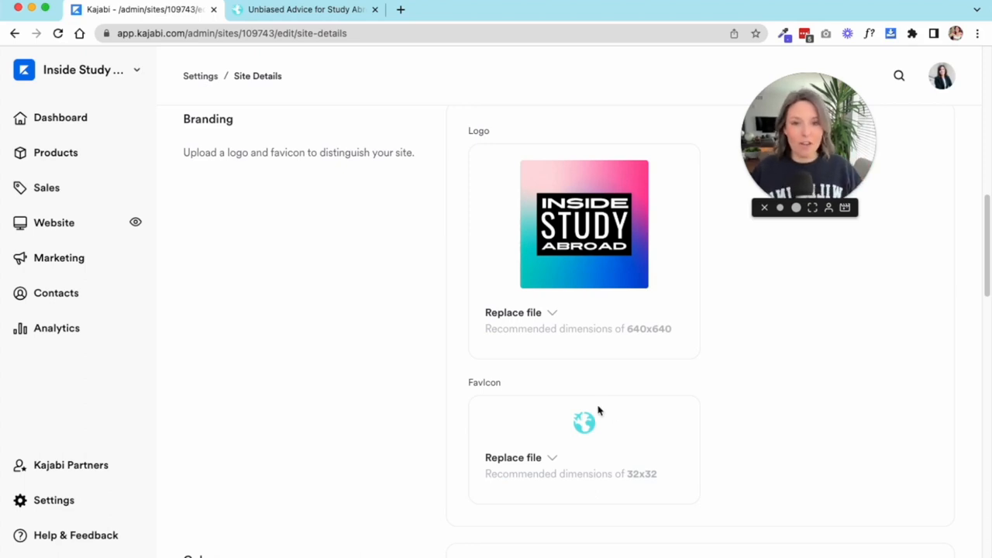
pyautogui.moveTo(757, 359)
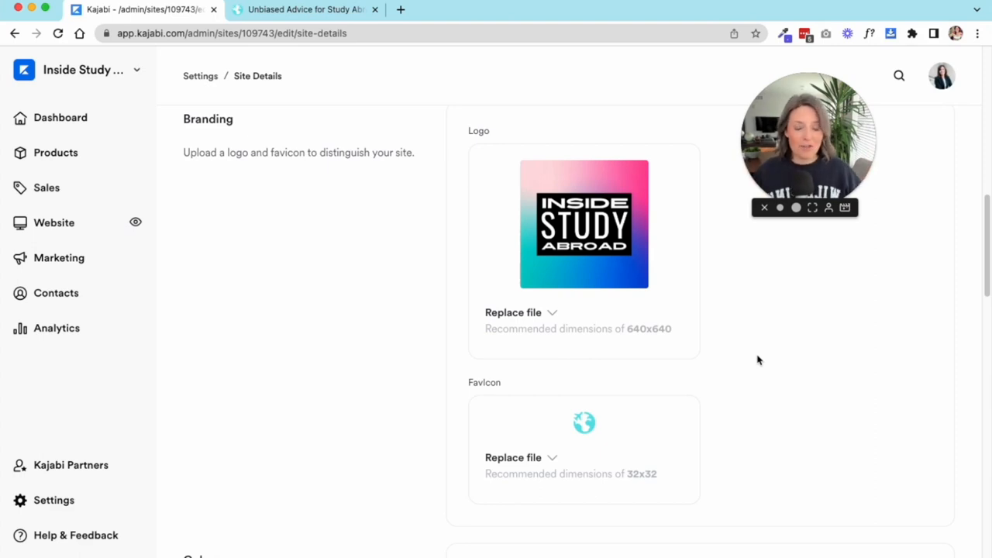
pyautogui.moveTo(748, 357)
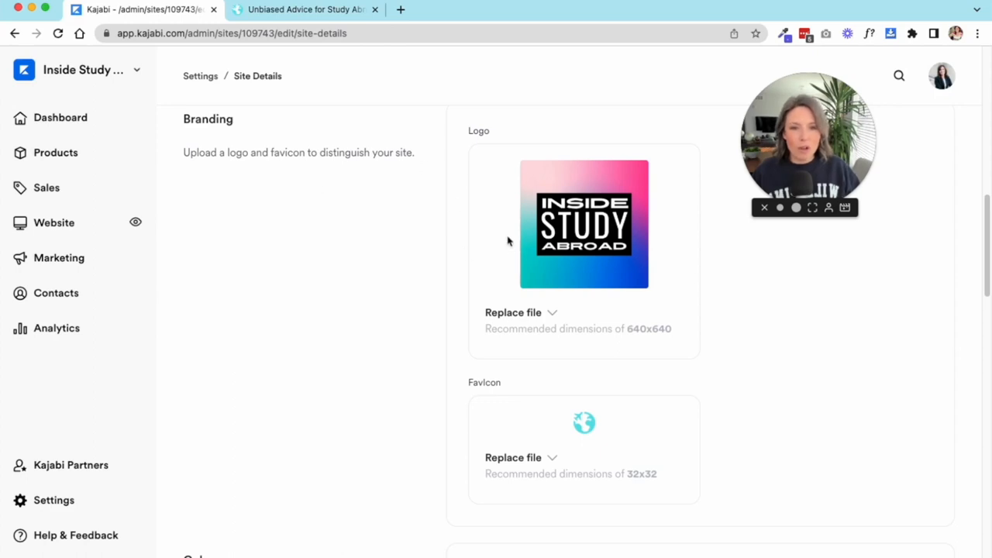
pyautogui.moveTo(831, 392)
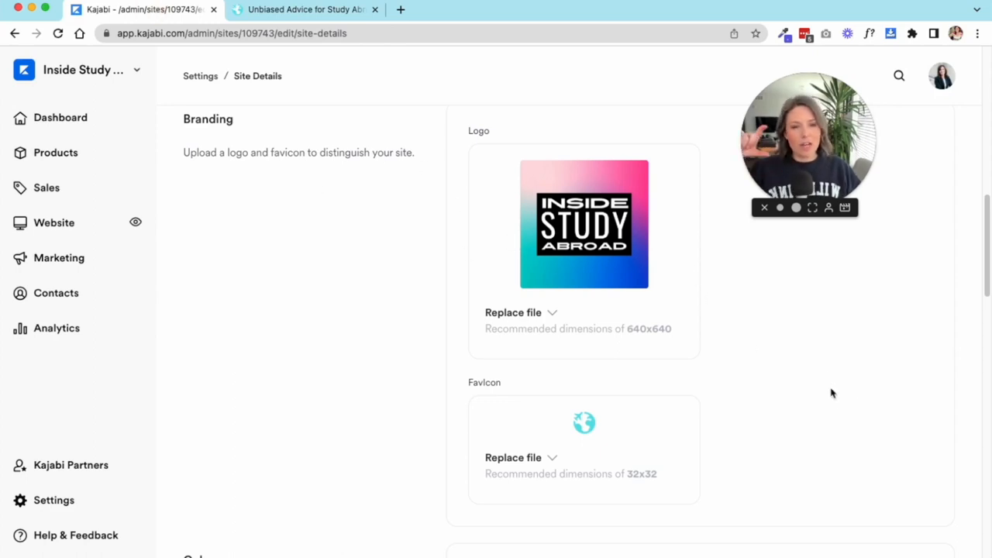
pyautogui.moveTo(837, 444)
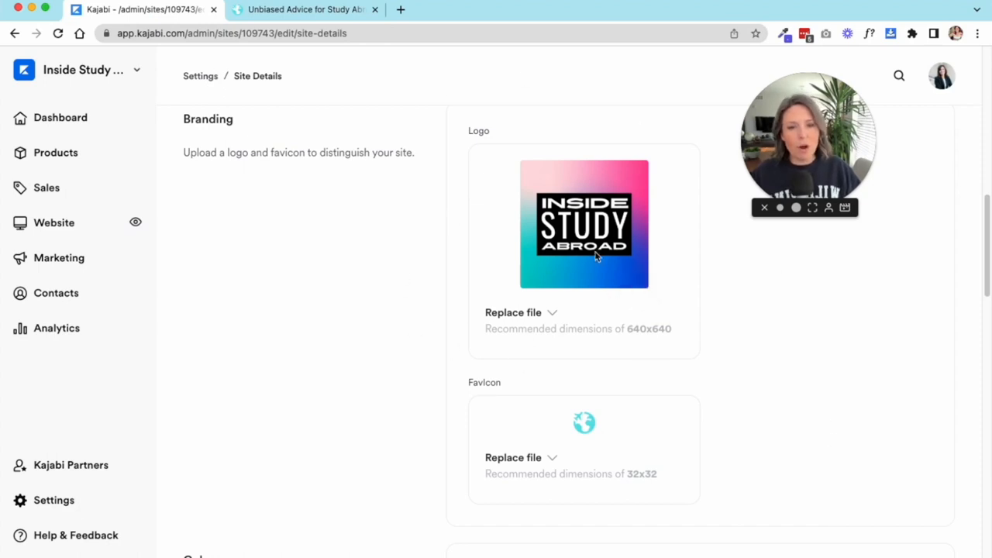
pyautogui.moveTo(843, 408)
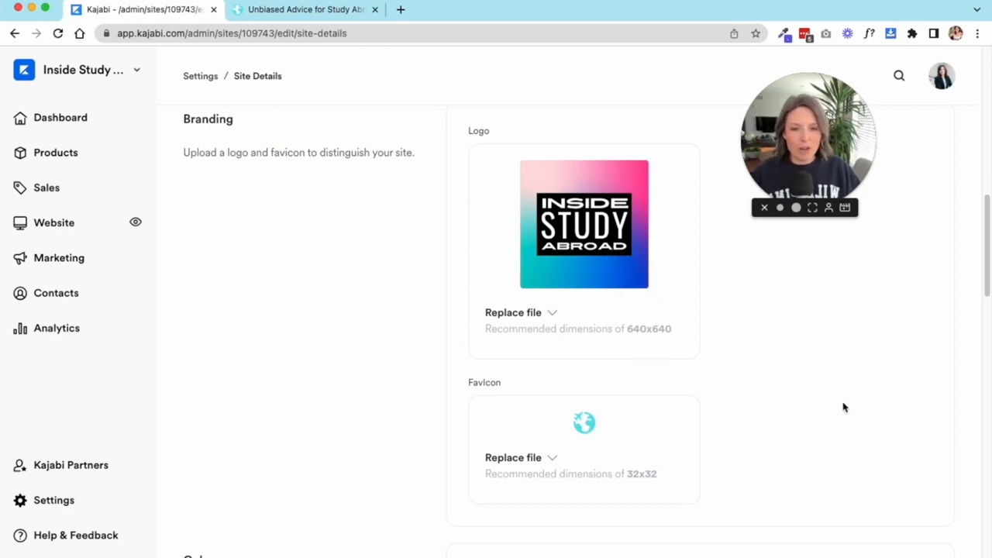
# Step: Change the purple swatch in the Color Palette to a dark brown
pyautogui.scroll(-3)
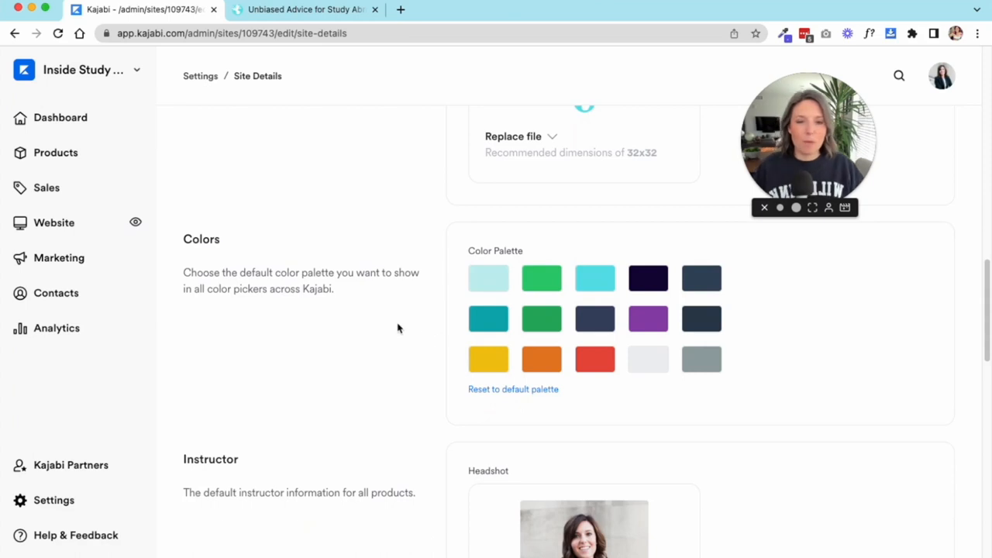
pyautogui.moveTo(503, 372)
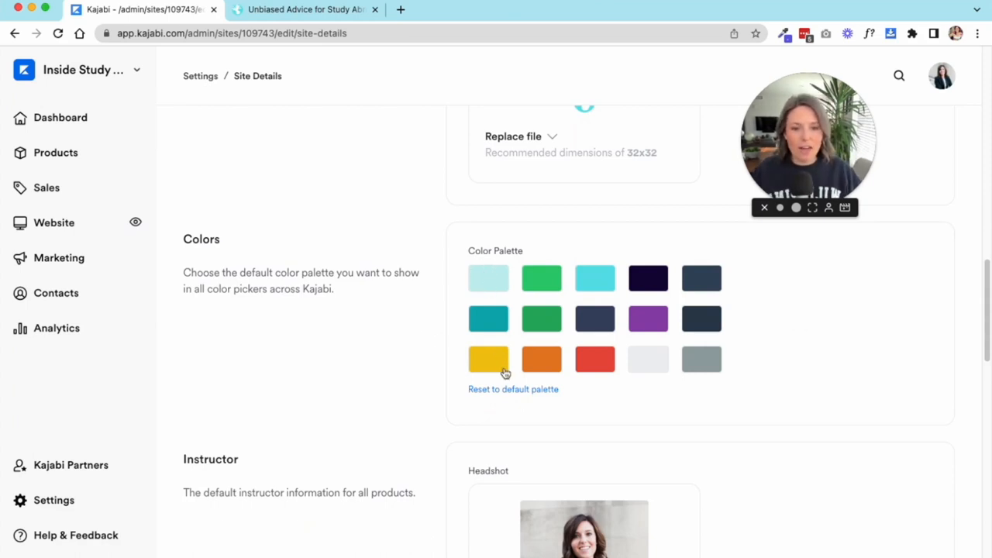
pyautogui.moveTo(498, 302)
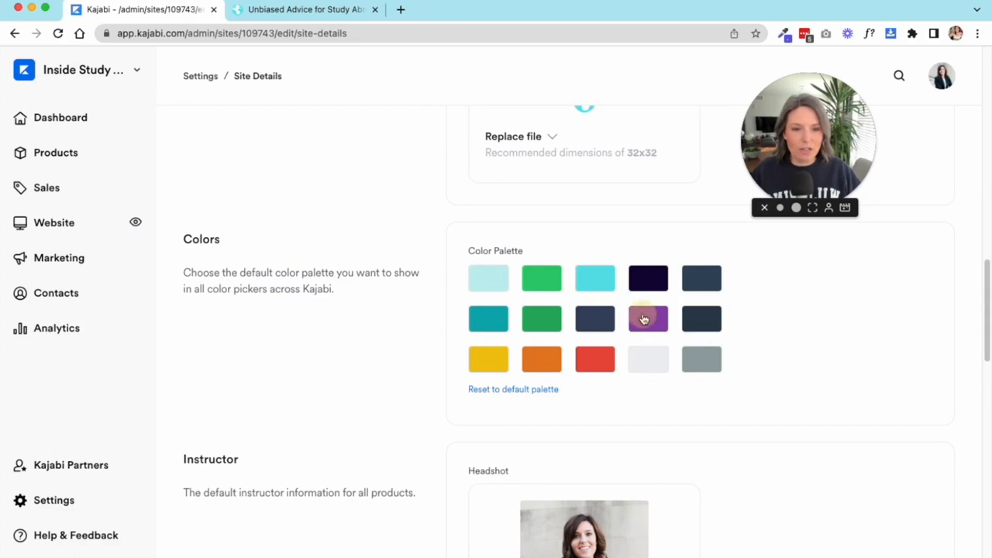
pyautogui.click(648, 318)
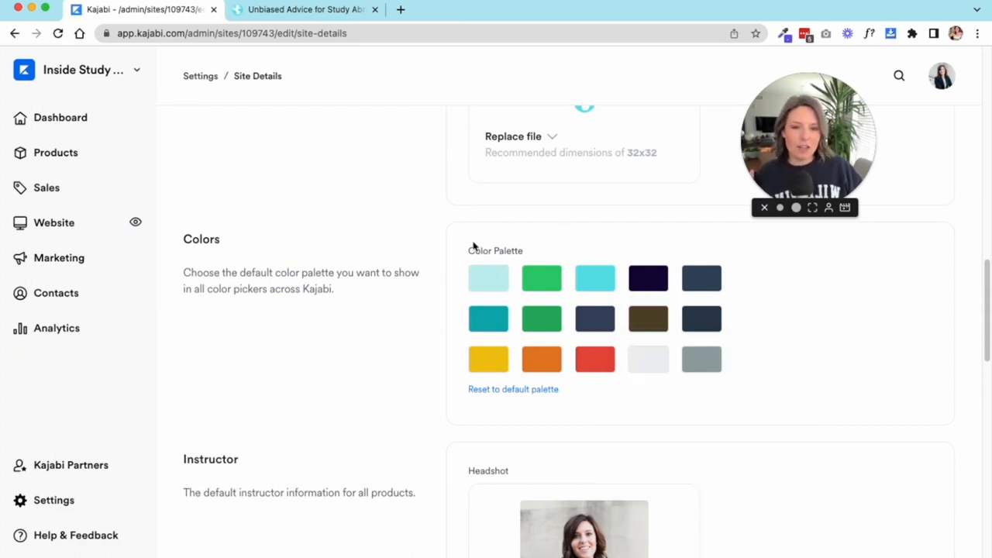
pyautogui.moveTo(489, 232)
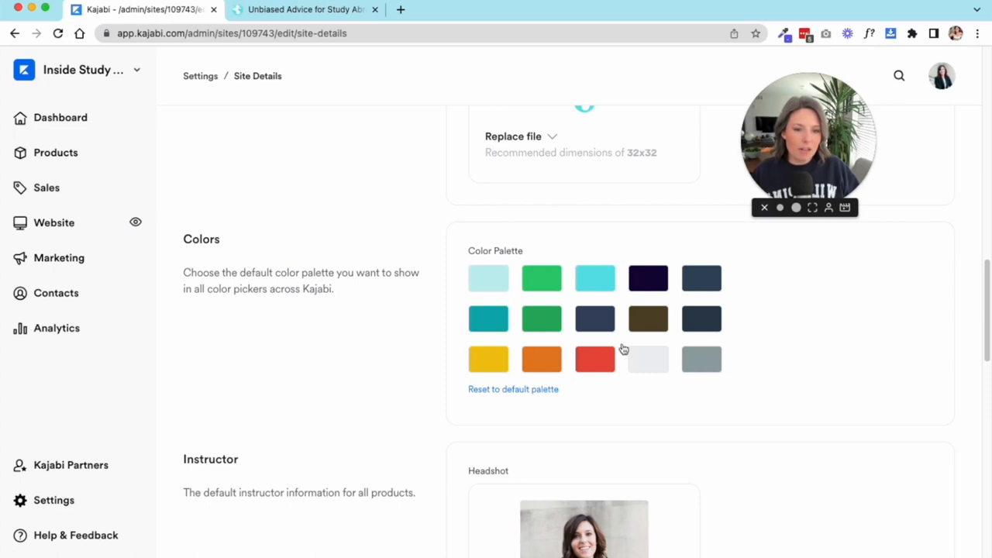
pyautogui.moveTo(726, 195)
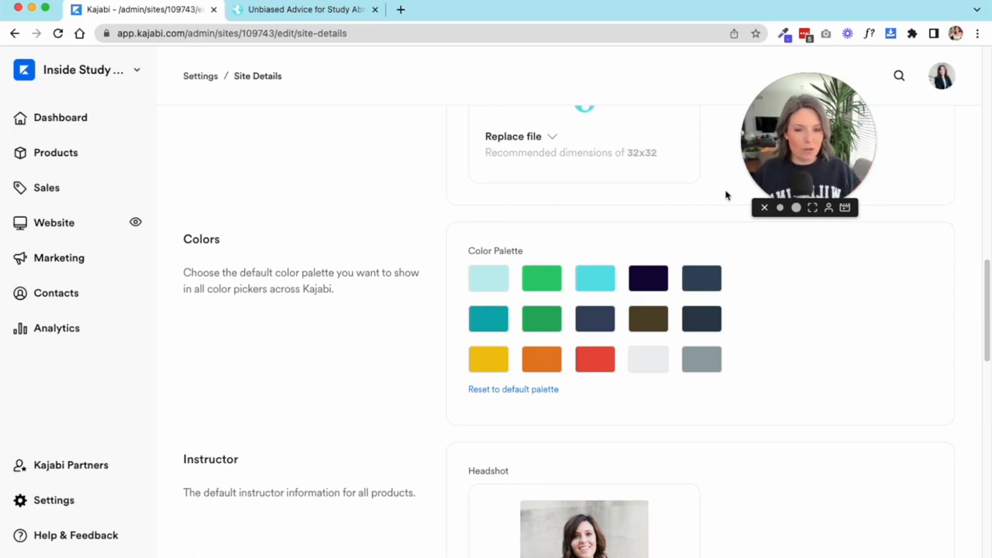
pyautogui.moveTo(880, 355)
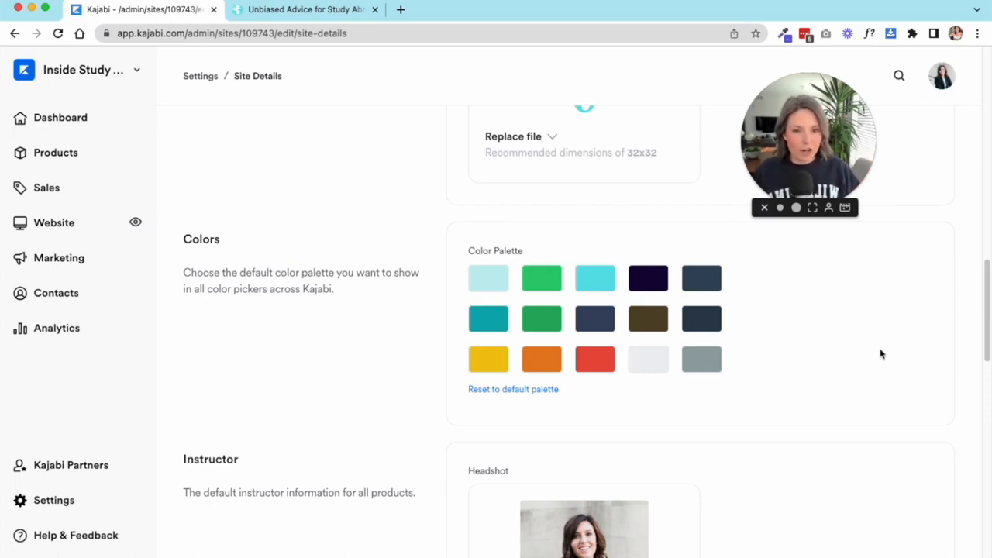
pyautogui.click(488, 278)
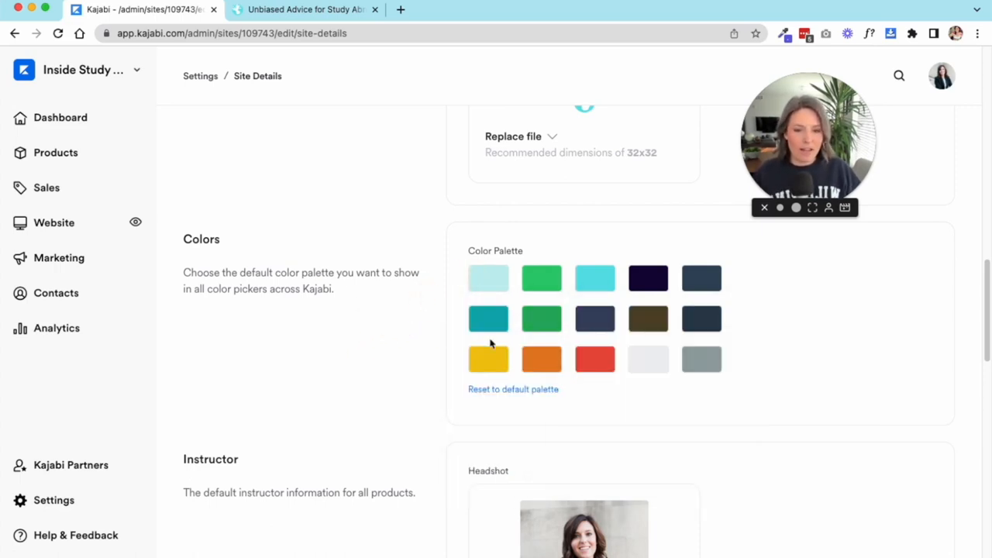
pyautogui.scroll(-3)
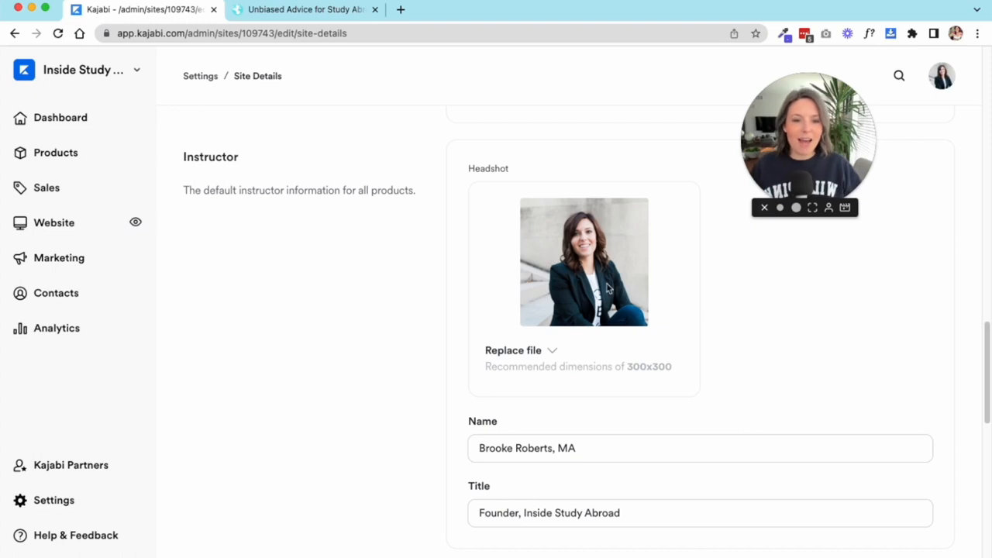
pyautogui.scroll(-3)
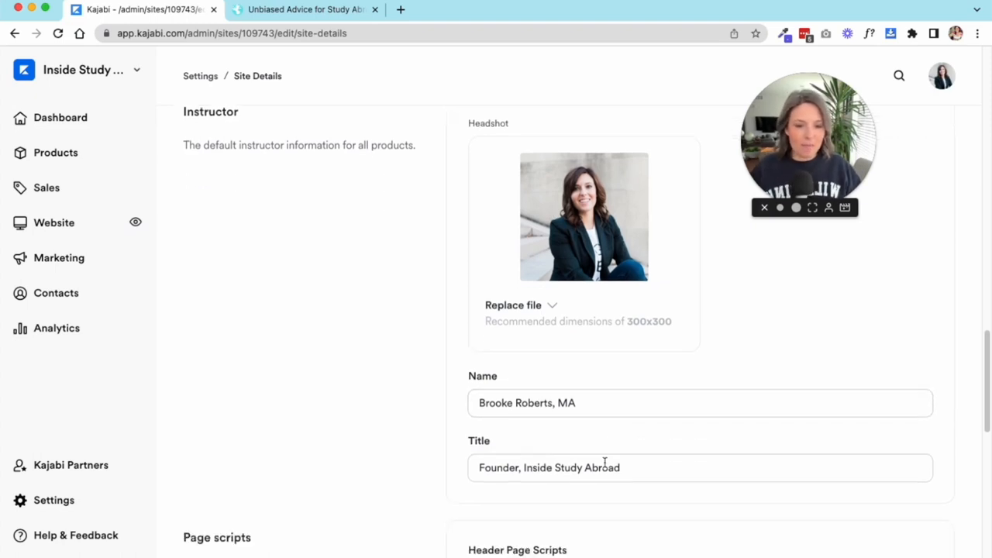
pyautogui.scroll(-3)
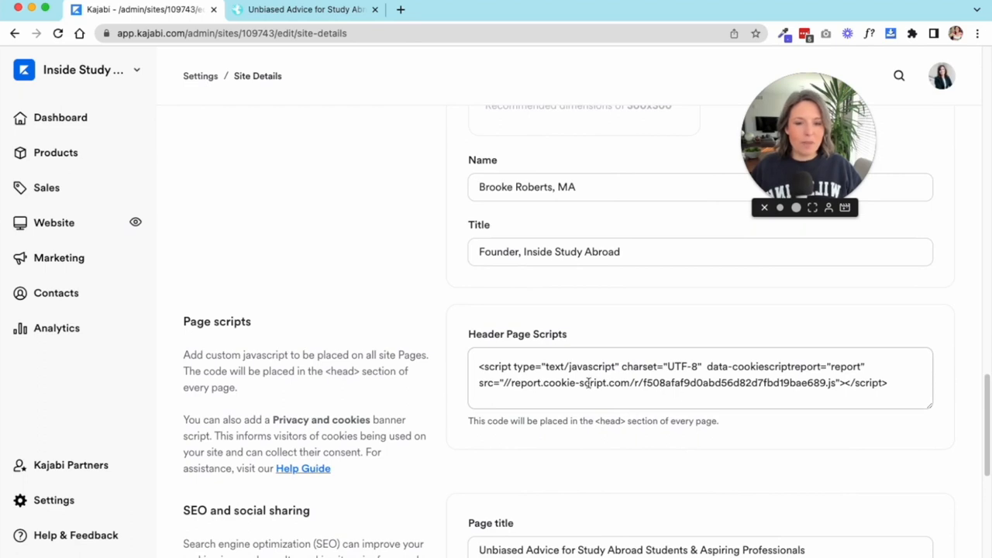
pyautogui.scroll(-3)
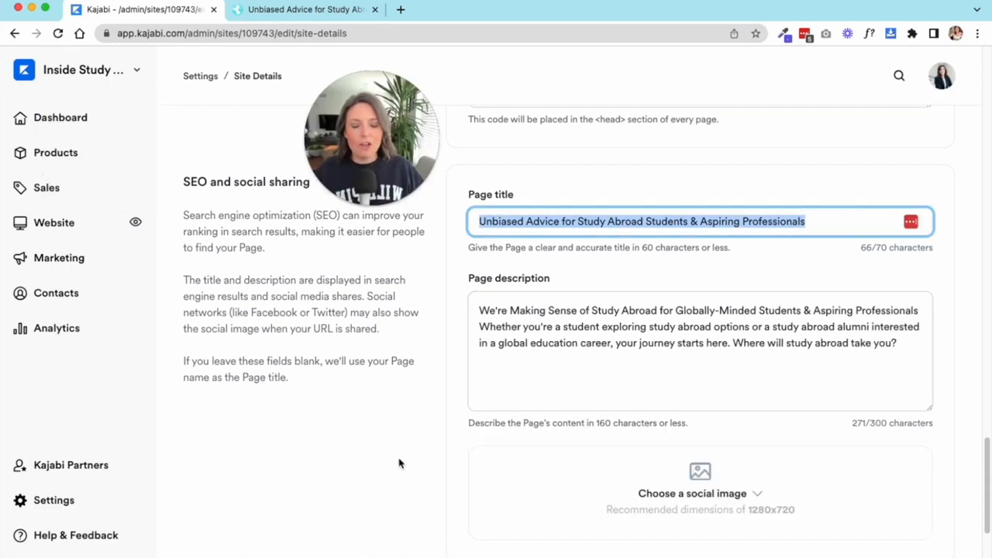
# Step: Leave Powered by Kajabi branding on and return to the Settings overview
pyautogui.scroll(-3)
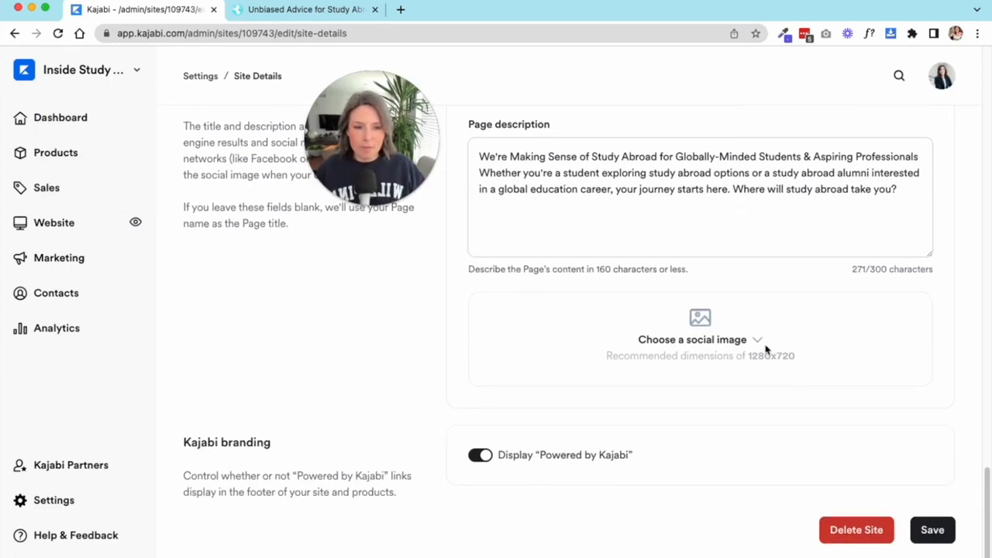
pyautogui.moveTo(929, 321)
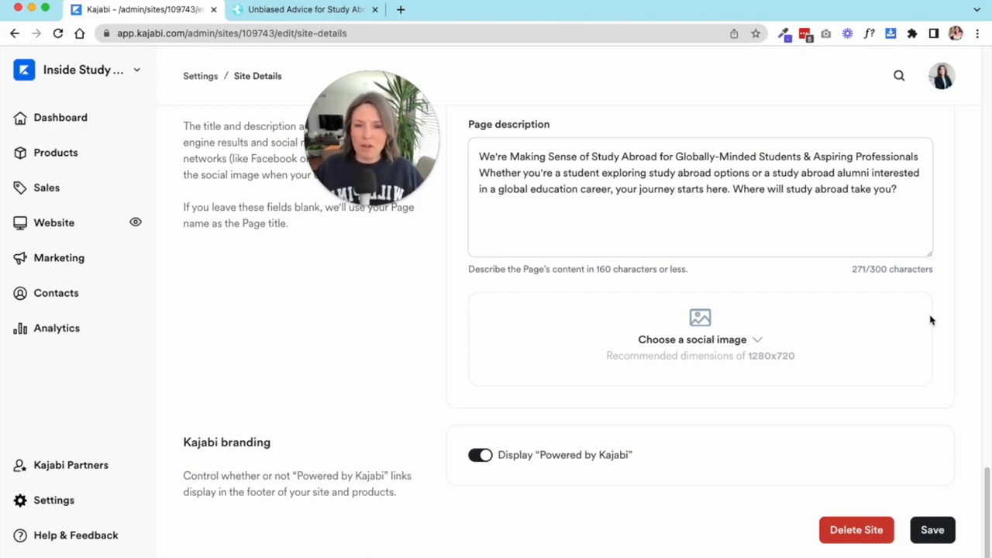
pyautogui.moveTo(972, 304)
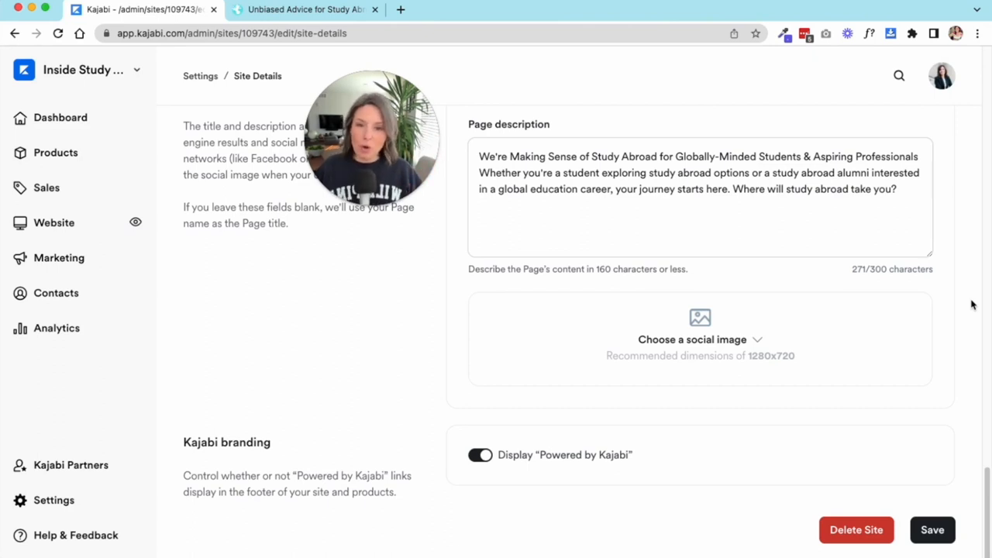
pyautogui.moveTo(408, 351)
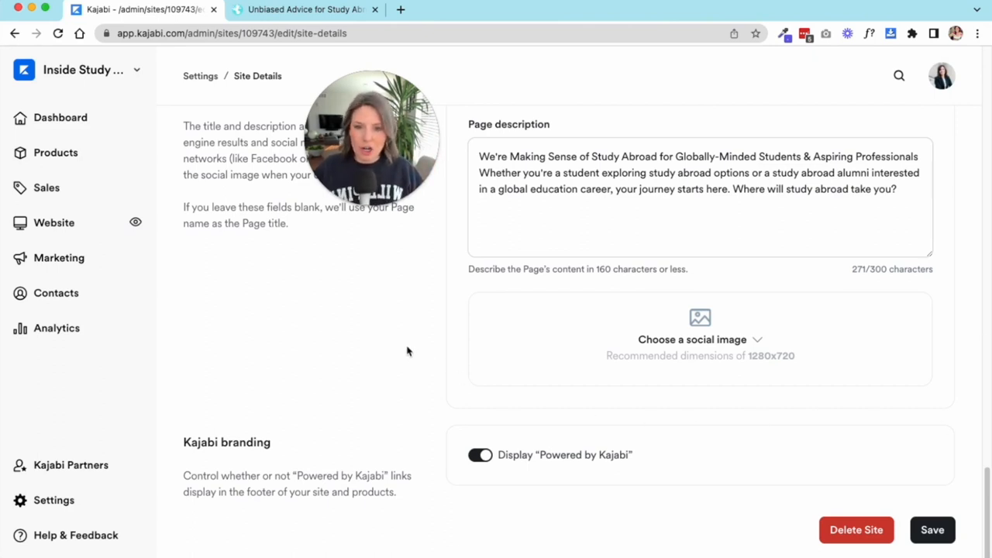
pyautogui.click(699, 340)
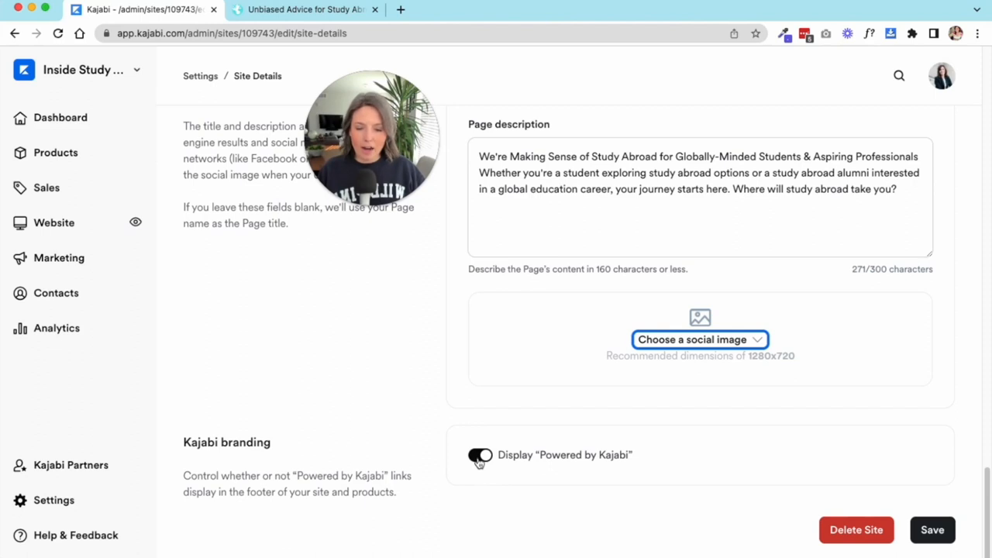
pyautogui.click(479, 454)
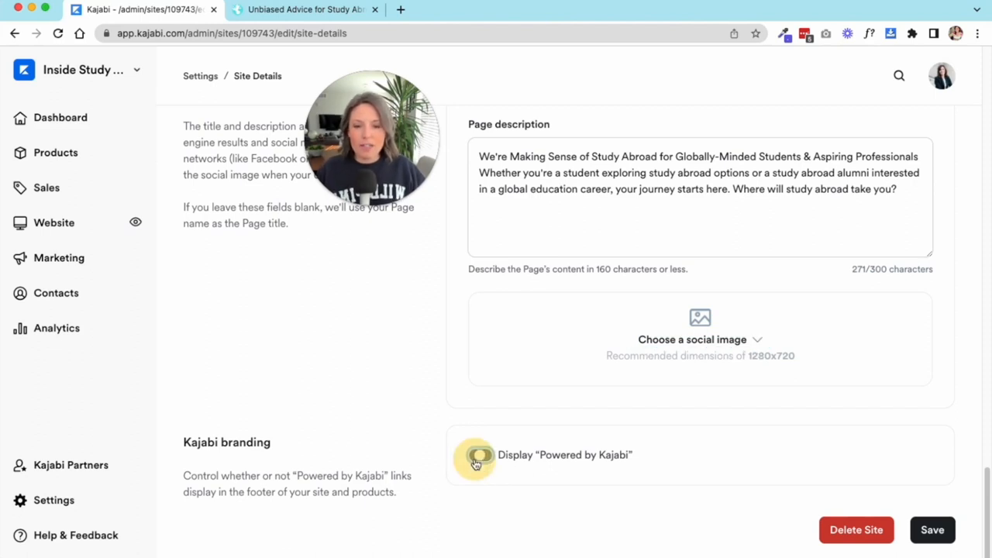
pyautogui.click(478, 455)
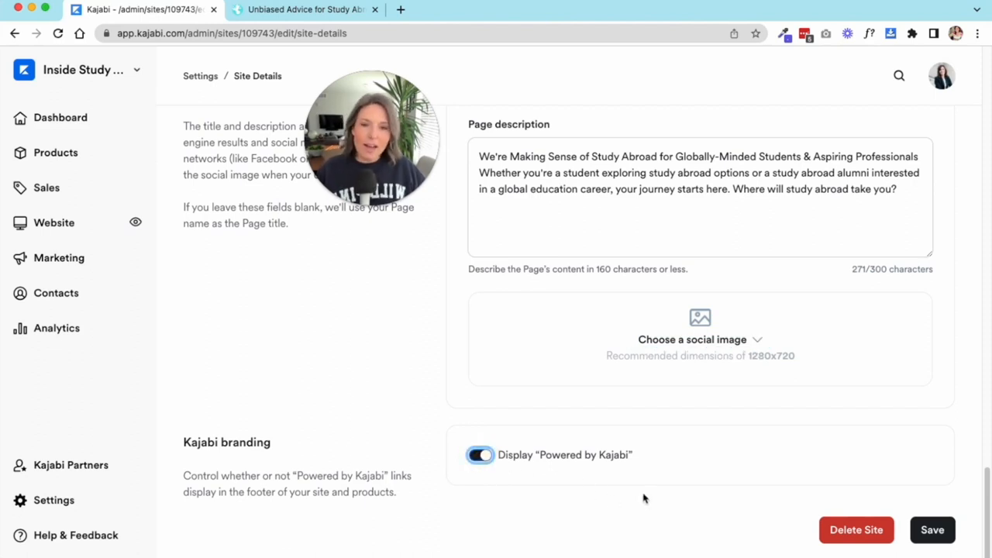
pyautogui.moveTo(632, 468)
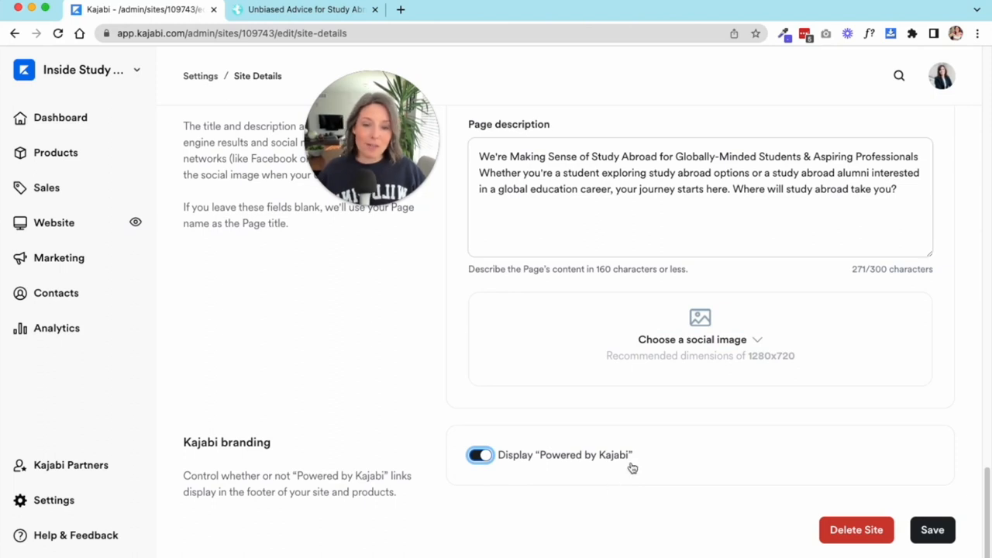
pyautogui.moveTo(636, 495)
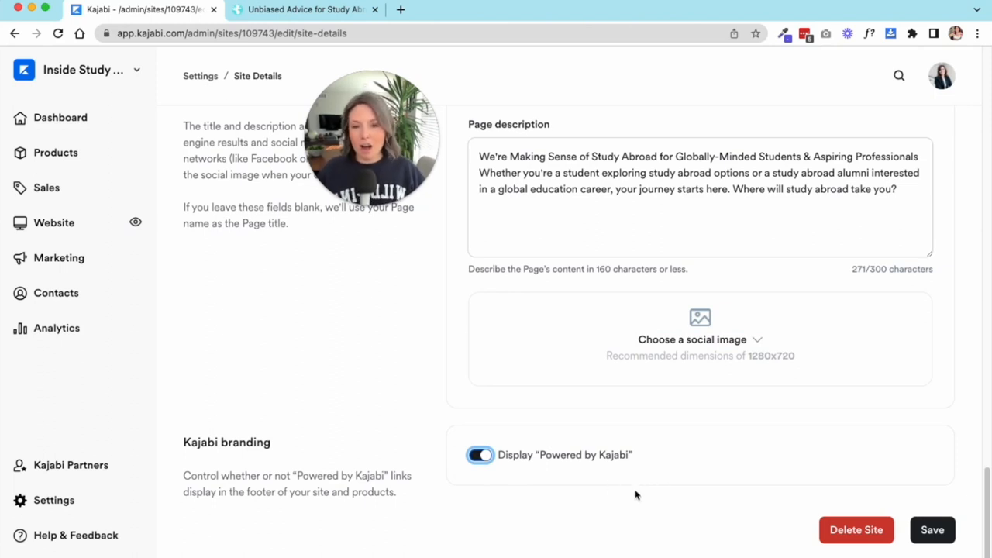
pyautogui.click(931, 529)
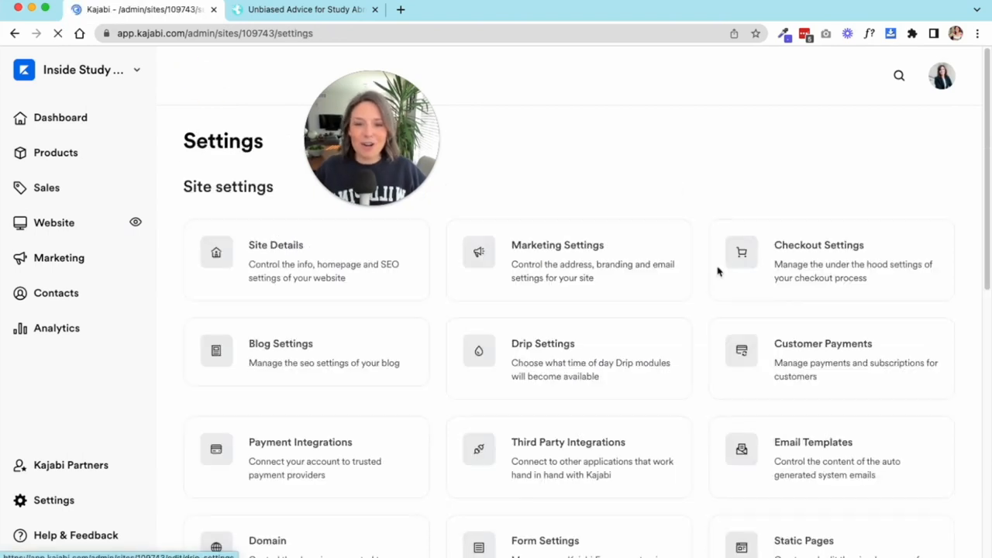
# Step: Open Marketing Settings and review the address, Company Logo and Email Settings
pyautogui.click(568, 259)
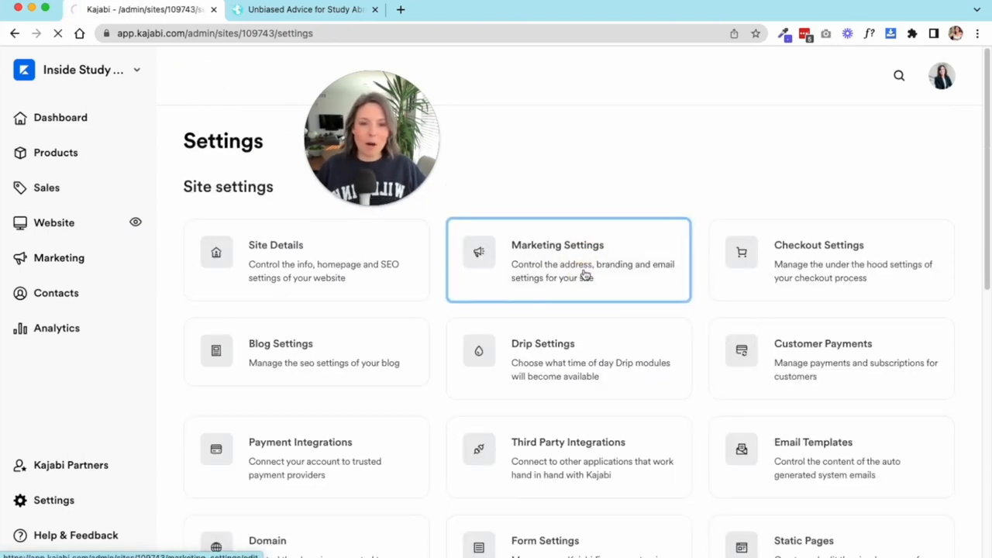
pyautogui.click(568, 259)
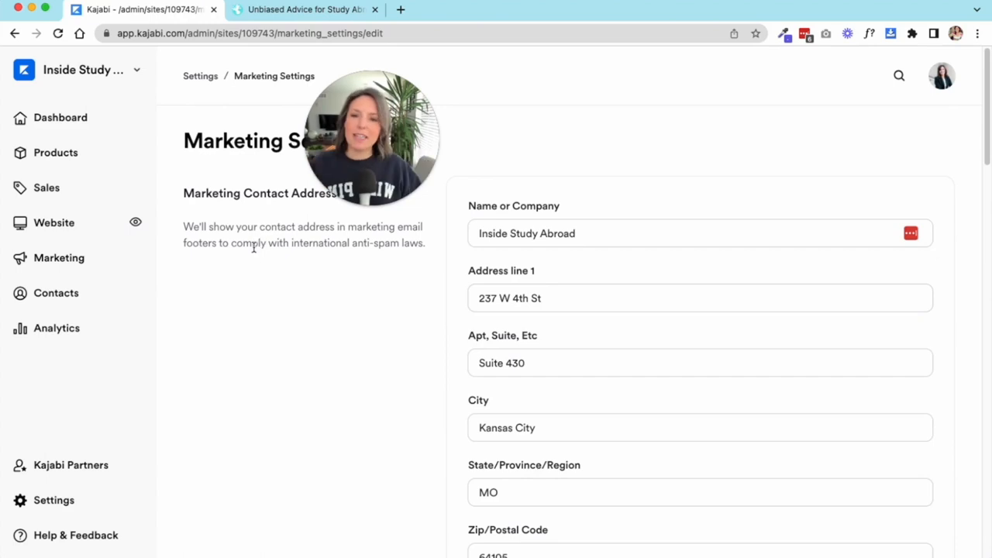
pyautogui.moveTo(356, 324)
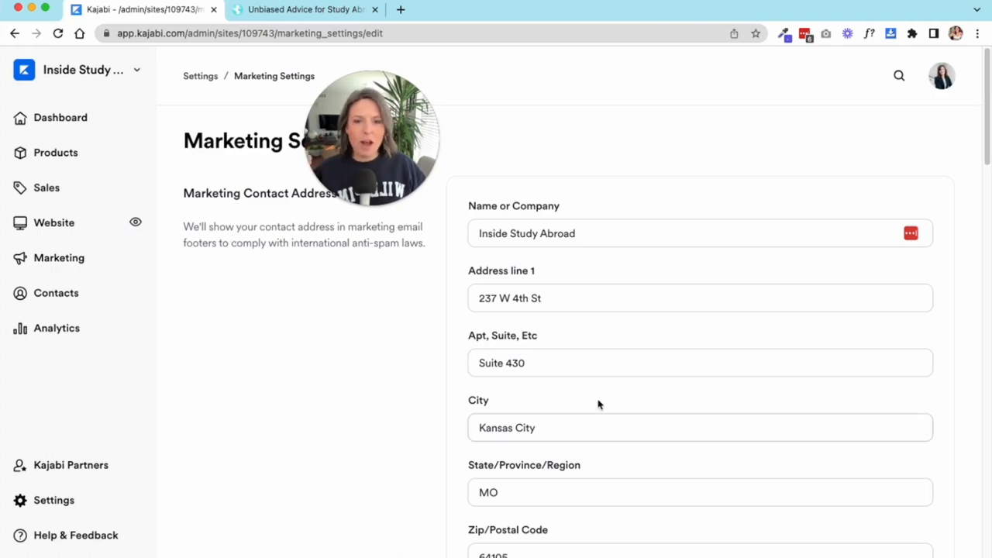
pyautogui.scroll(-3)
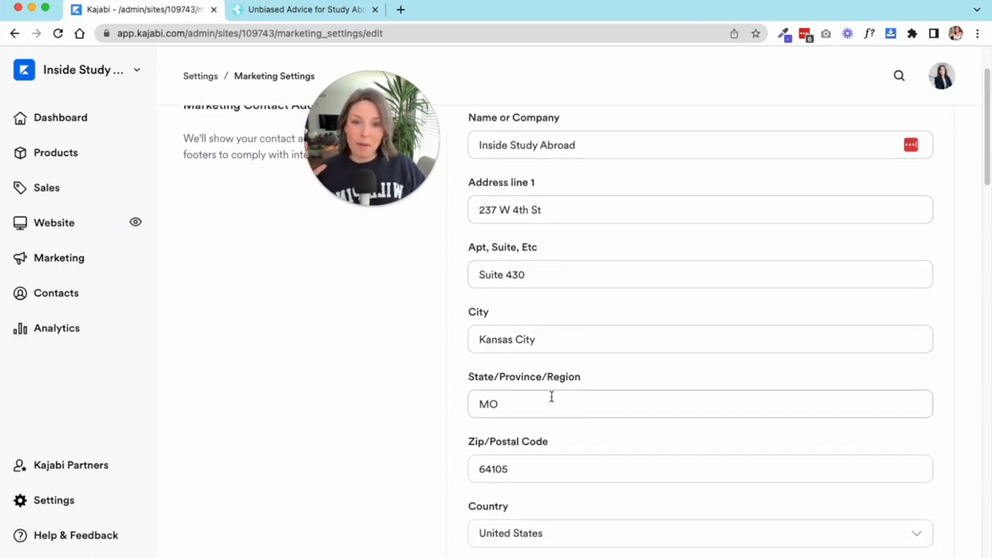
pyautogui.scroll(-3)
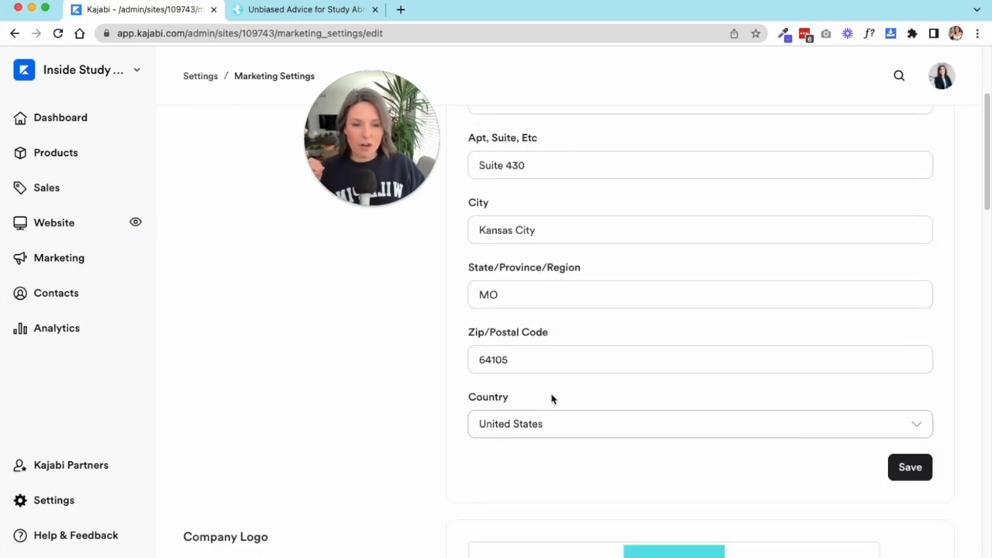
pyautogui.scroll(-3)
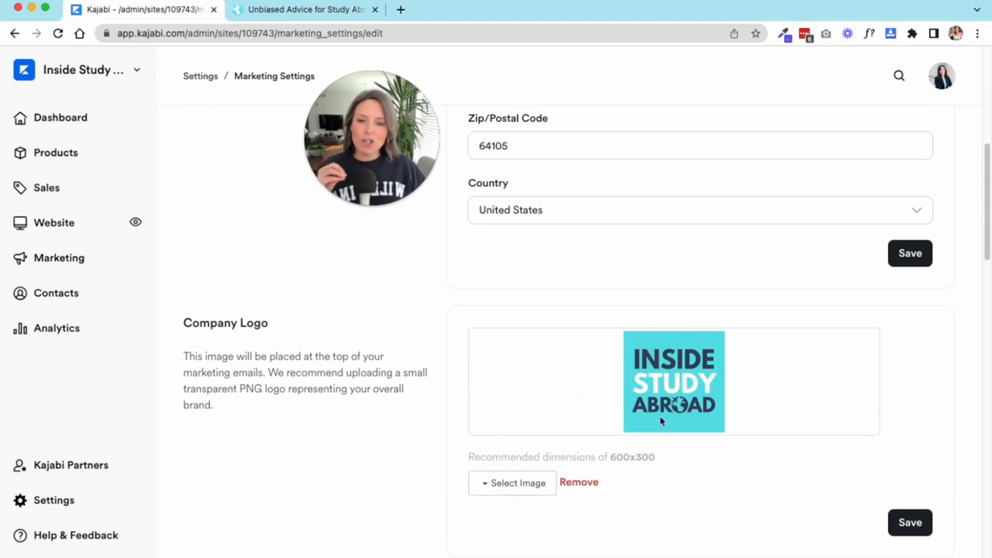
pyautogui.scroll(-3)
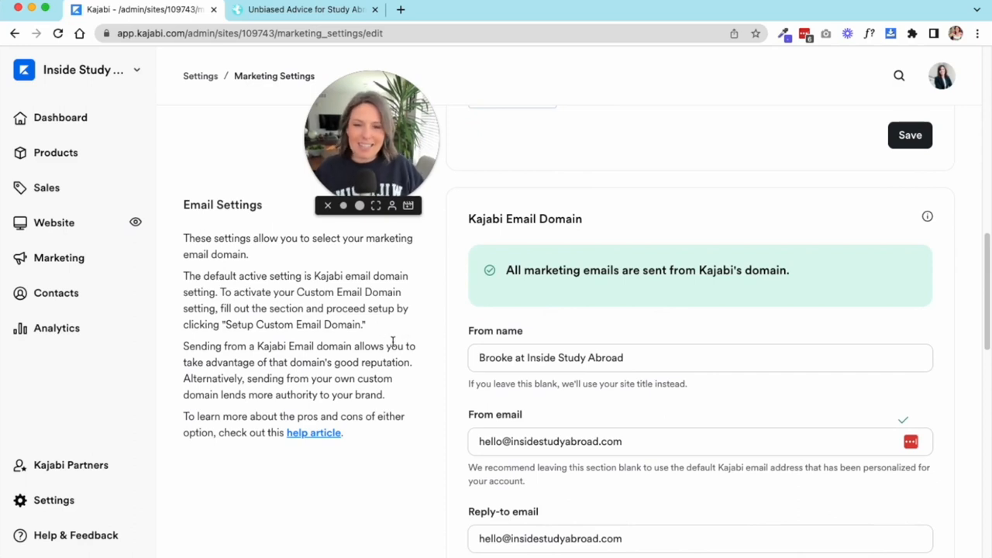
pyautogui.scroll(-3)
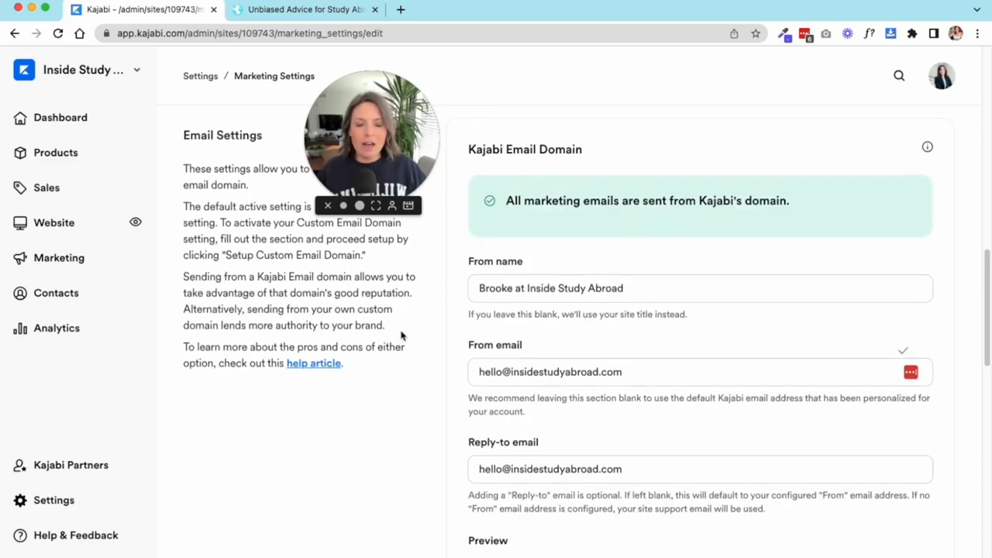
pyautogui.scroll(3)
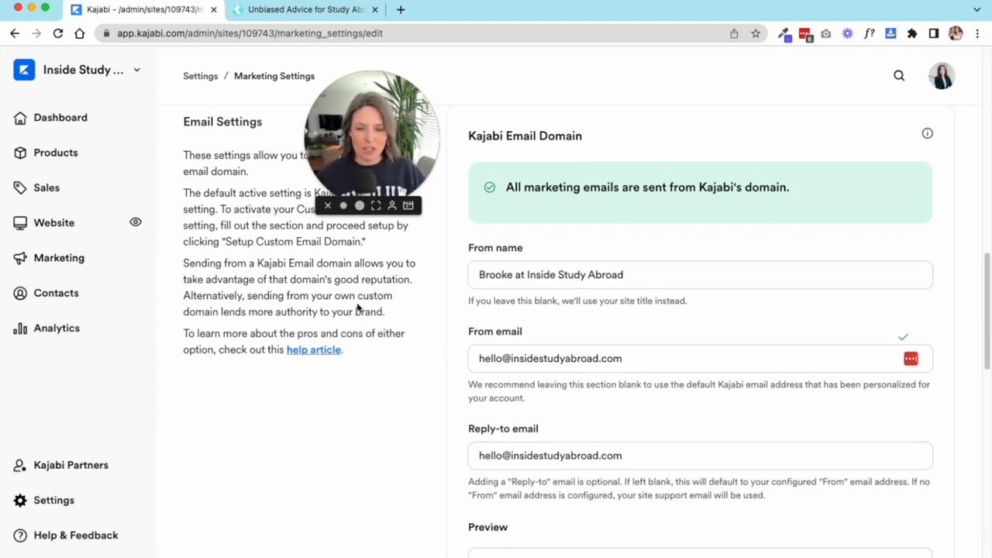
pyautogui.moveTo(358, 350)
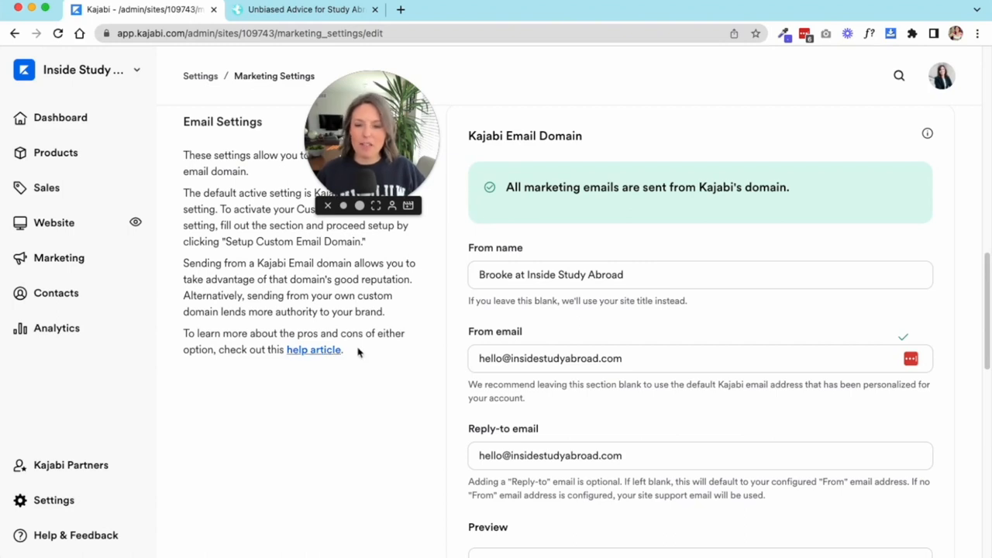
pyautogui.moveTo(398, 305)
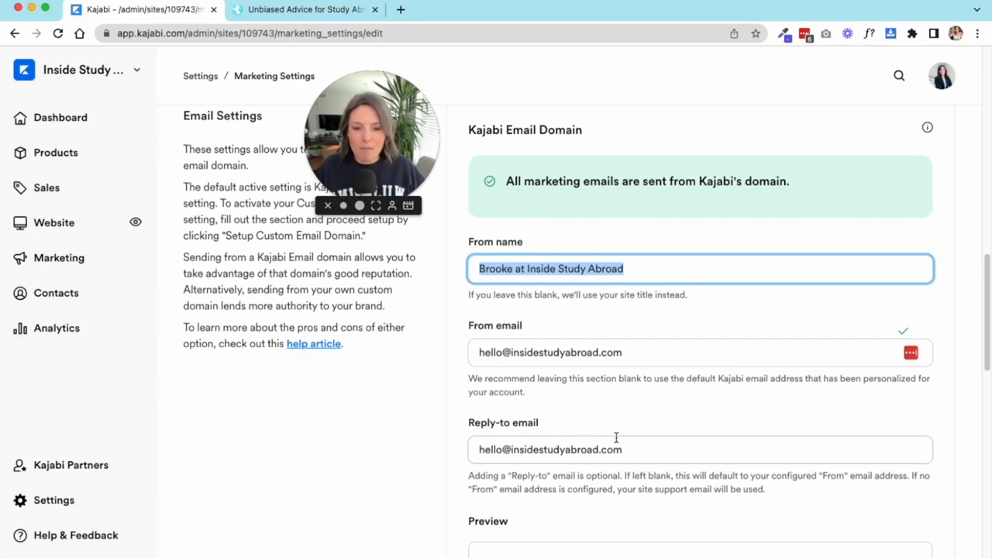
# Step: Scroll to the custom email domain and Email Sequence Defaults (8am Central Time)
pyautogui.scroll(-3)
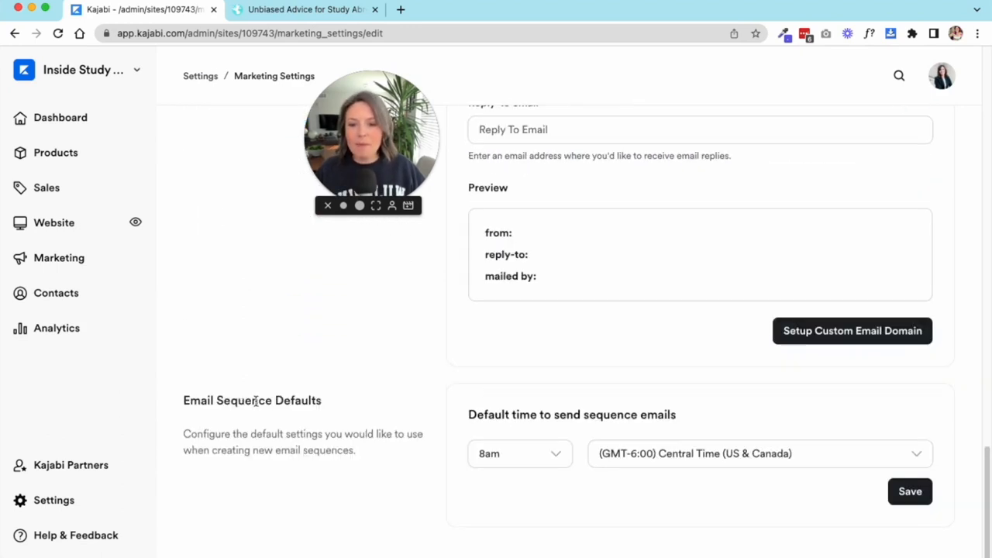
pyautogui.moveTo(426, 420)
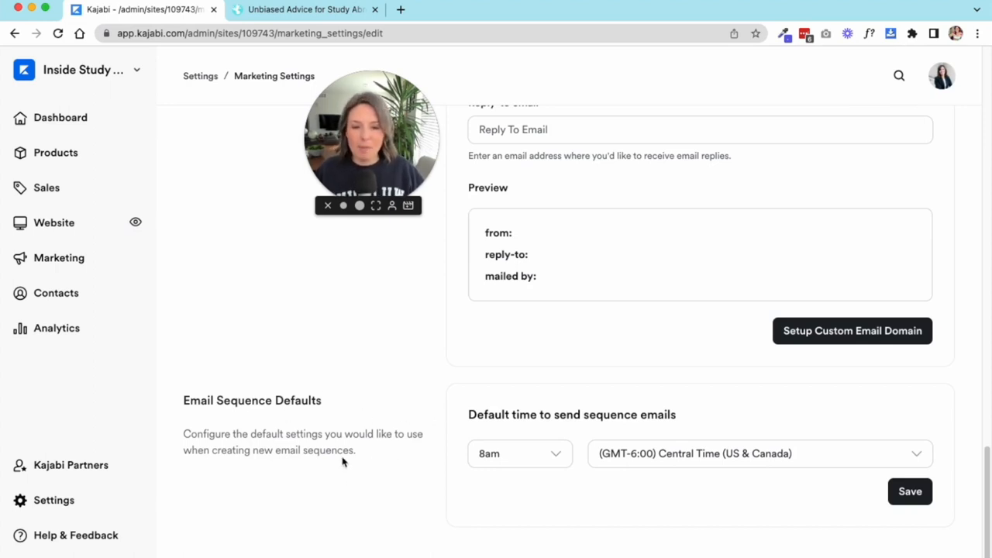
pyautogui.moveTo(330, 439)
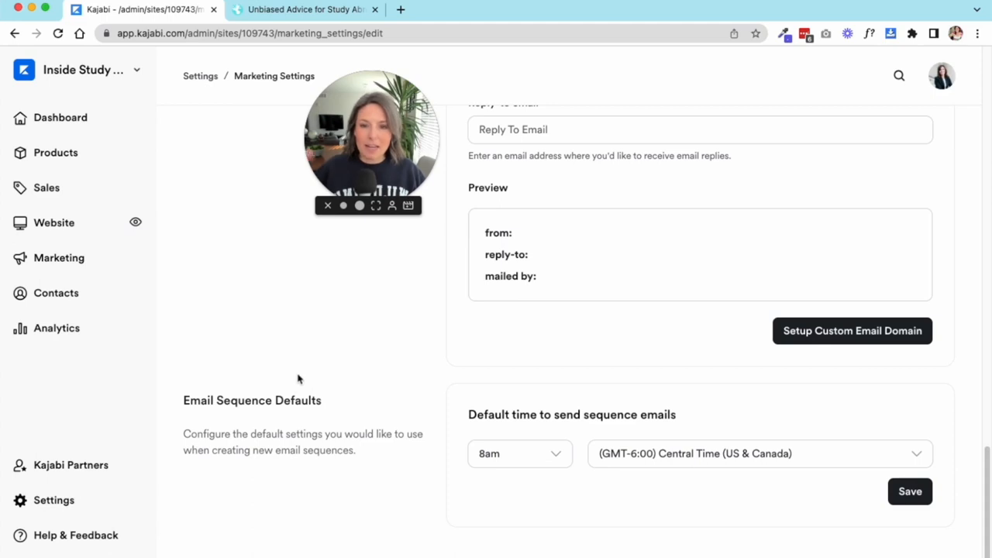
pyautogui.moveTo(286, 363)
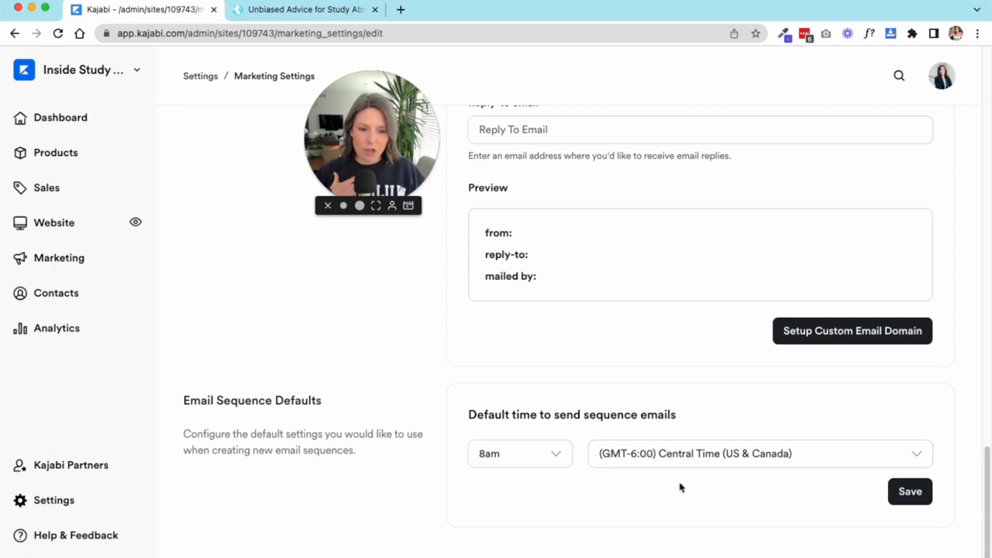
pyautogui.moveTo(509, 365)
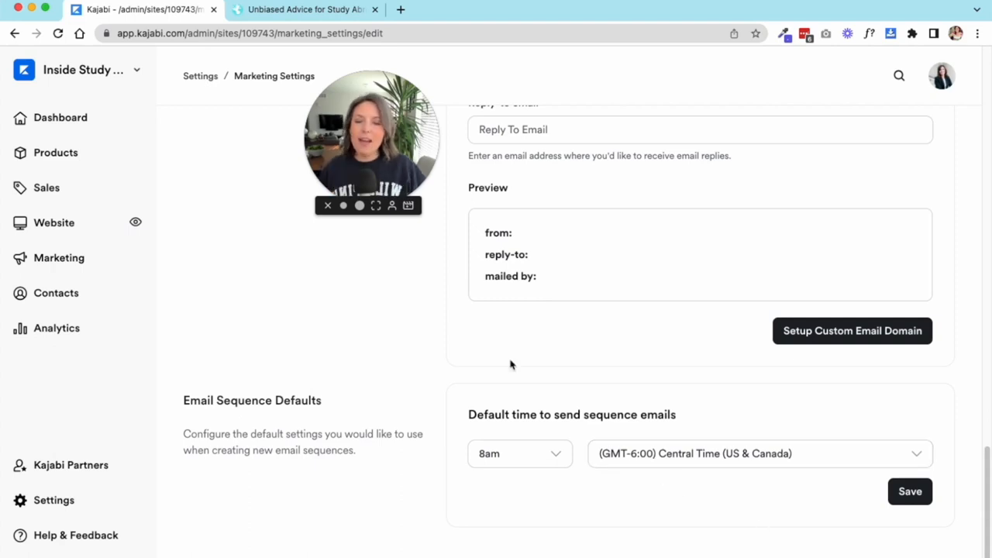
pyautogui.moveTo(508, 368)
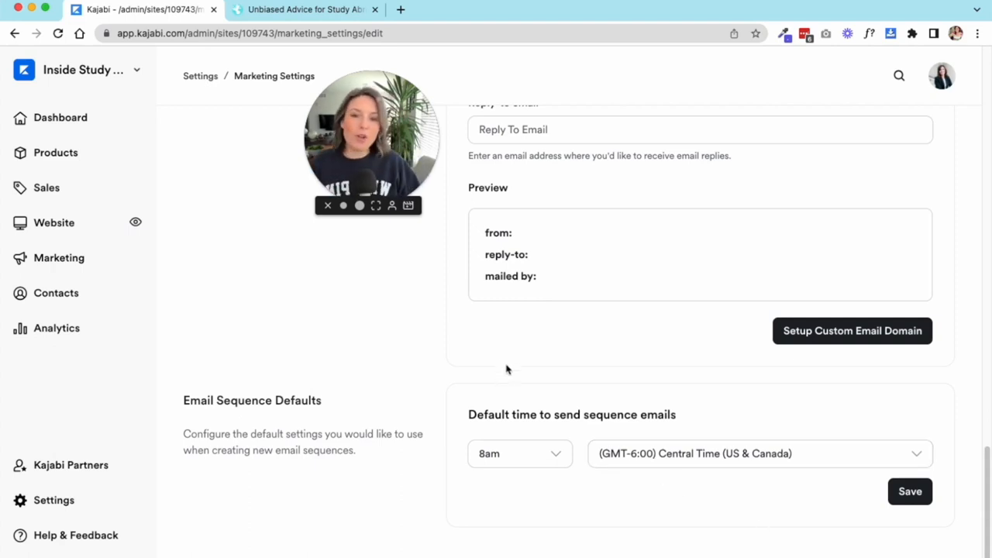
pyautogui.moveTo(415, 379)
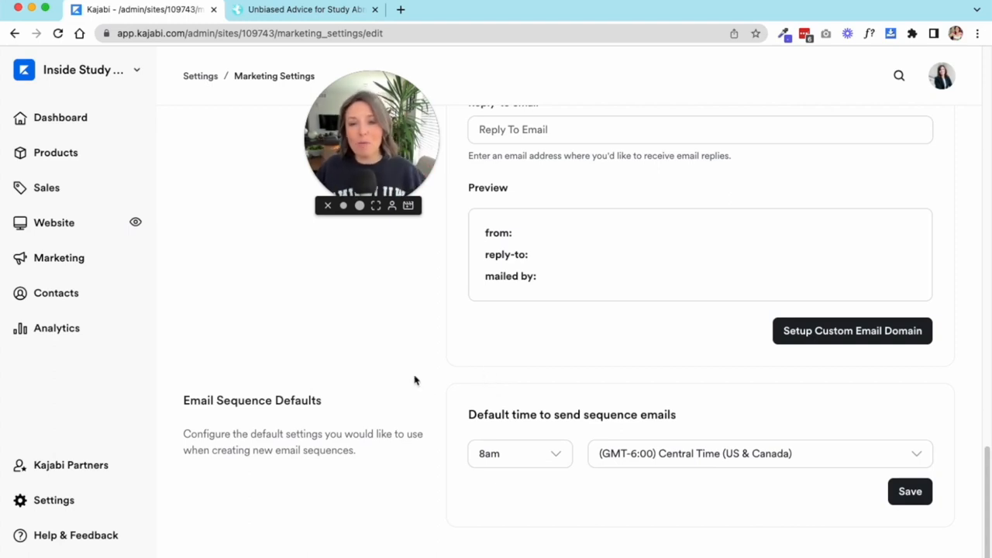
pyautogui.moveTo(824, 517)
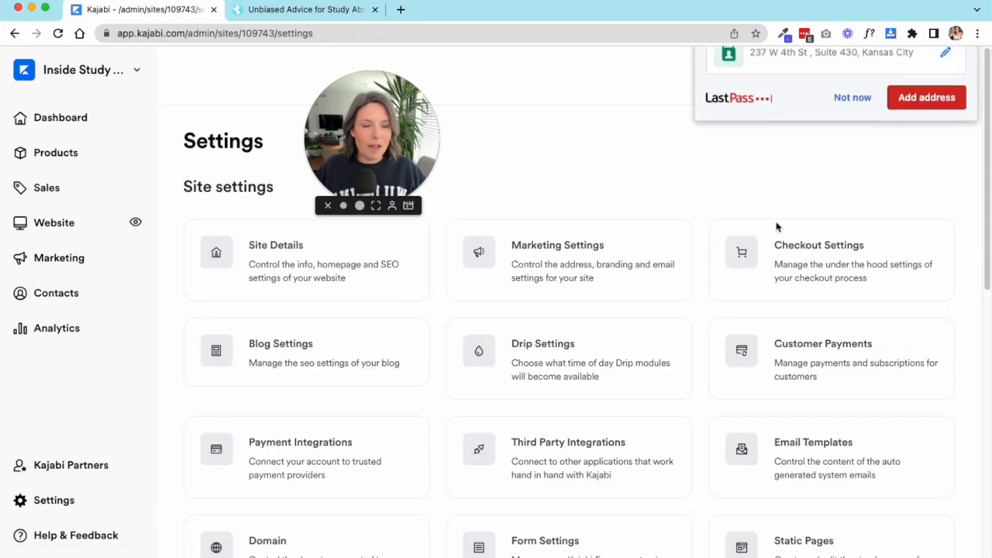
# Step: Open Checkout Settings, accept the email opt-in risks, and review card storage, webhooks and tracking code
pyautogui.click(818, 245)
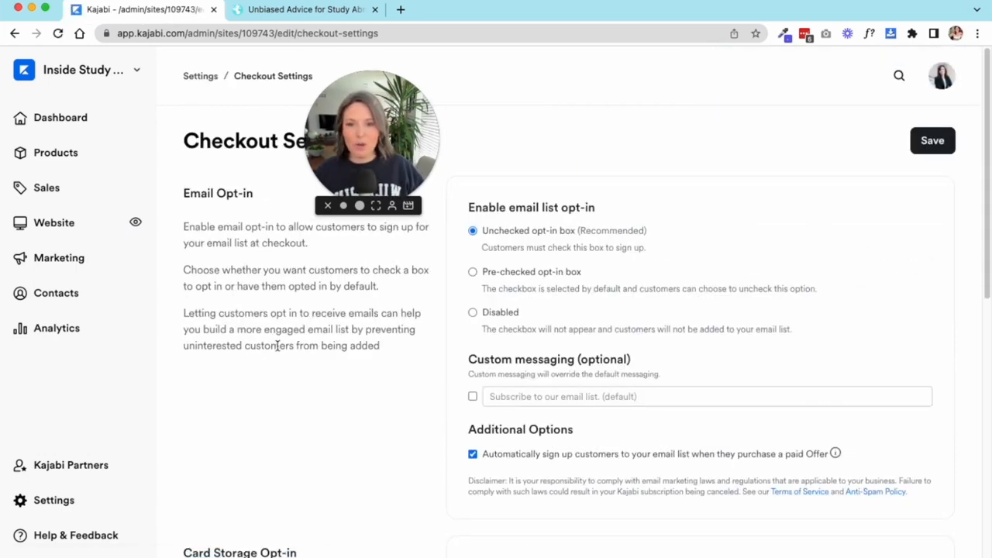
pyautogui.scroll(-3)
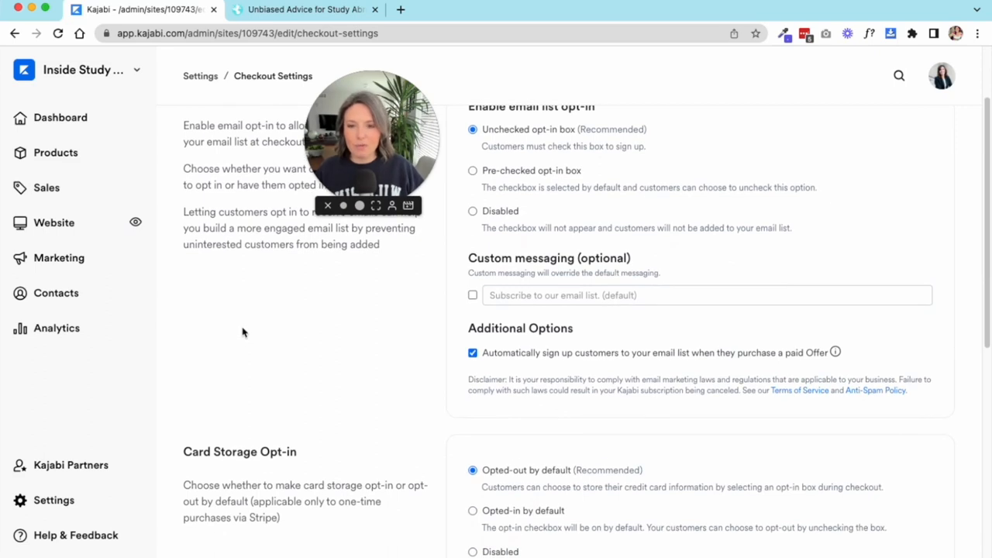
pyautogui.moveTo(281, 357)
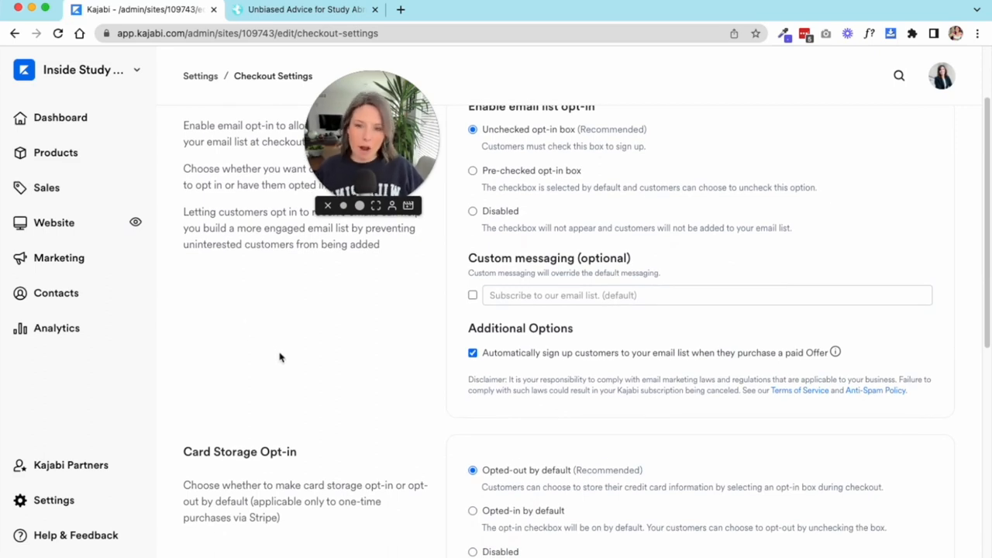
pyautogui.scroll(3)
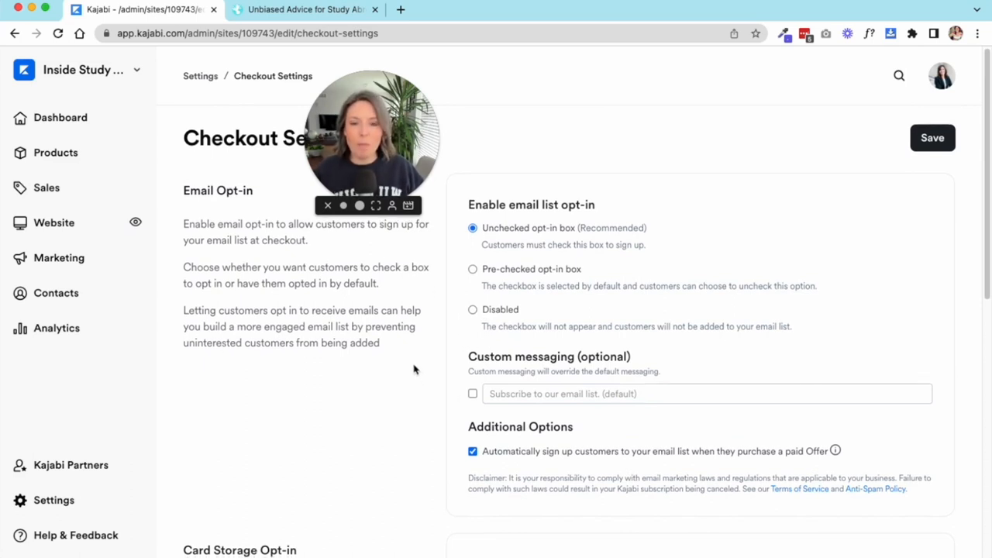
pyautogui.moveTo(379, 371)
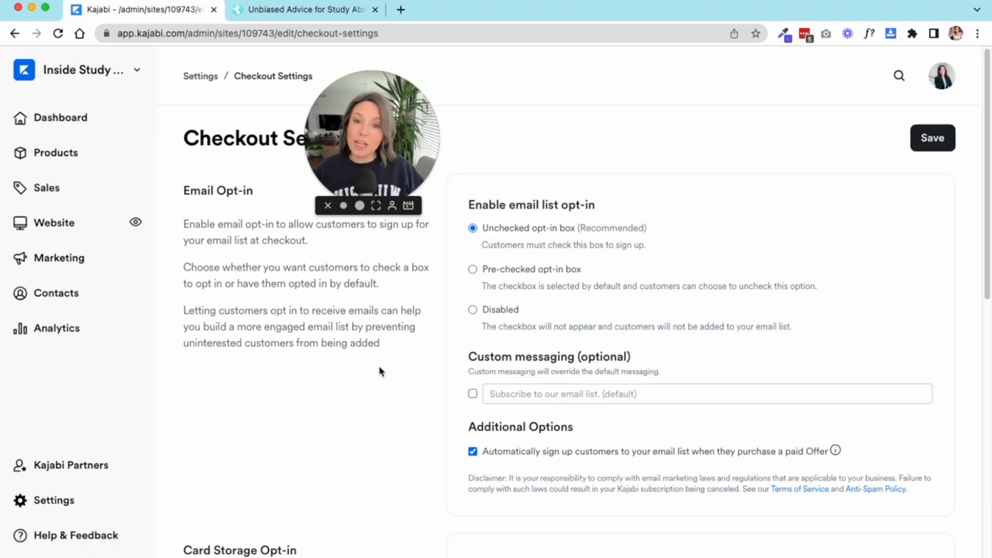
pyautogui.scroll(-3)
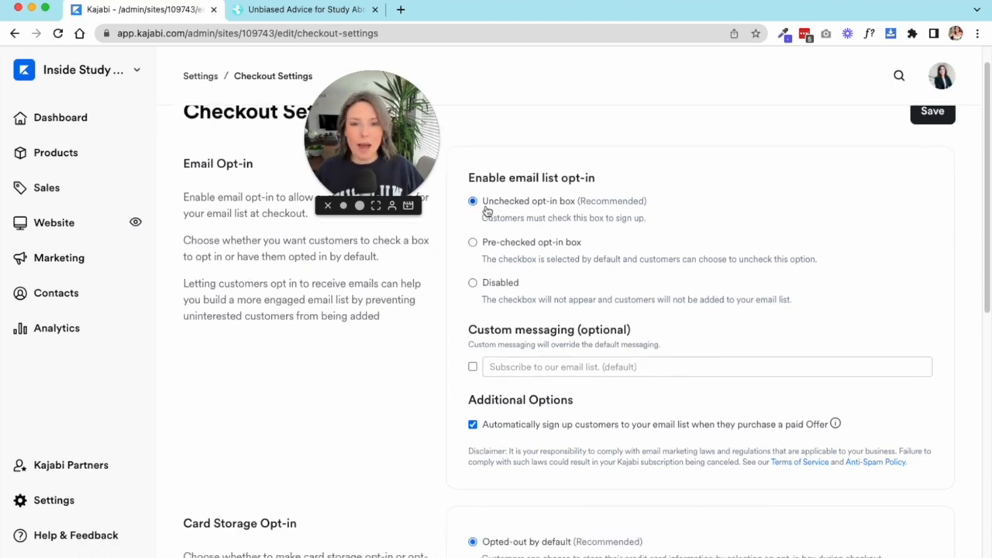
pyautogui.moveTo(612, 218)
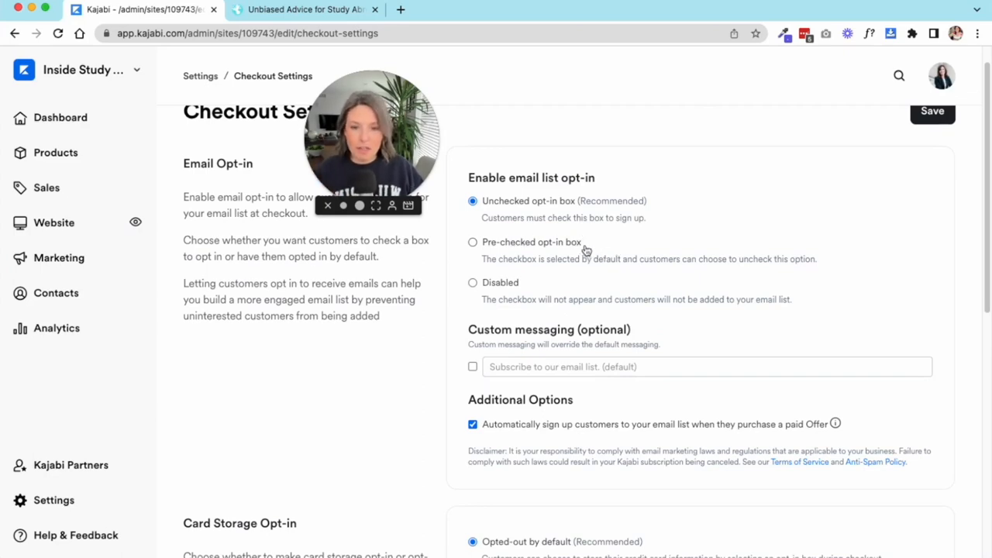
pyautogui.click(473, 242)
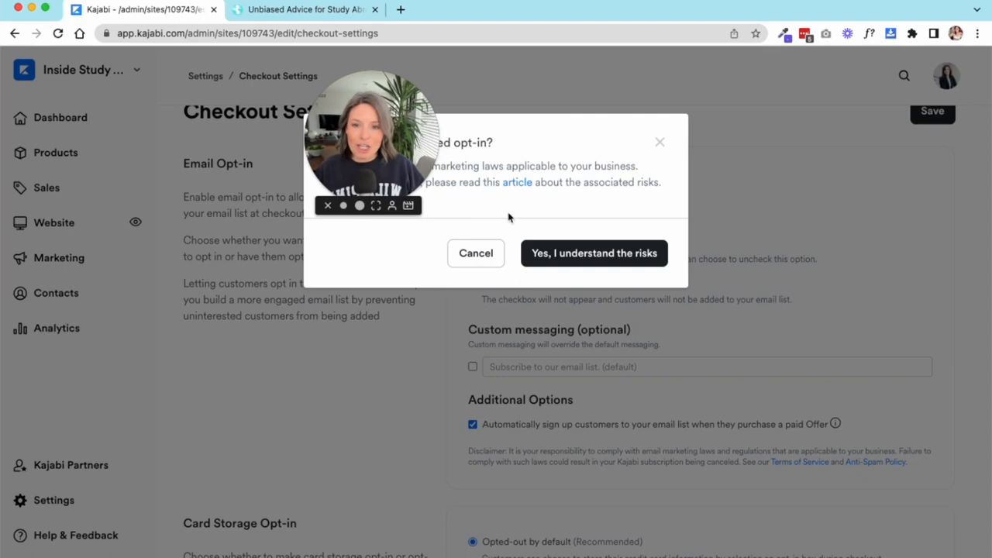
pyautogui.moveTo(642, 268)
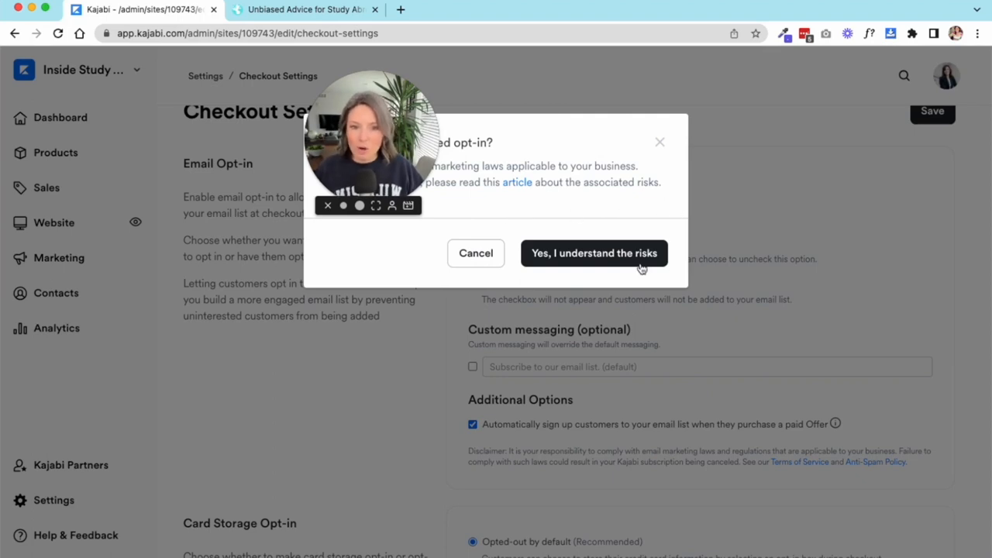
pyautogui.click(594, 252)
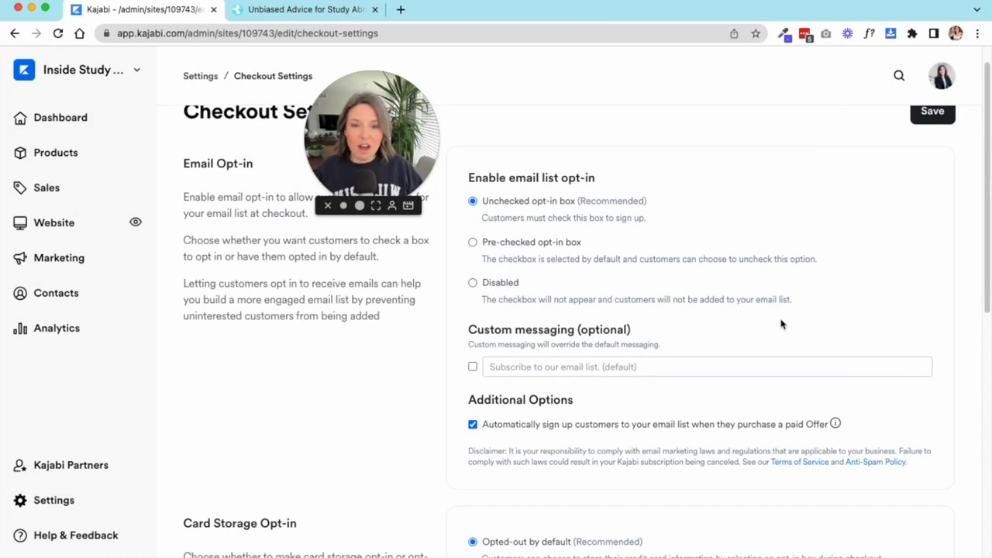
pyautogui.moveTo(563, 388)
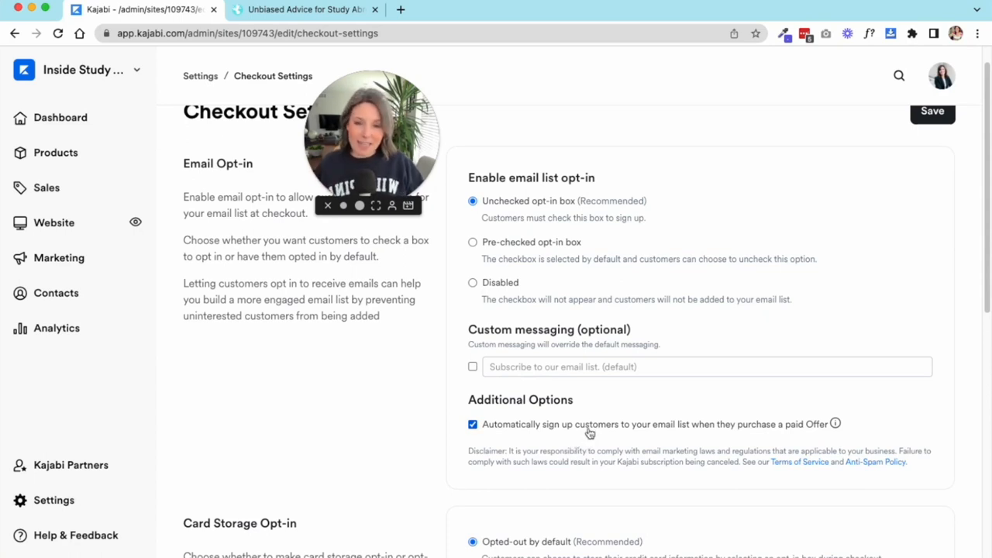
pyautogui.moveTo(604, 477)
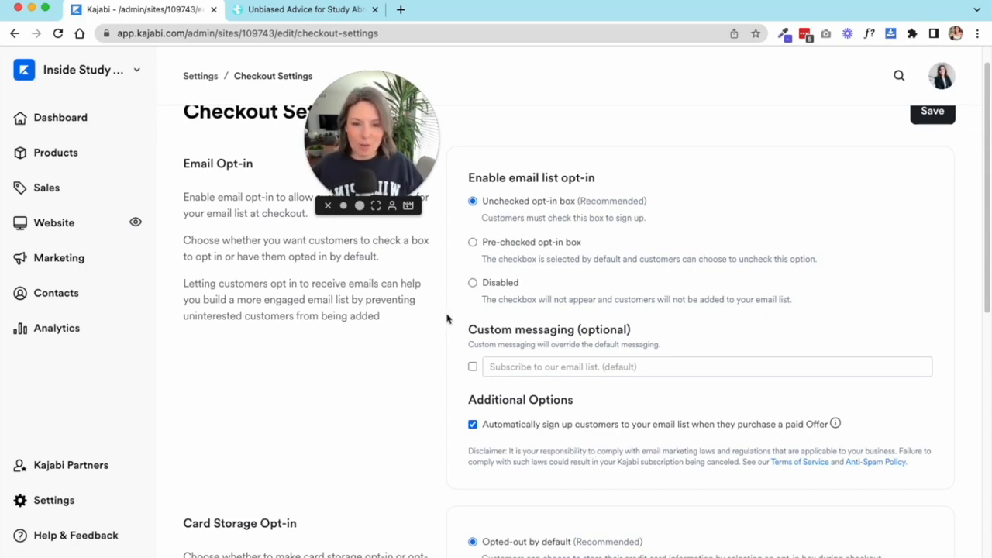
pyautogui.scroll(-3)
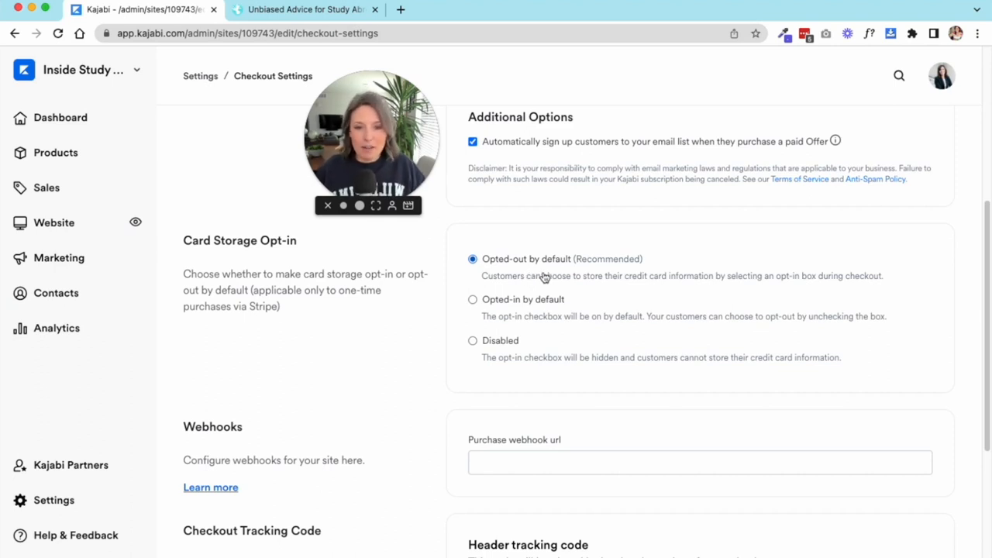
pyautogui.moveTo(651, 295)
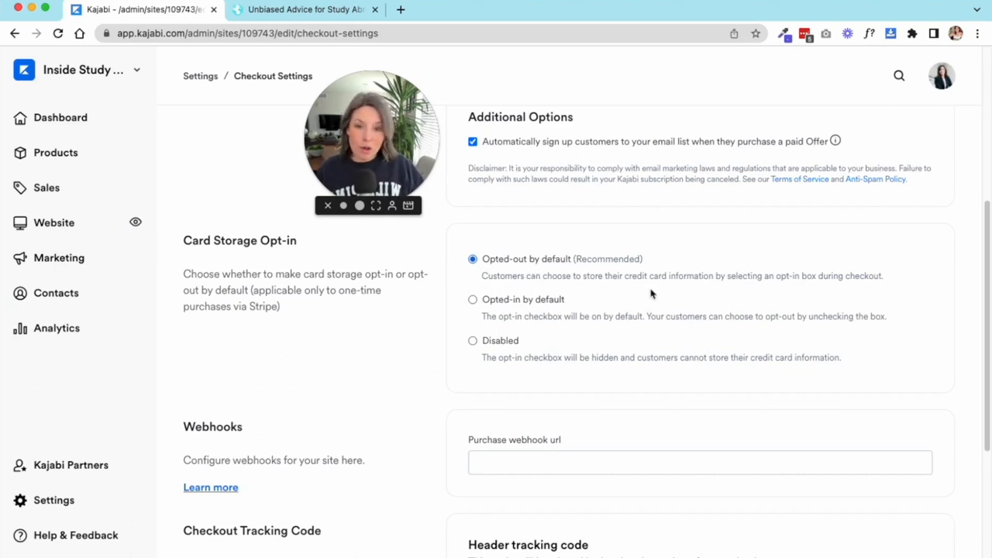
pyautogui.moveTo(509, 313)
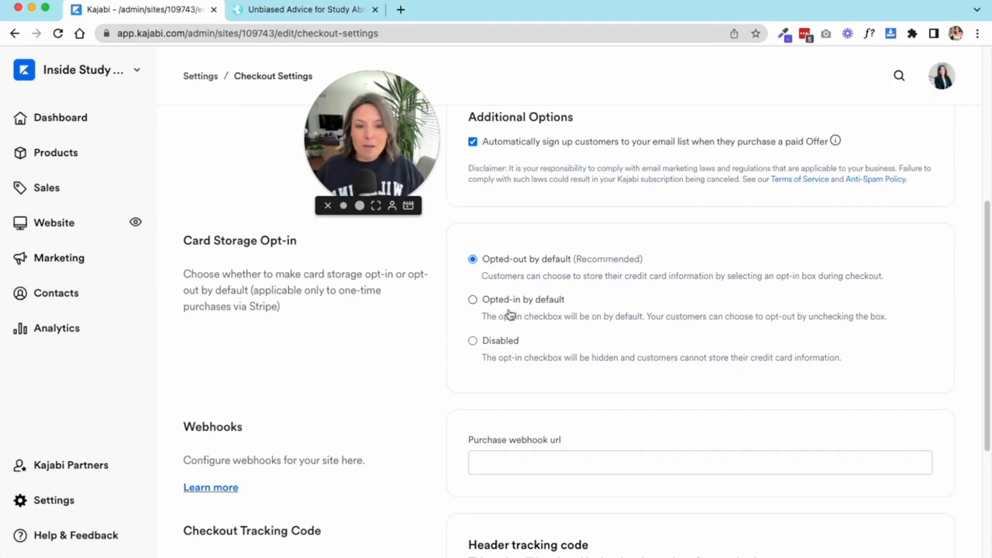
pyautogui.moveTo(557, 316)
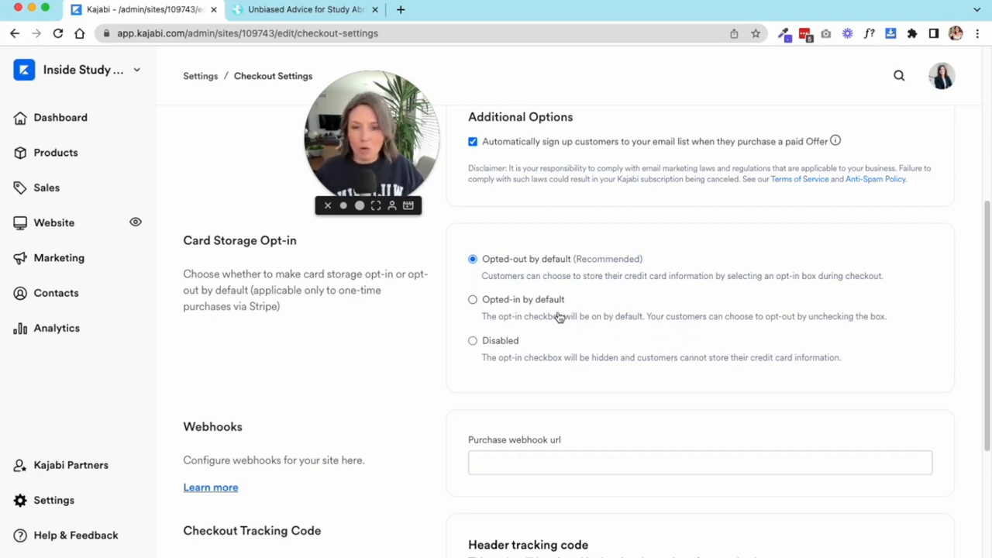
pyautogui.moveTo(568, 372)
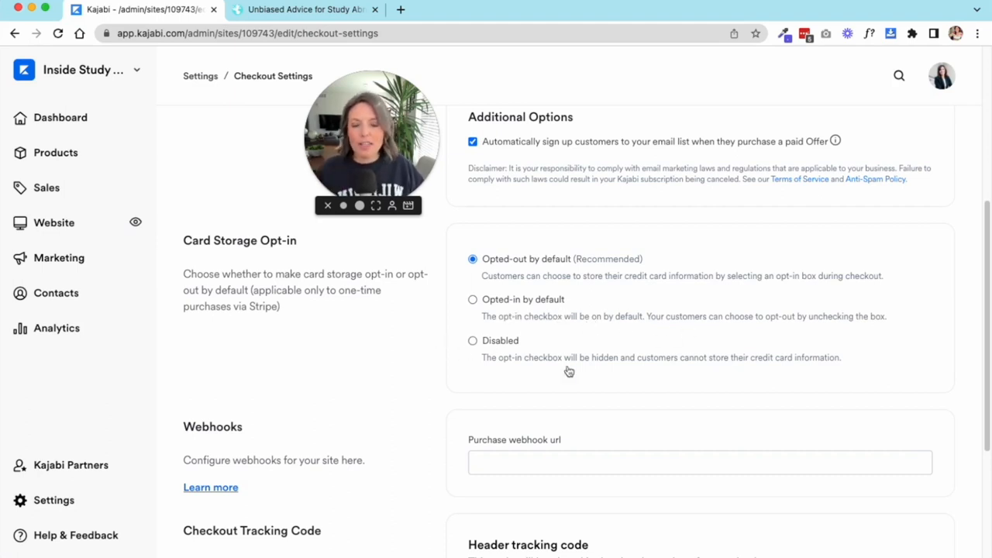
pyautogui.scroll(-3)
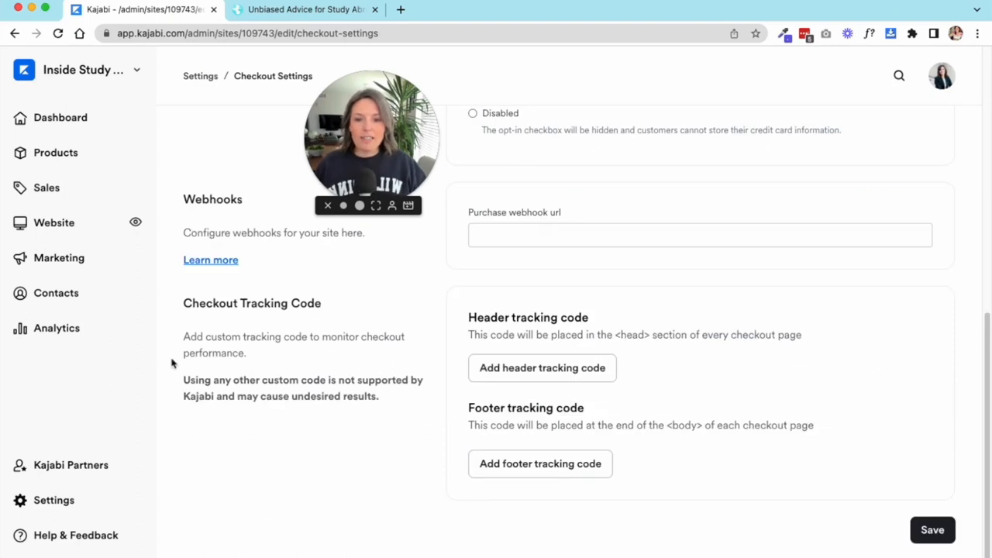
pyautogui.moveTo(346, 493)
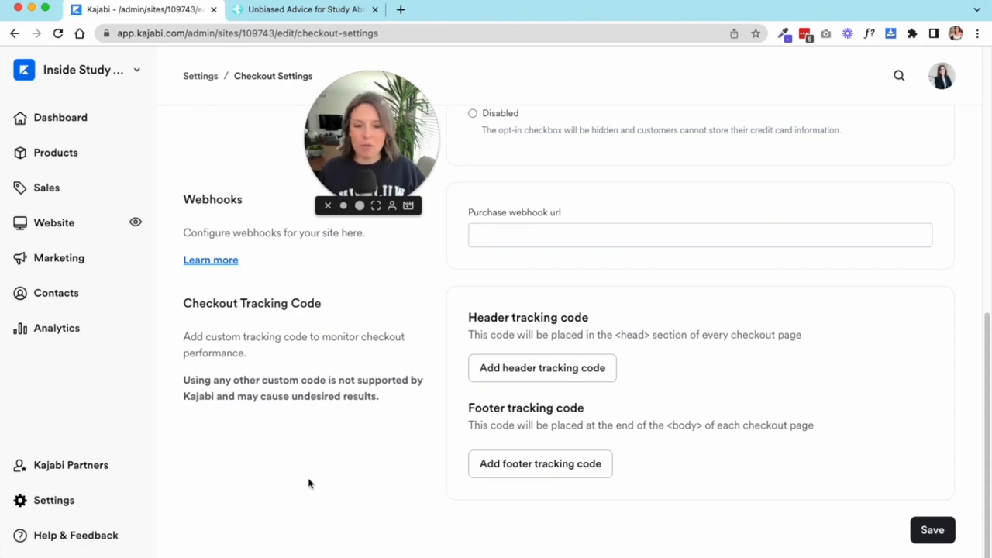
pyautogui.moveTo(320, 453)
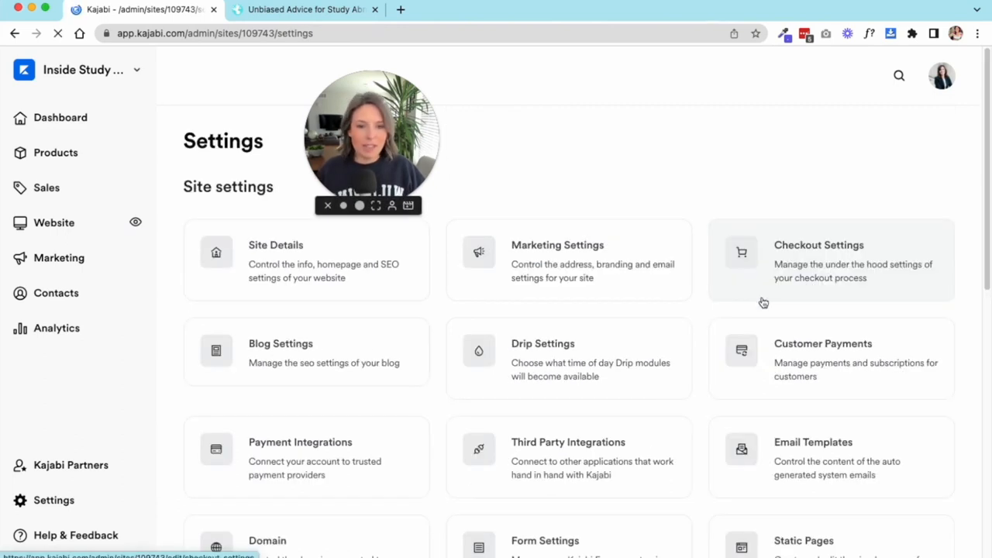
# Step: Review the blog SEO title and description, then open Drip Settings
pyautogui.click(280, 343)
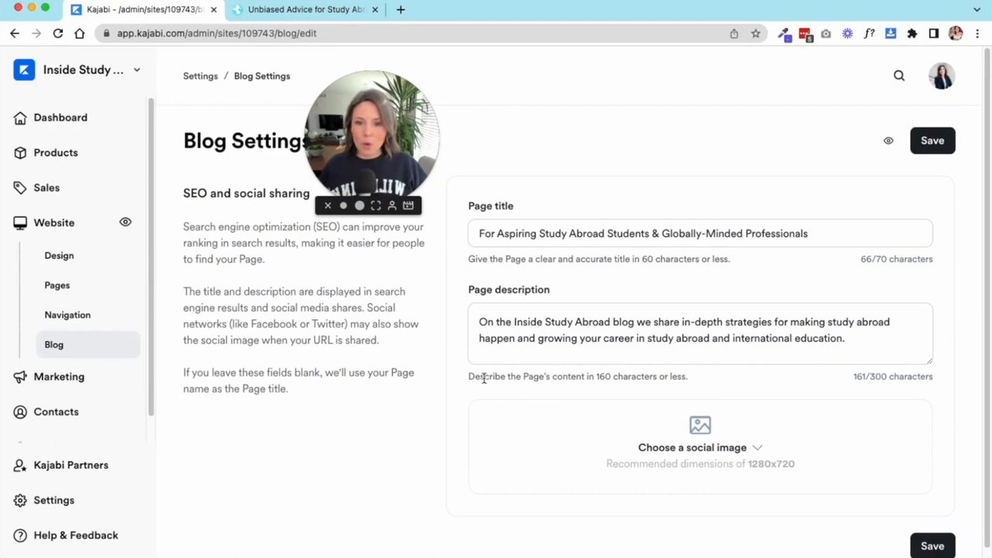
pyautogui.moveTo(424, 371)
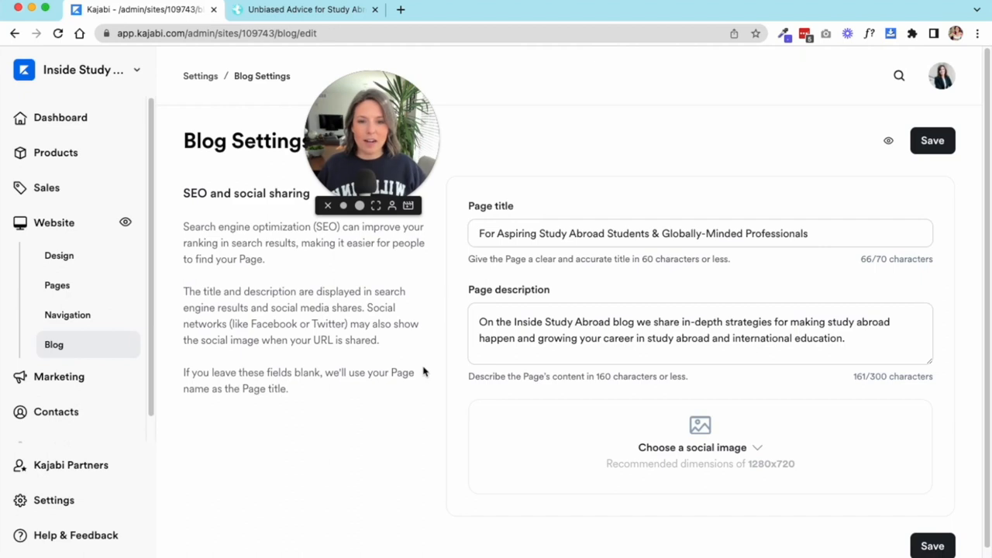
pyautogui.moveTo(551, 456)
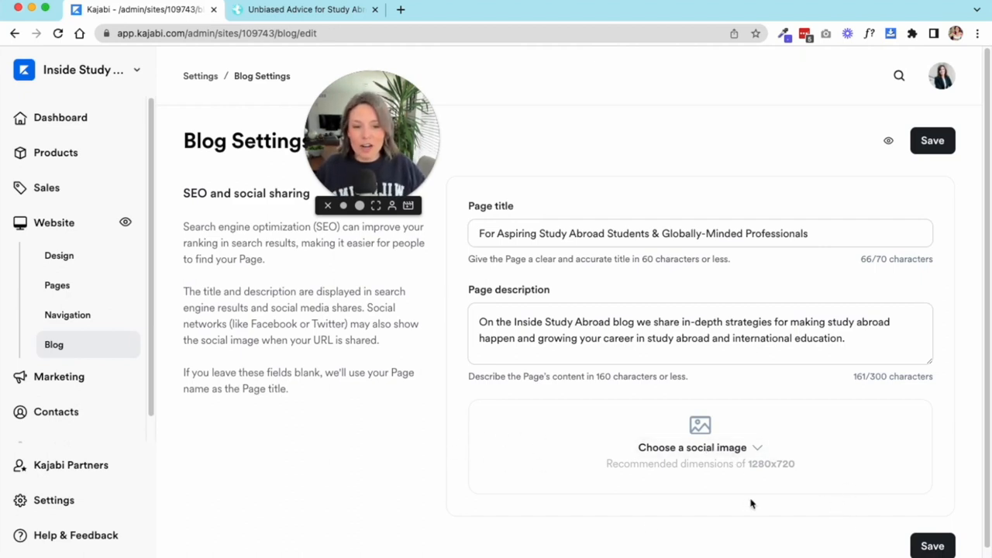
pyautogui.moveTo(416, 474)
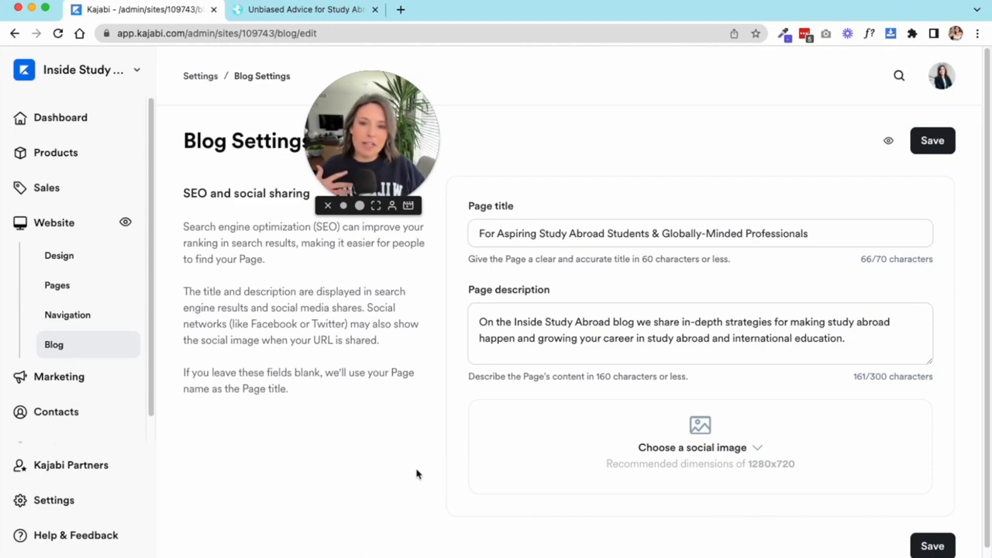
pyautogui.moveTo(736, 417)
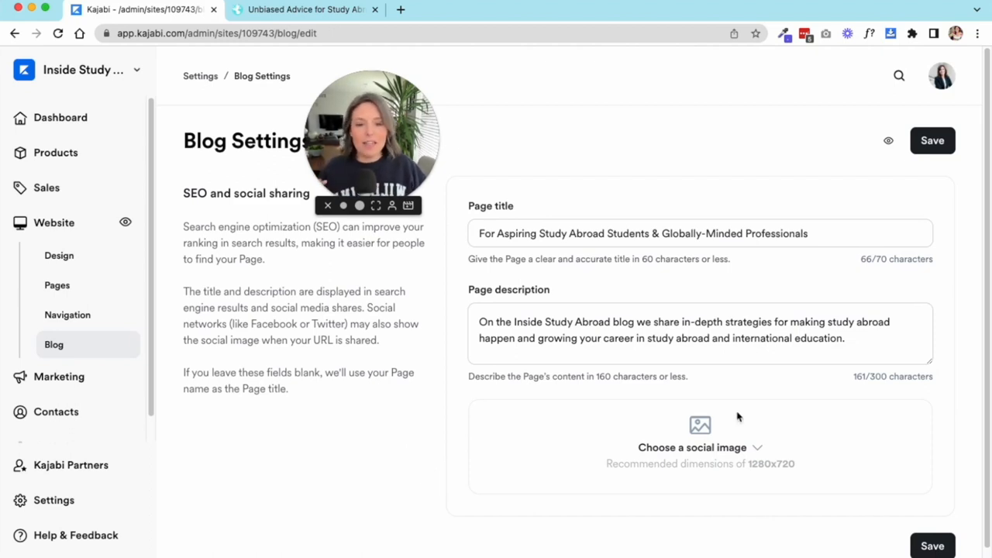
pyautogui.click(53, 500)
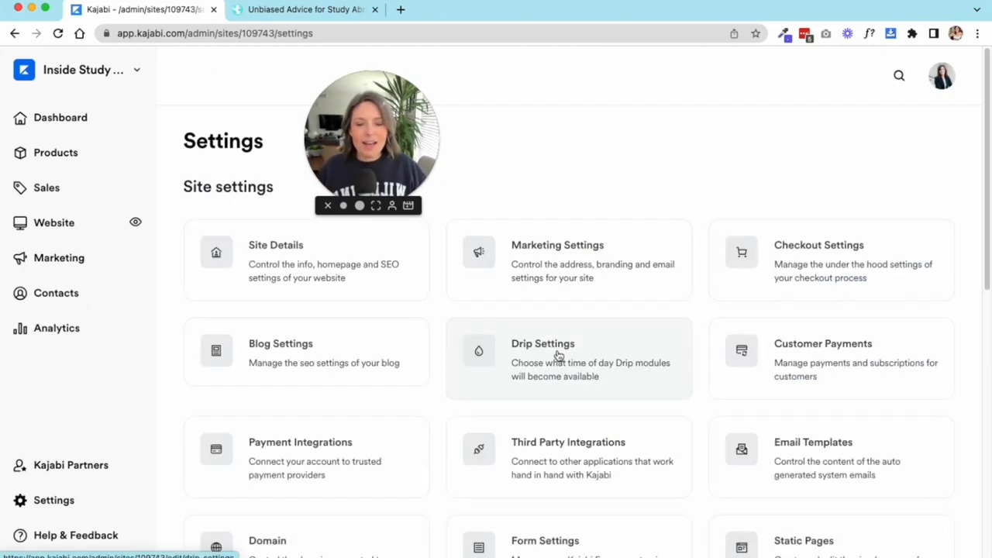
pyautogui.click(543, 357)
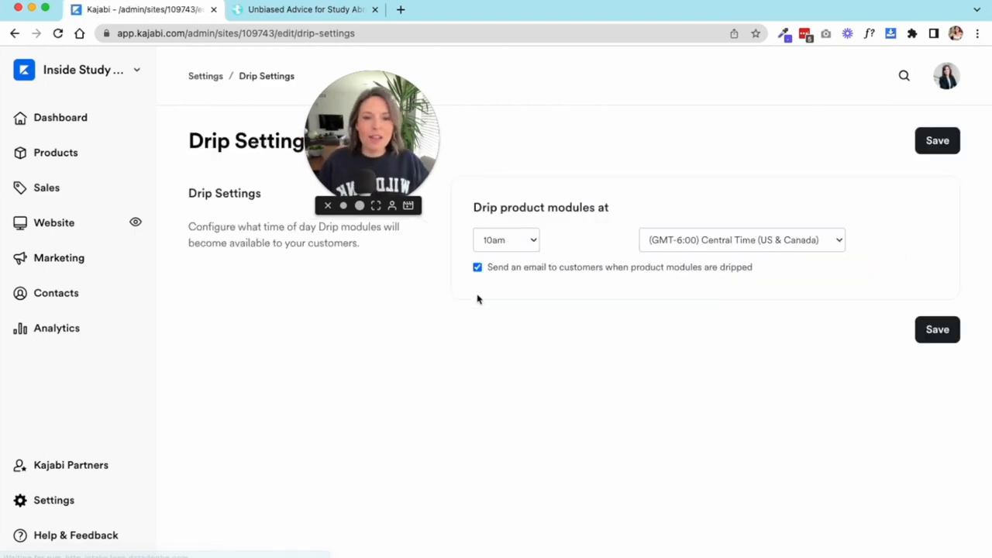
pyautogui.moveTo(419, 259)
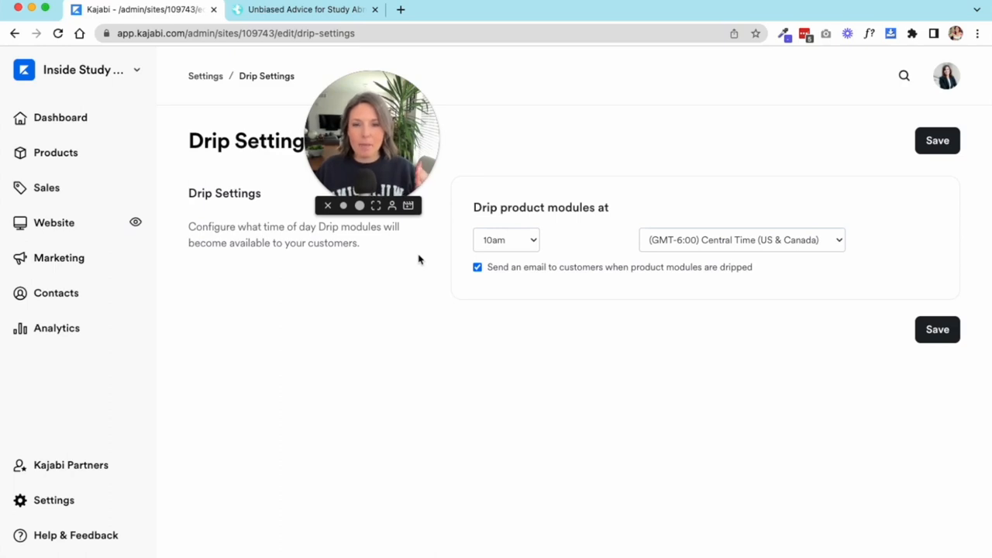
pyautogui.moveTo(511, 323)
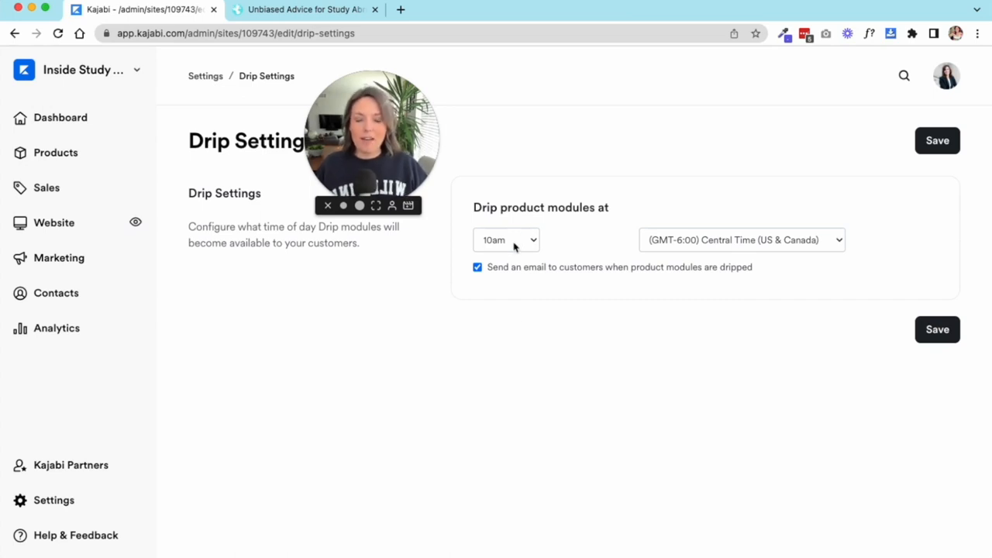
pyautogui.moveTo(762, 242)
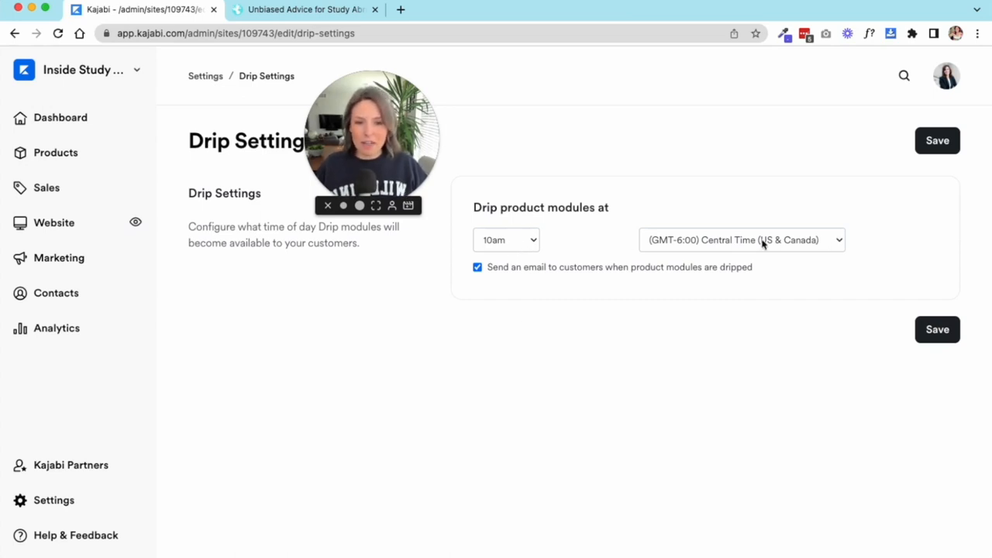
pyautogui.moveTo(687, 274)
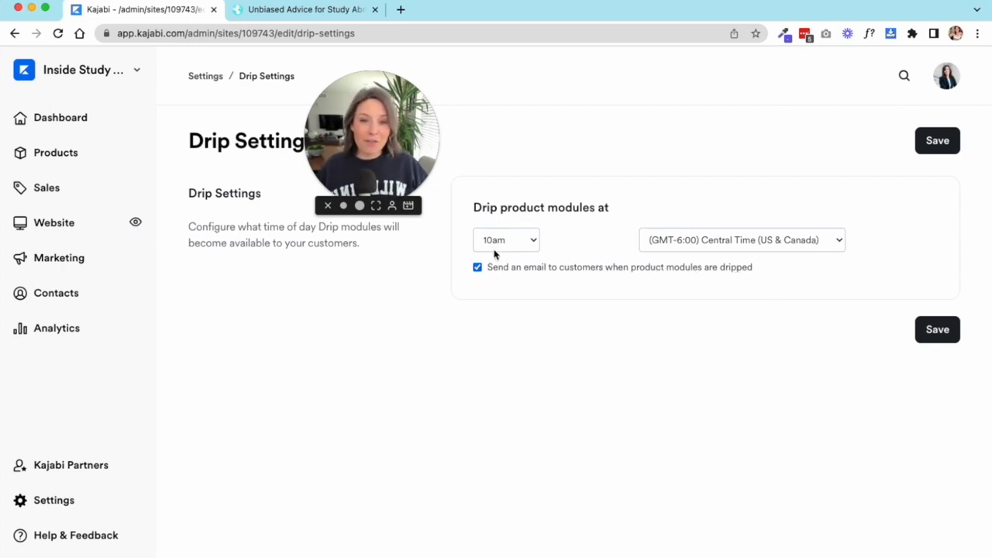
pyautogui.moveTo(499, 249)
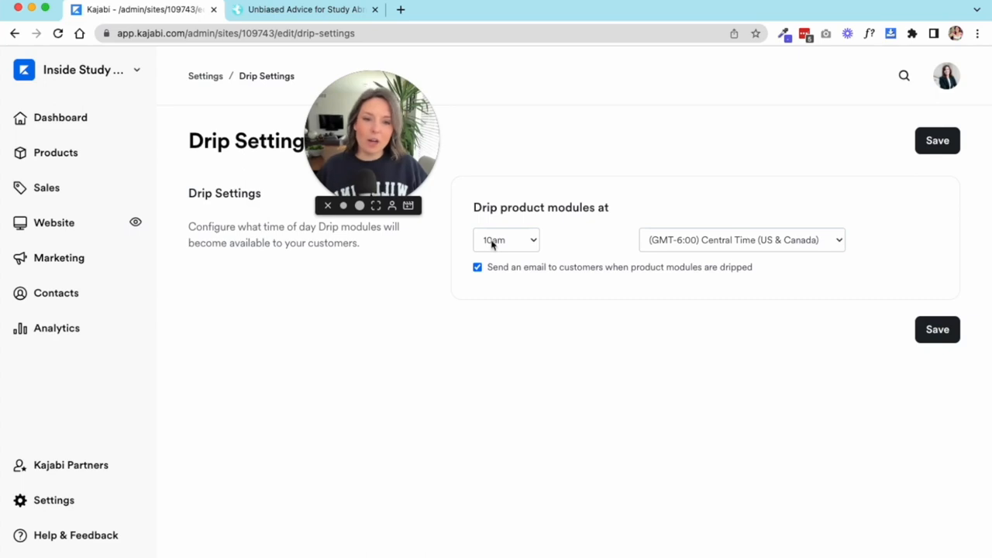
# Step: Leave the drip release at 10am Central Time and go back to Settings
pyautogui.click(506, 240)
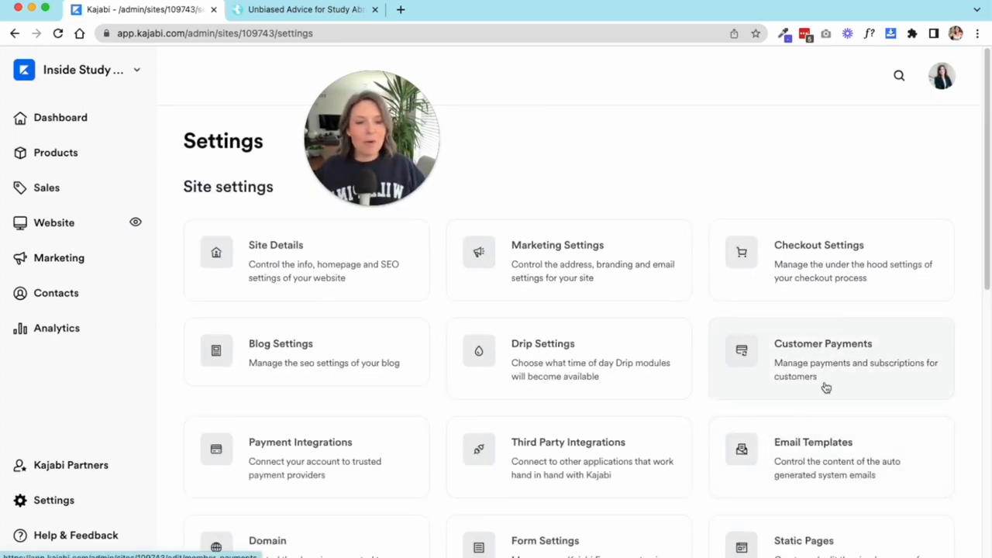
# Step: In Customer Payments, change when receipts are sent and preview the customer receipt email
pyautogui.click(825, 356)
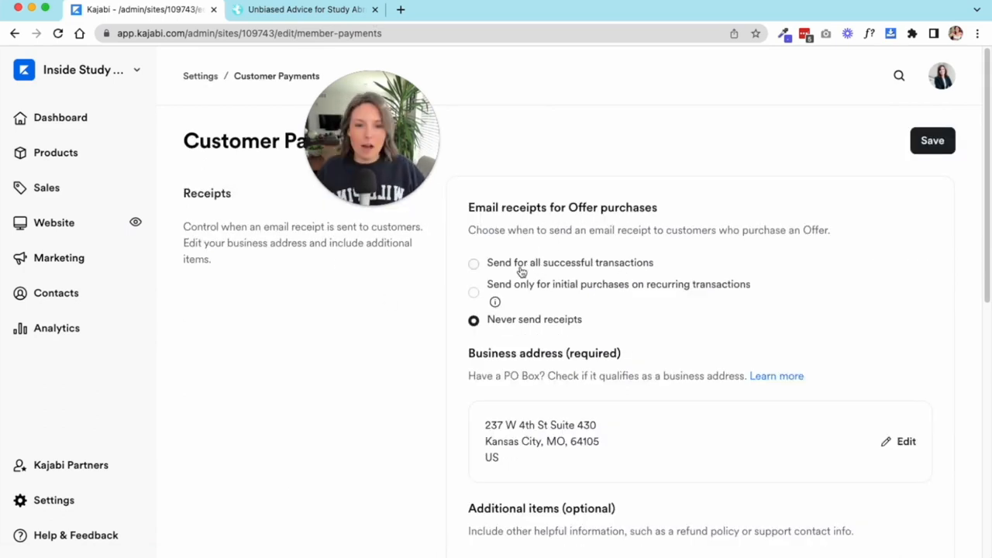
pyautogui.moveTo(613, 289)
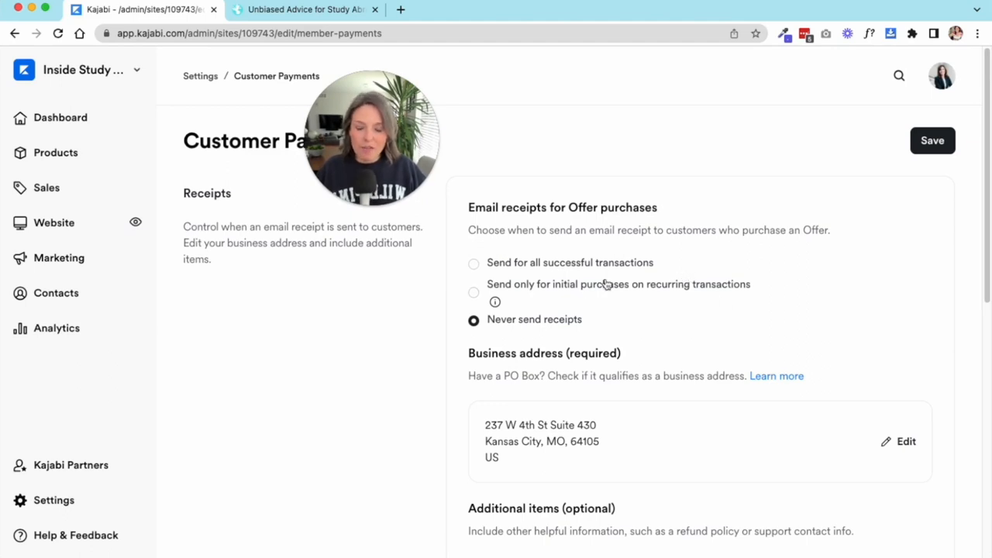
pyautogui.moveTo(884, 301)
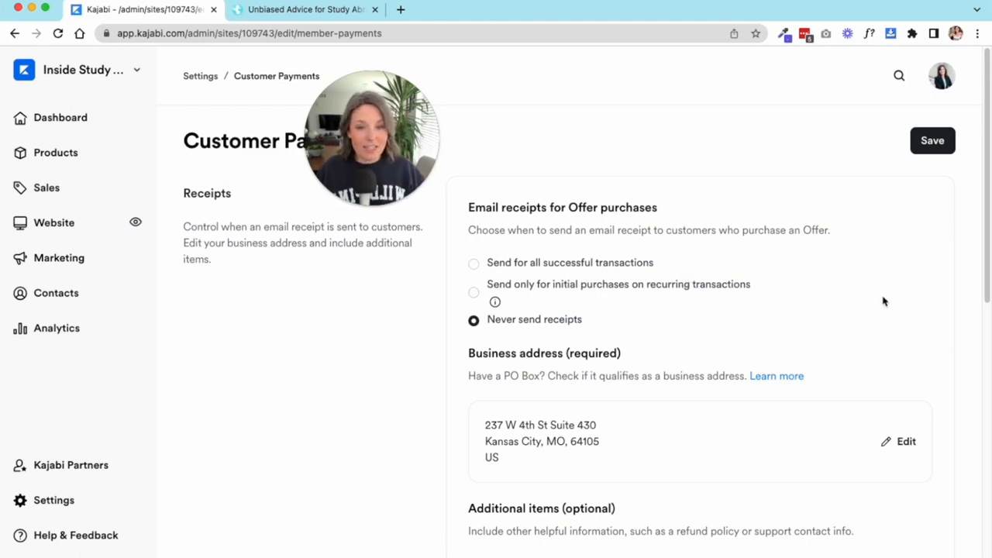
pyautogui.click(474, 262)
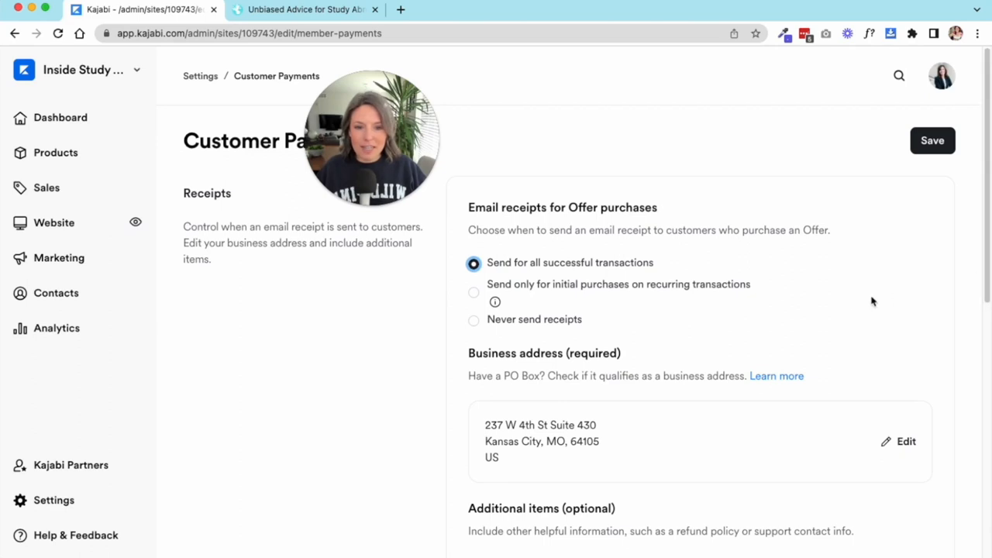
pyautogui.scroll(-3)
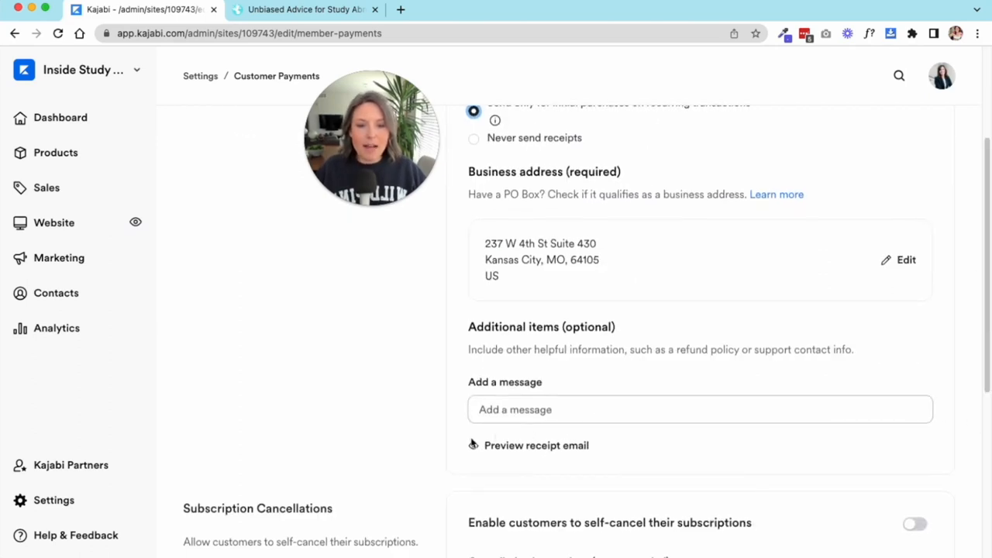
pyautogui.moveTo(684, 409)
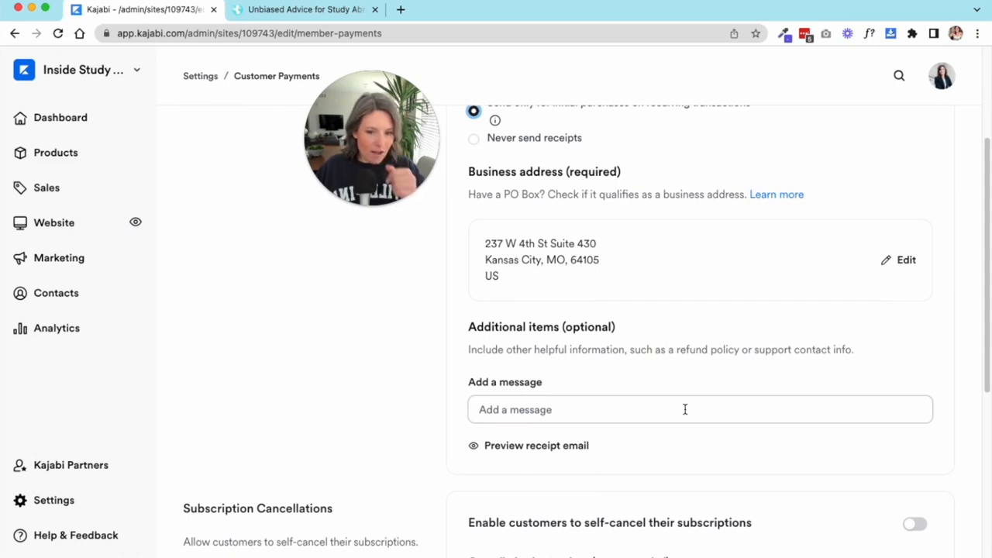
pyautogui.click(535, 444)
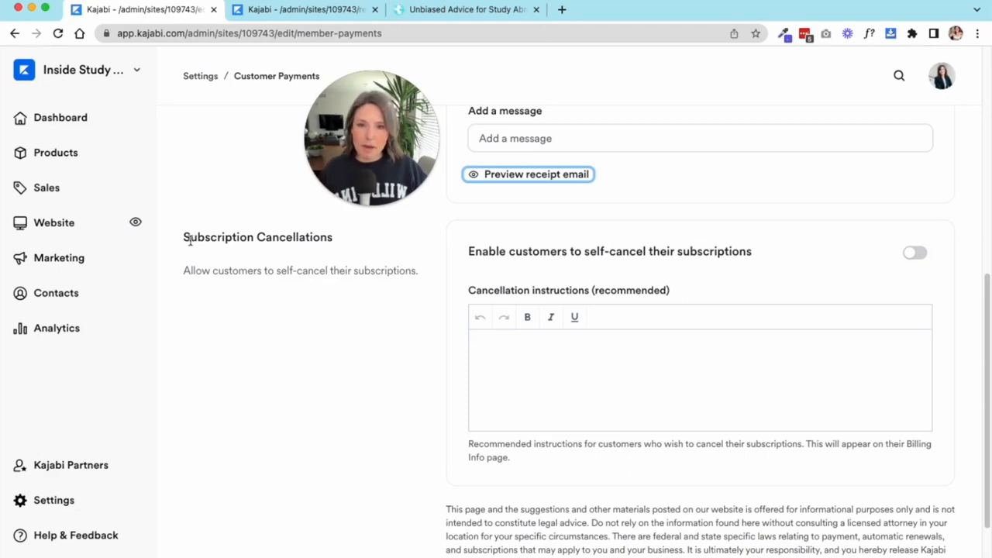
pyautogui.moveTo(199, 214)
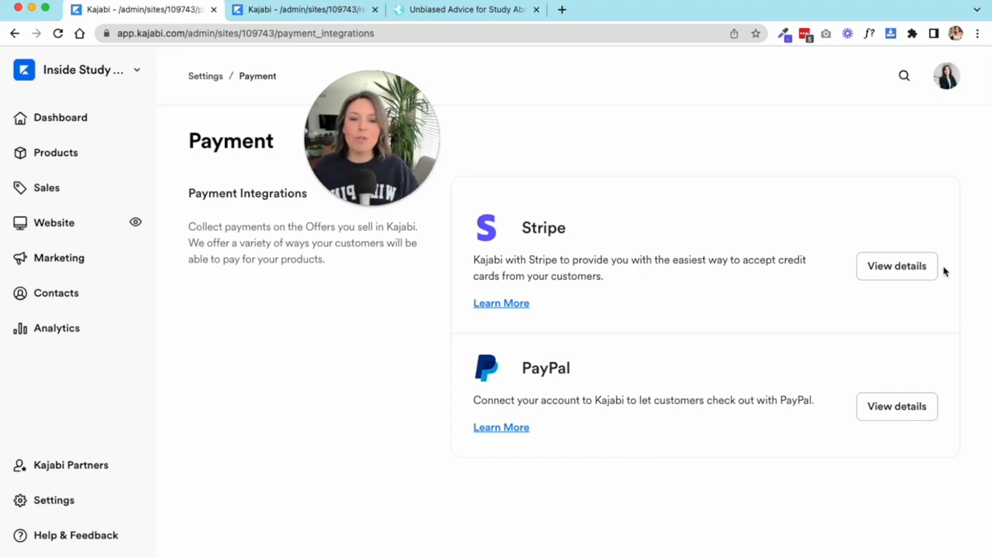
pyautogui.moveTo(819, 462)
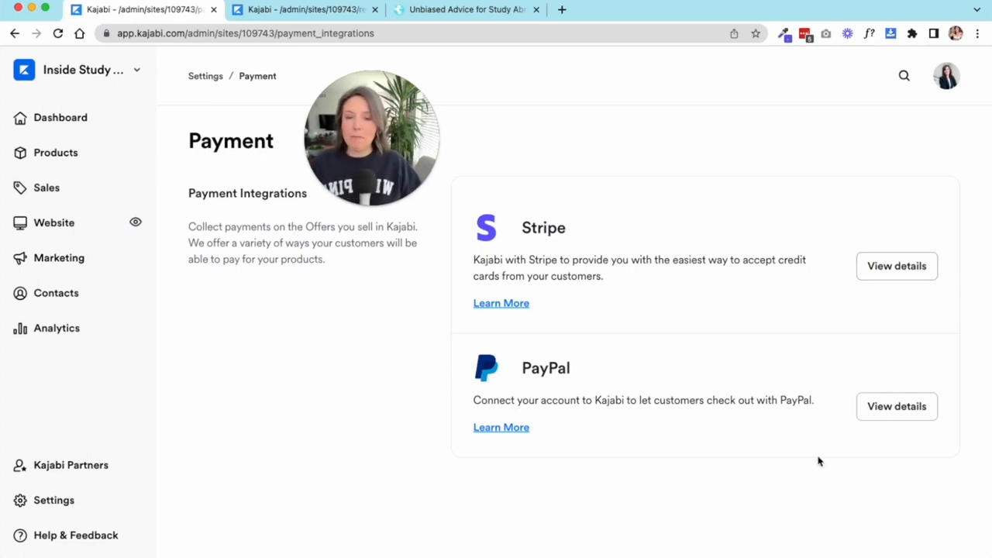
pyautogui.moveTo(853, 455)
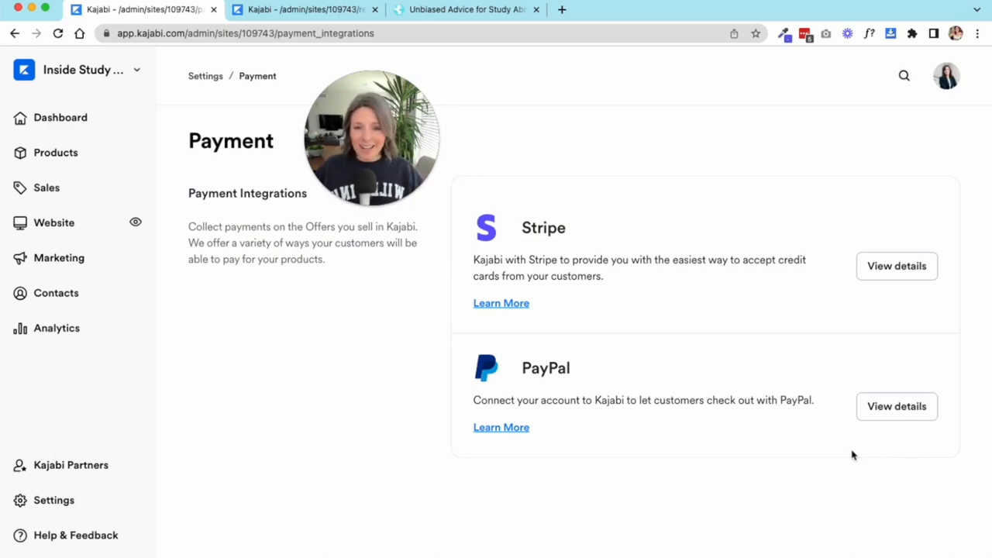
# Step: Go back from Payment Integrations to the site settings overview
pyautogui.click(205, 76)
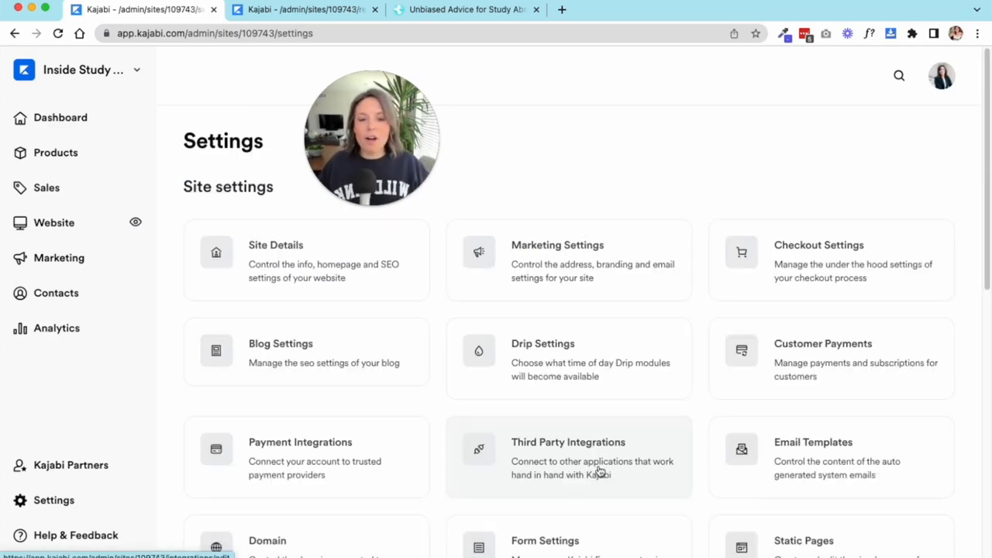
pyautogui.click(568, 457)
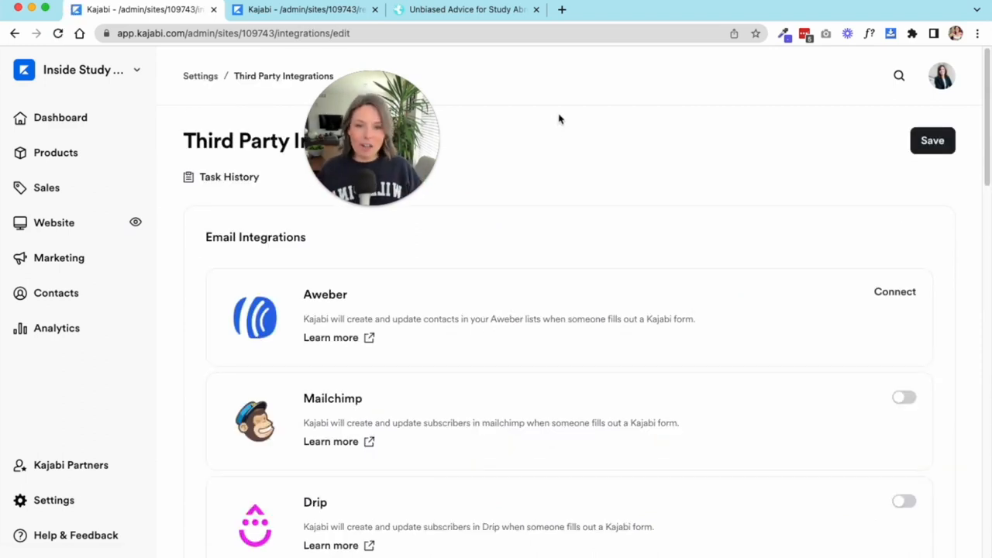
pyautogui.scroll(-3)
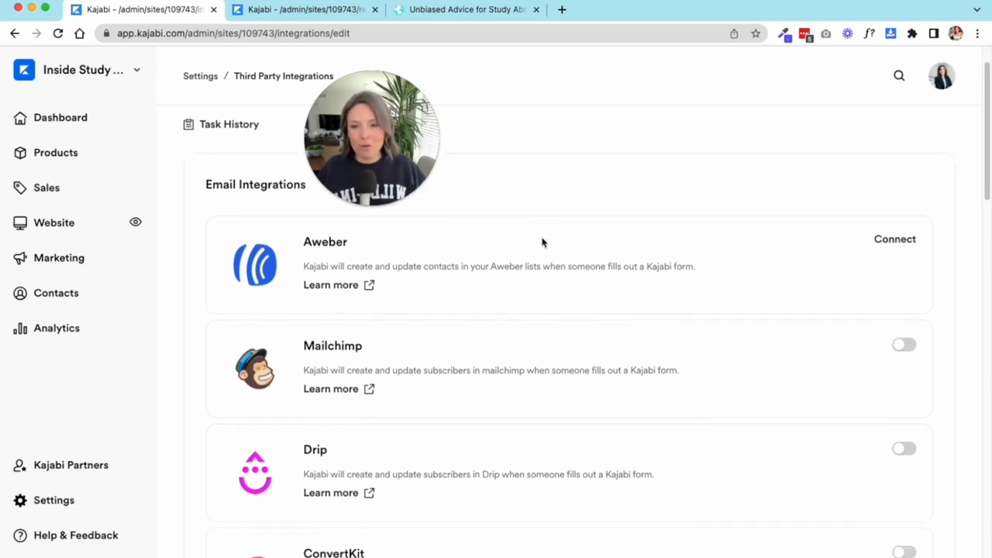
pyautogui.scroll(-3)
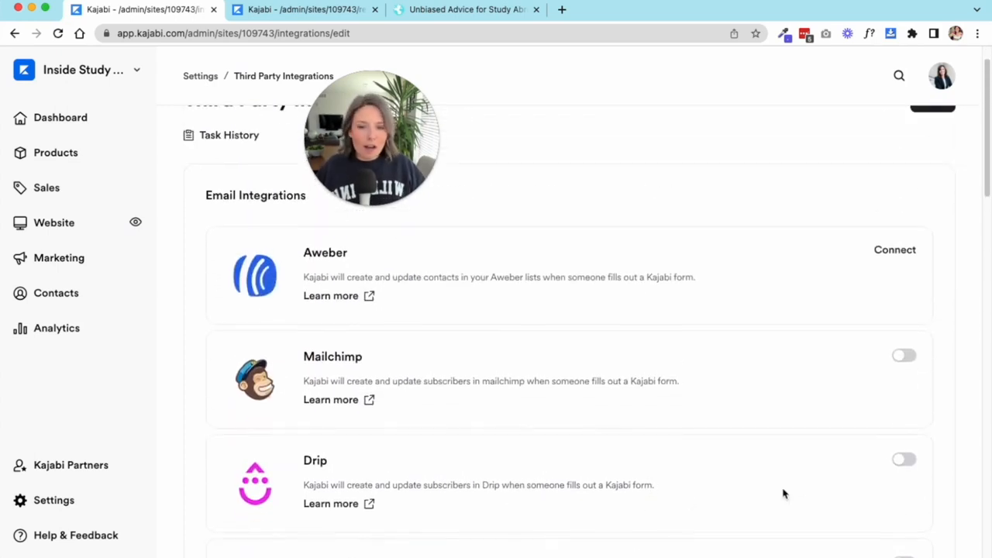
pyautogui.scroll(-3)
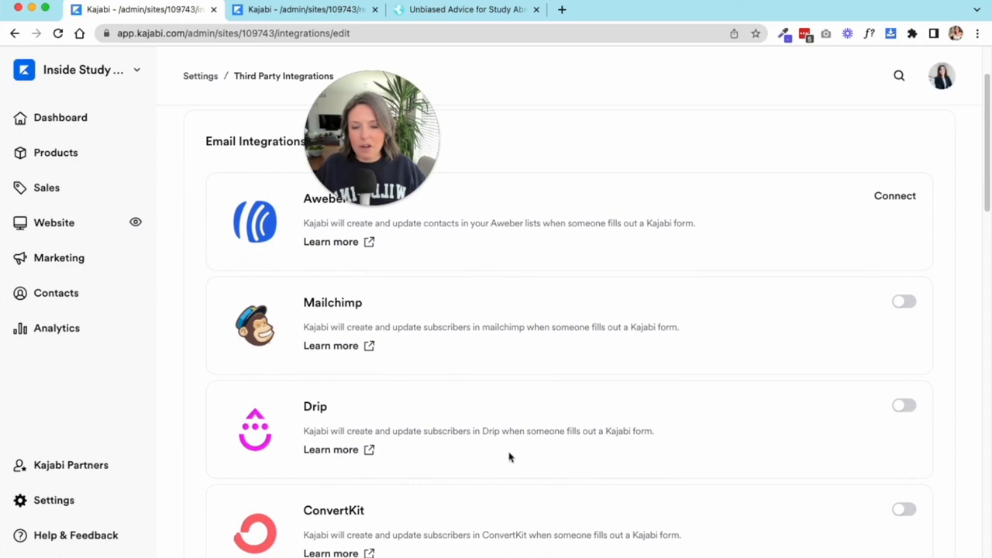
pyautogui.scroll(-3)
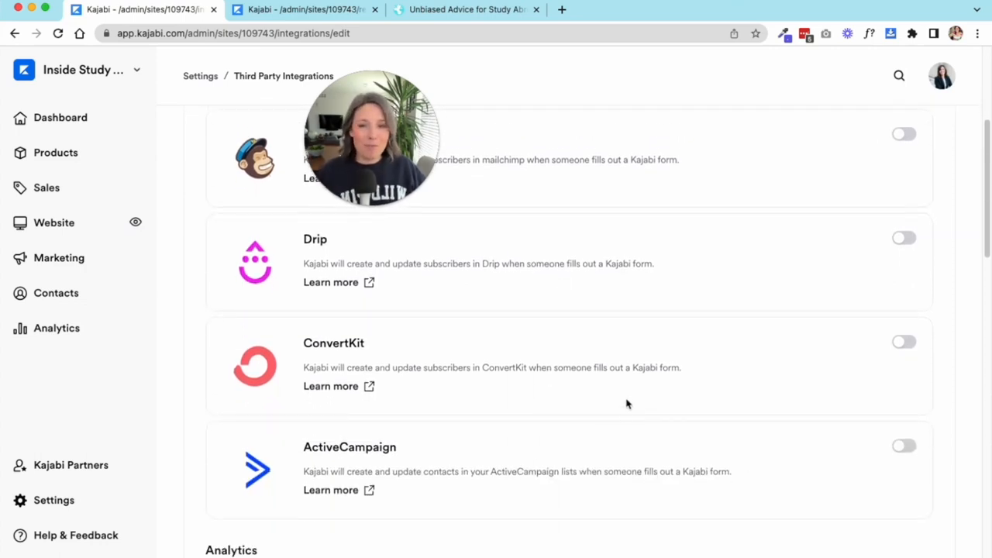
pyautogui.moveTo(901, 450)
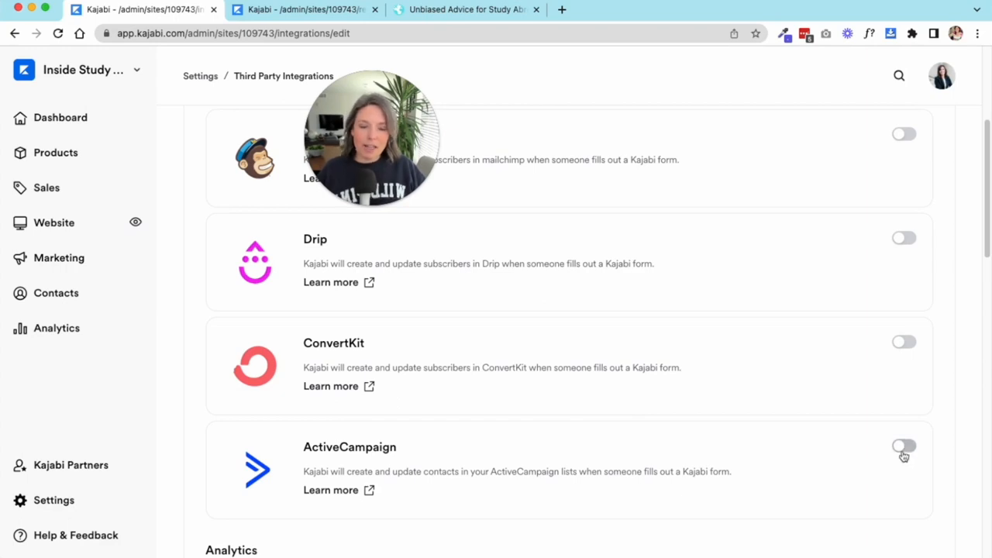
pyautogui.moveTo(778, 240)
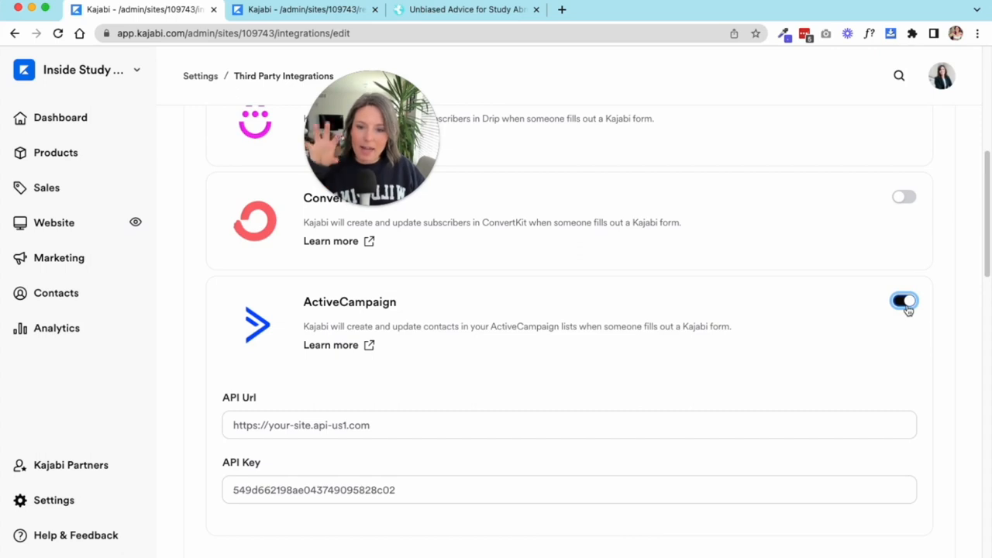
pyautogui.scroll(-3)
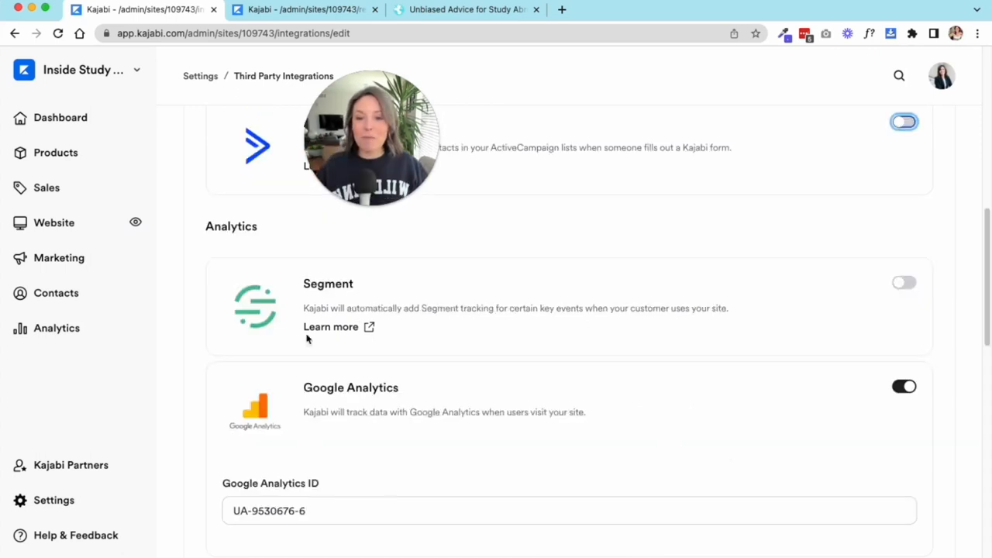
pyautogui.scroll(-3)
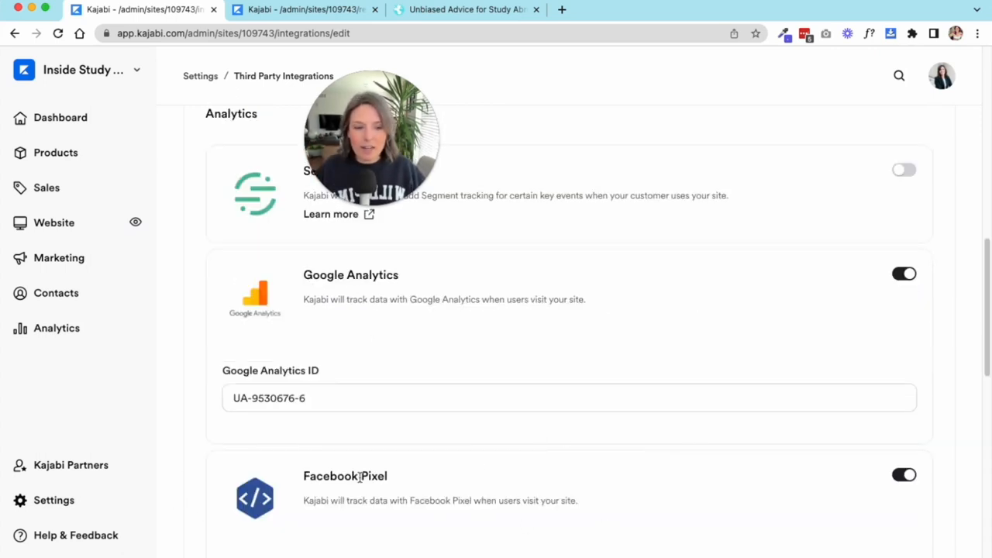
pyautogui.scroll(-3)
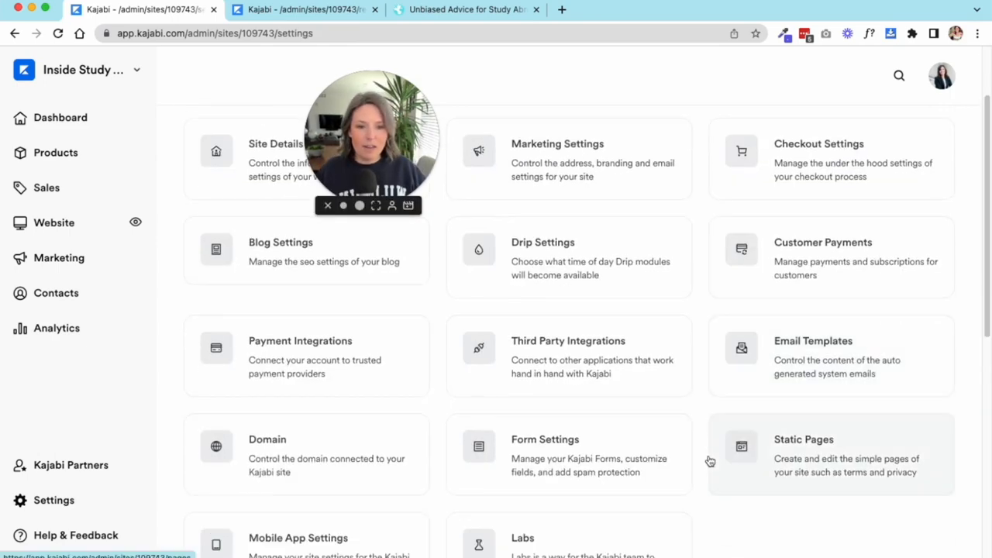
# Step: Open Email Templates and scroll through the default and customized system emails
pyautogui.click(813, 340)
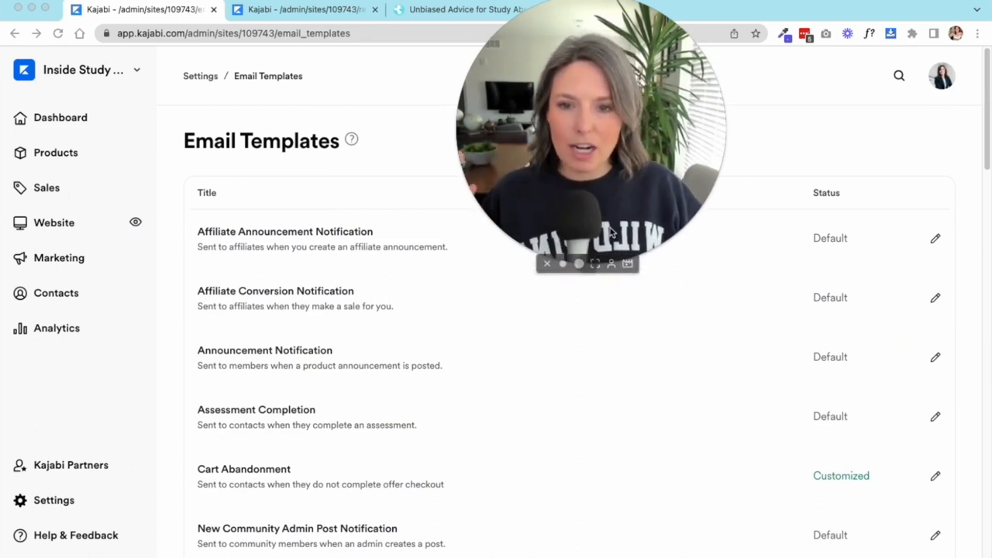
pyautogui.moveTo(593, 208)
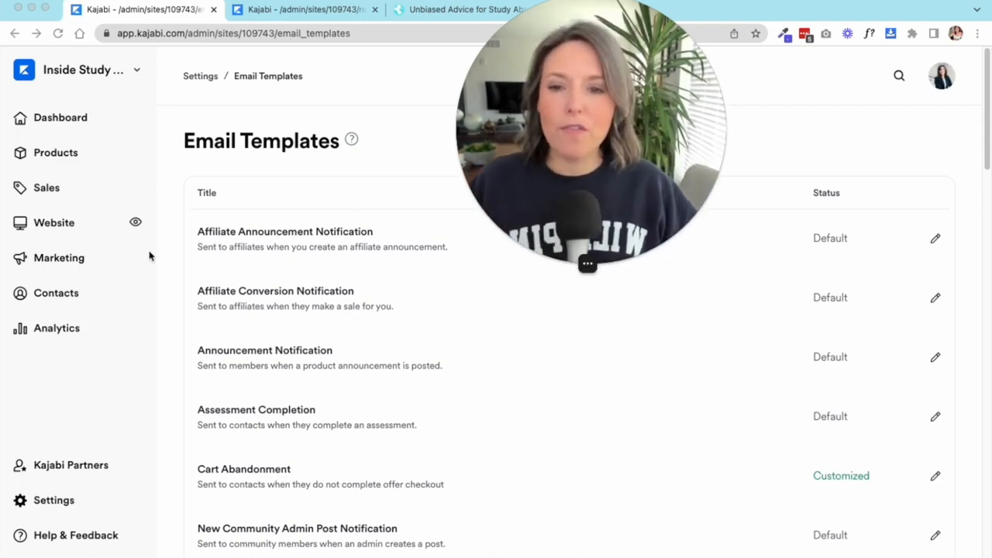
pyautogui.moveTo(489, 430)
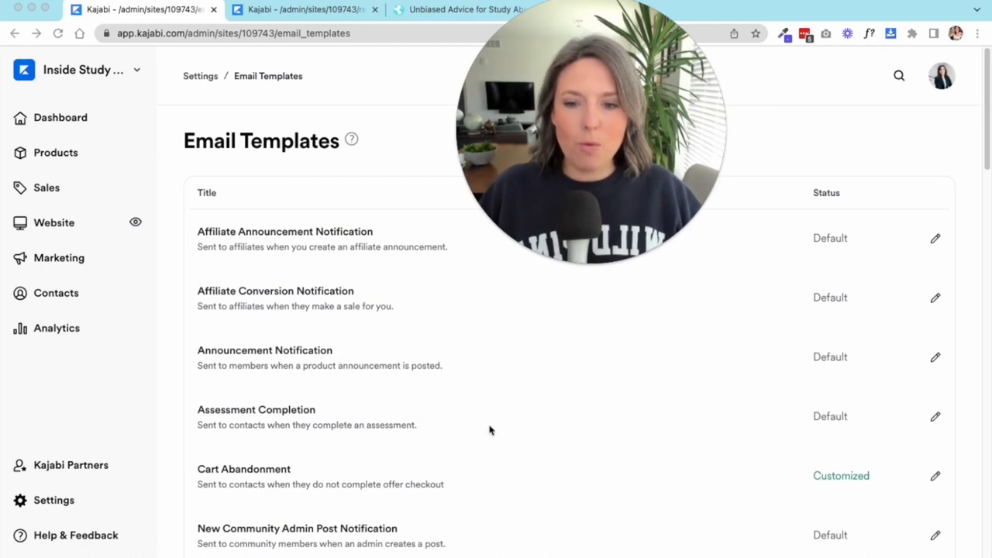
pyautogui.moveTo(476, 417)
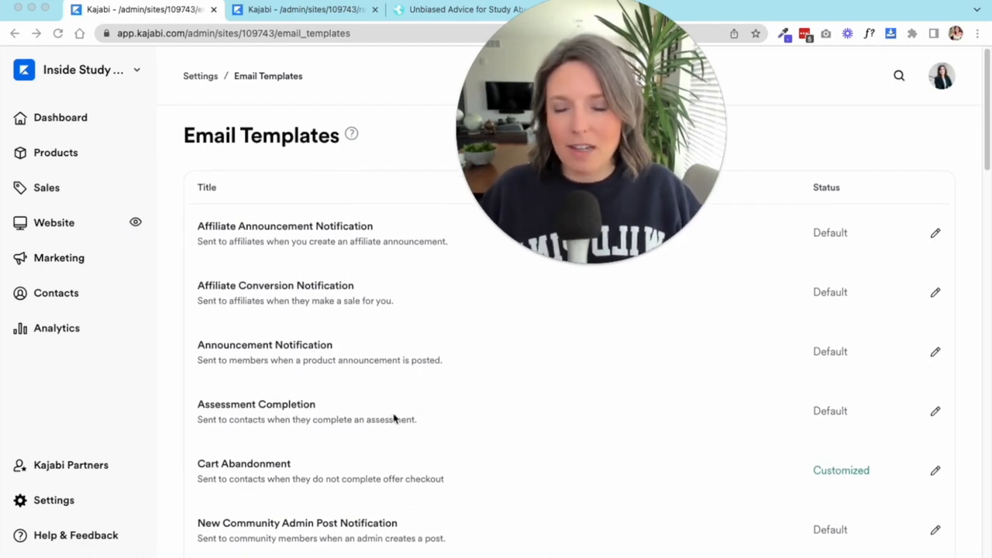
pyautogui.scroll(-3)
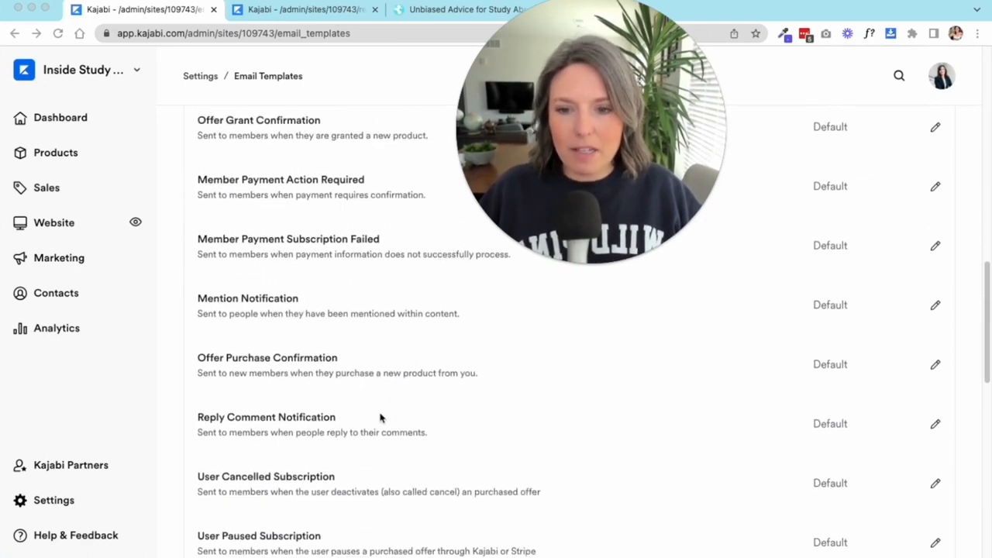
pyautogui.scroll(-3)
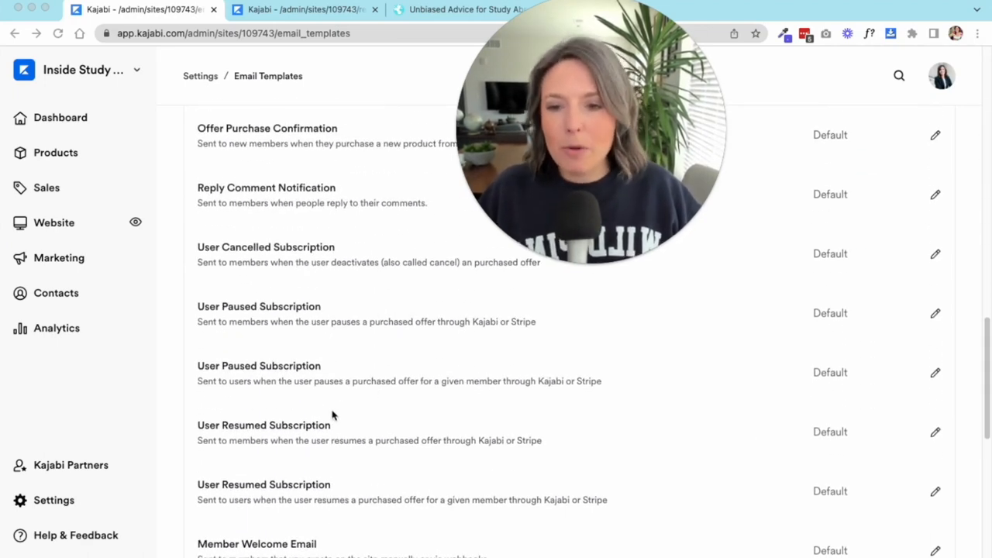
pyautogui.scroll(-3)
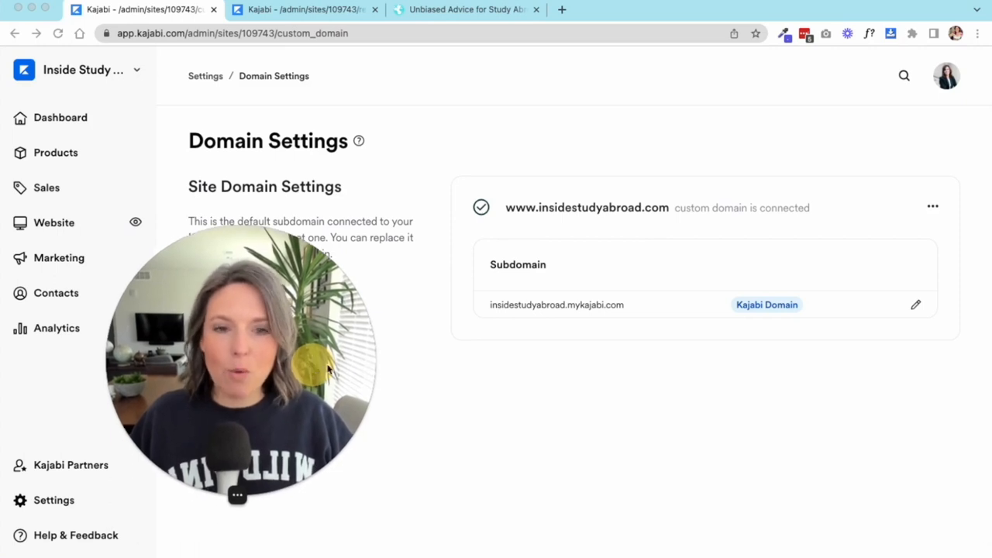
pyautogui.moveTo(618, 335)
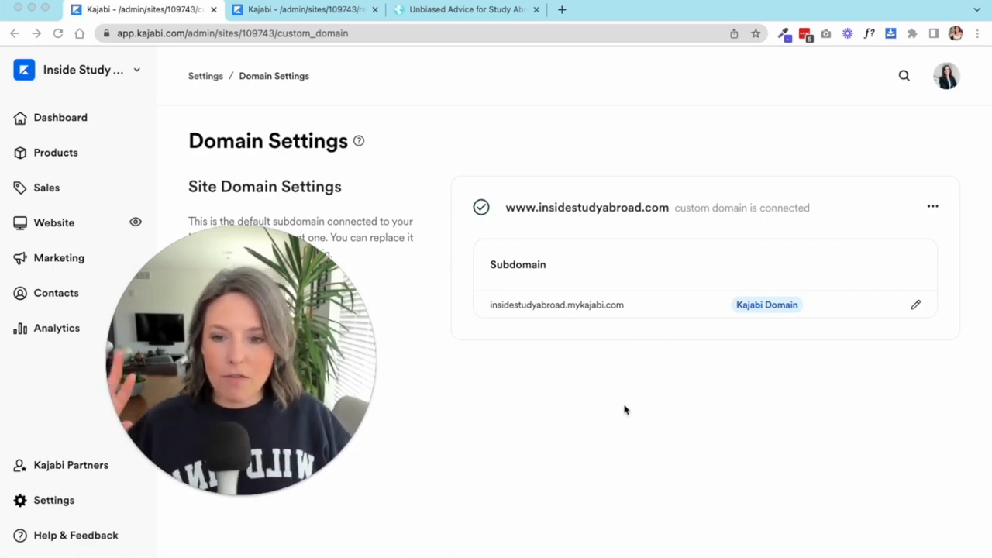
pyautogui.moveTo(577, 327)
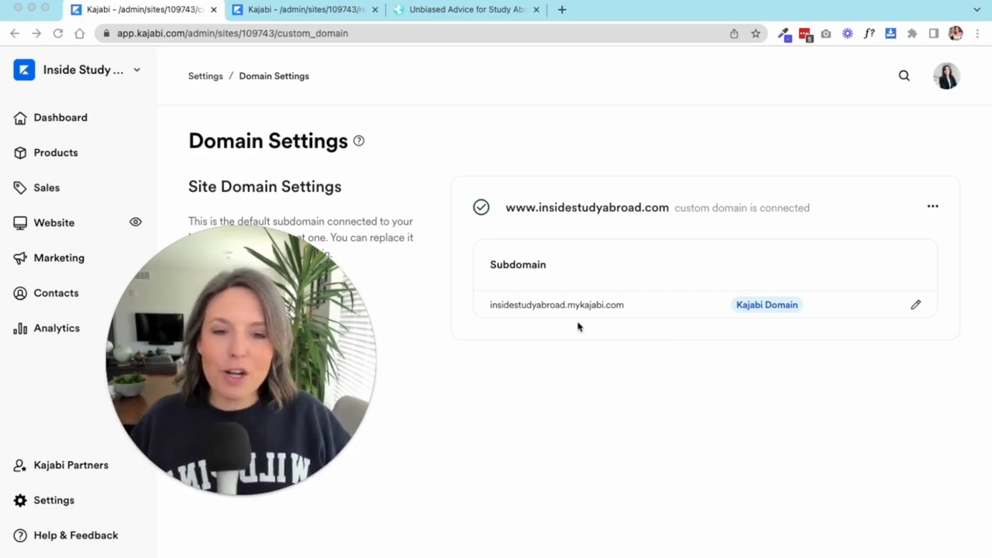
pyautogui.moveTo(626, 311)
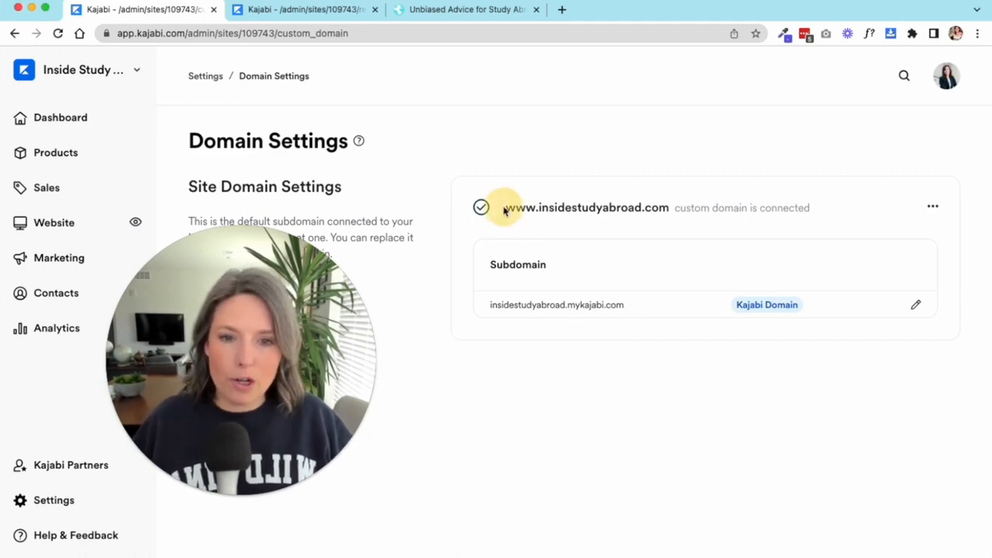
# Step: Double-click on the Domain Settings page while checking the custom domain and subdomain
pyautogui.doubleClick(587, 208)
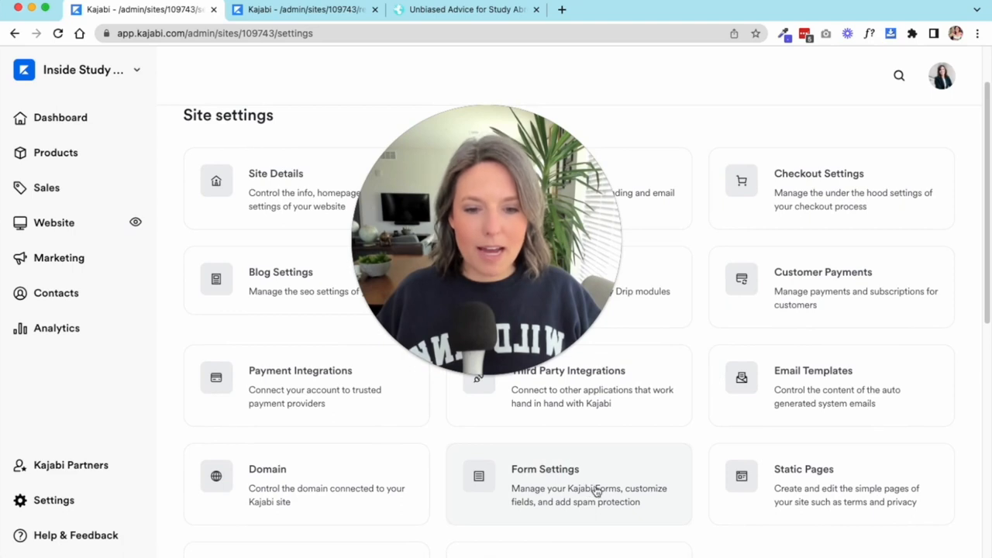
# Step: Open Form Settings and scroll through the reCAPTCHA and form field options
pyautogui.click(568, 484)
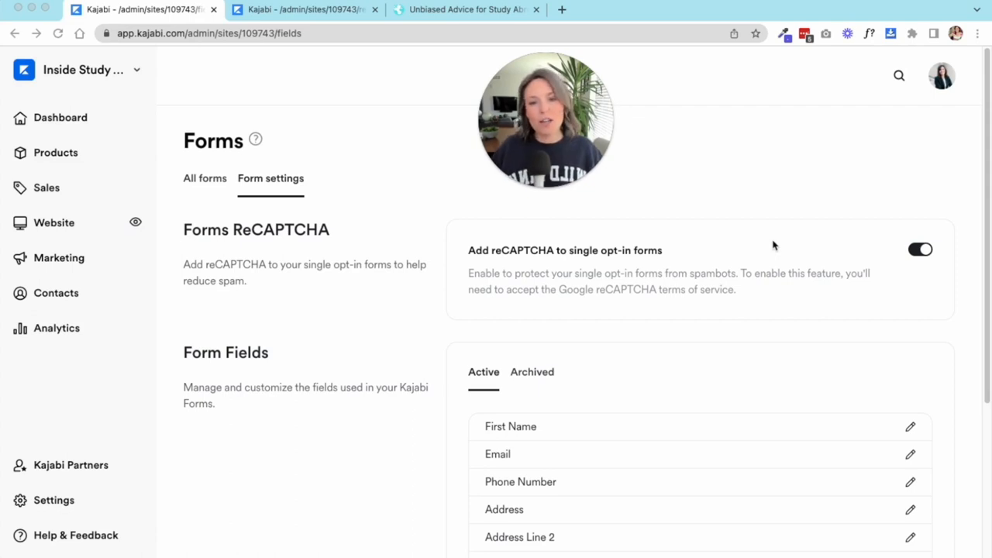
pyautogui.moveTo(656, 260)
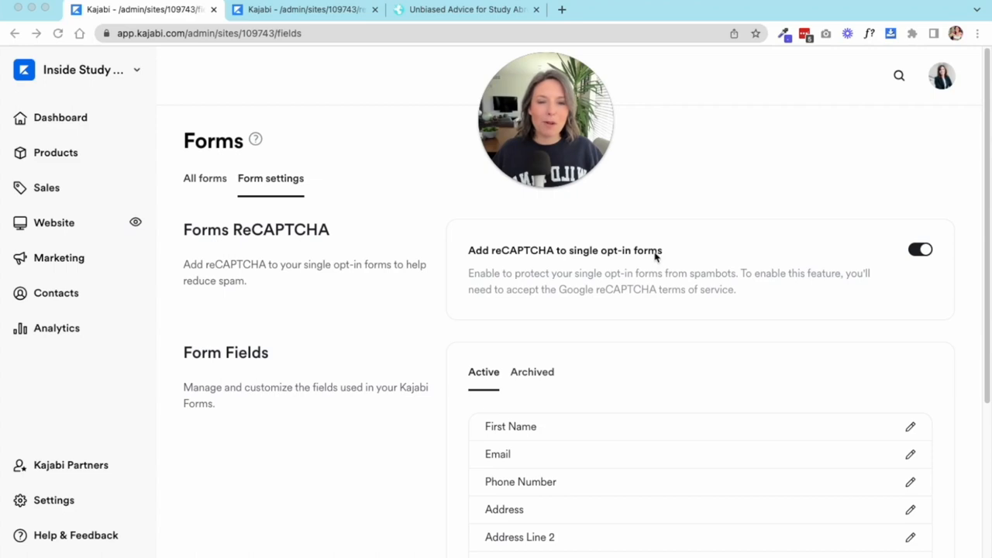
pyautogui.moveTo(647, 258)
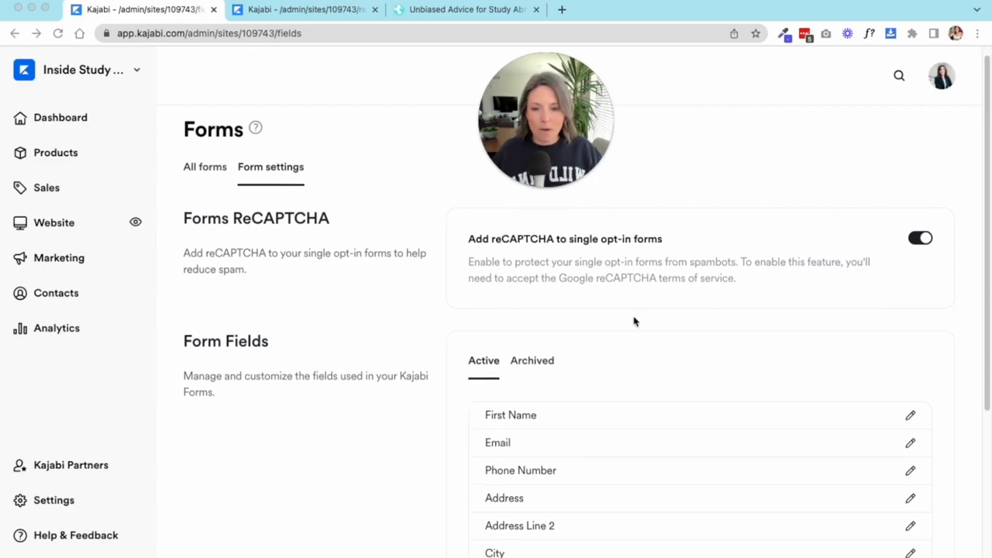
pyautogui.scroll(-3)
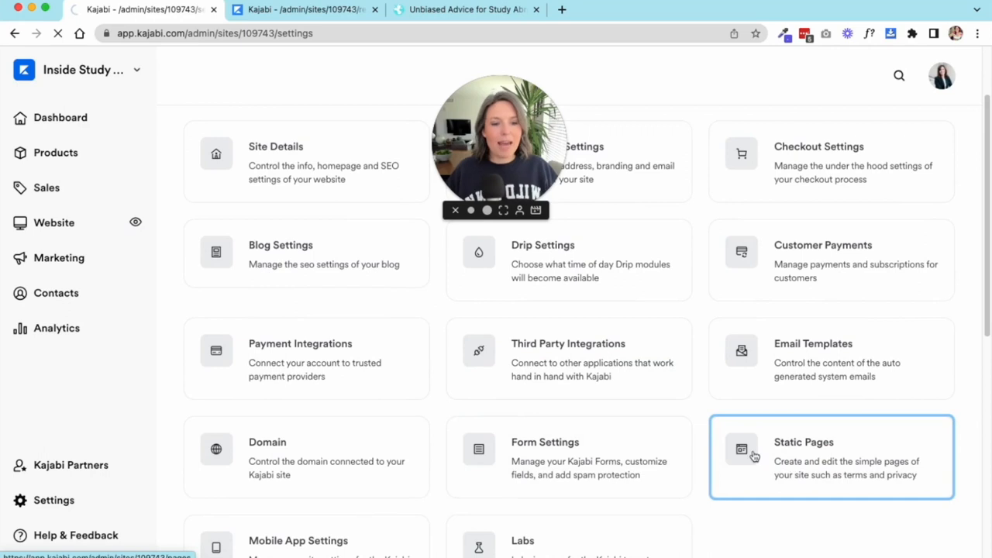
pyautogui.click(831, 457)
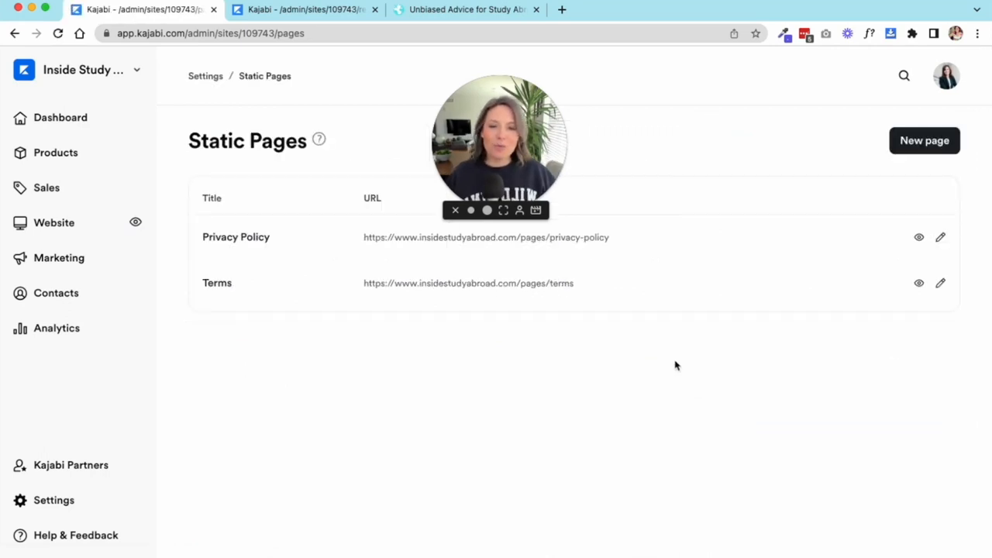
pyautogui.moveTo(681, 353)
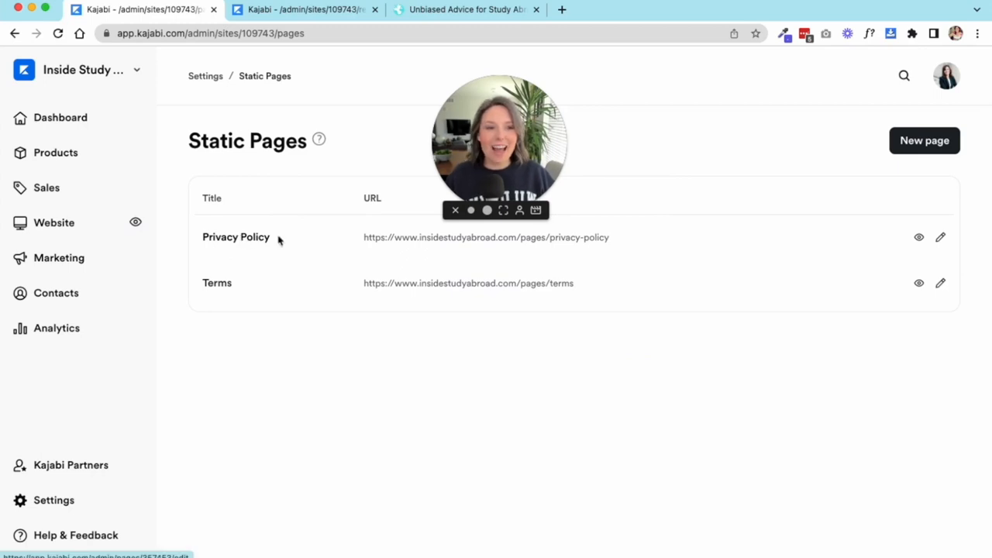
pyautogui.moveTo(507, 267)
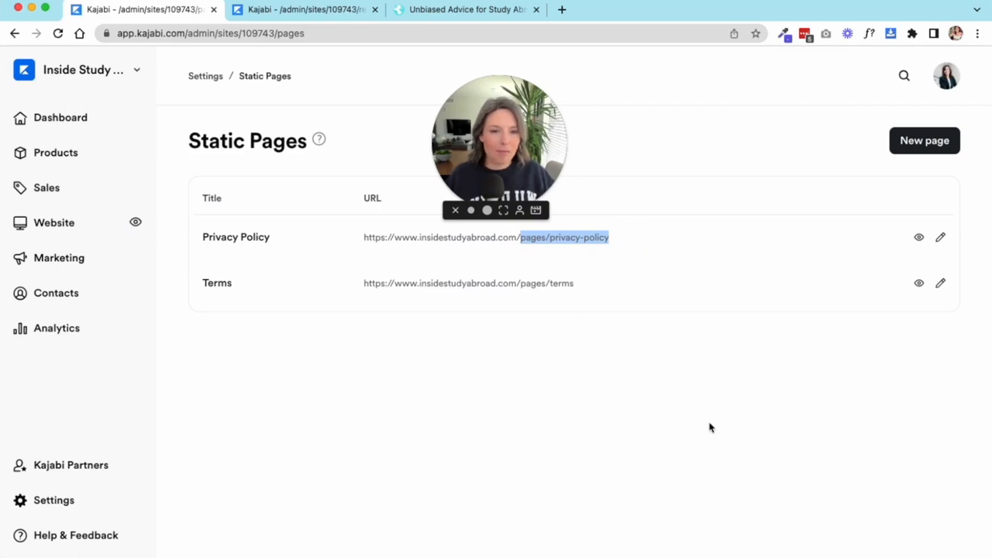
pyautogui.moveTo(738, 411)
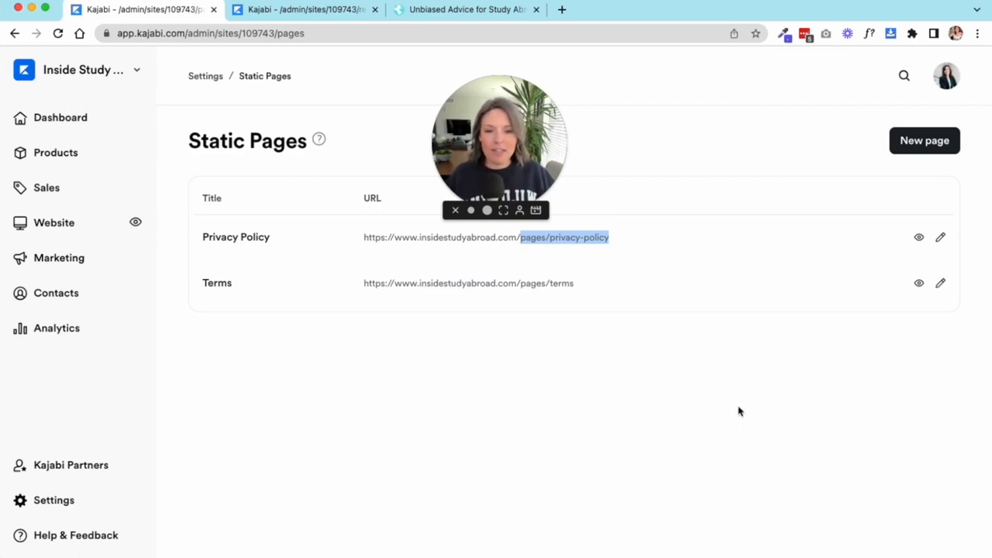
pyautogui.moveTo(135, 415)
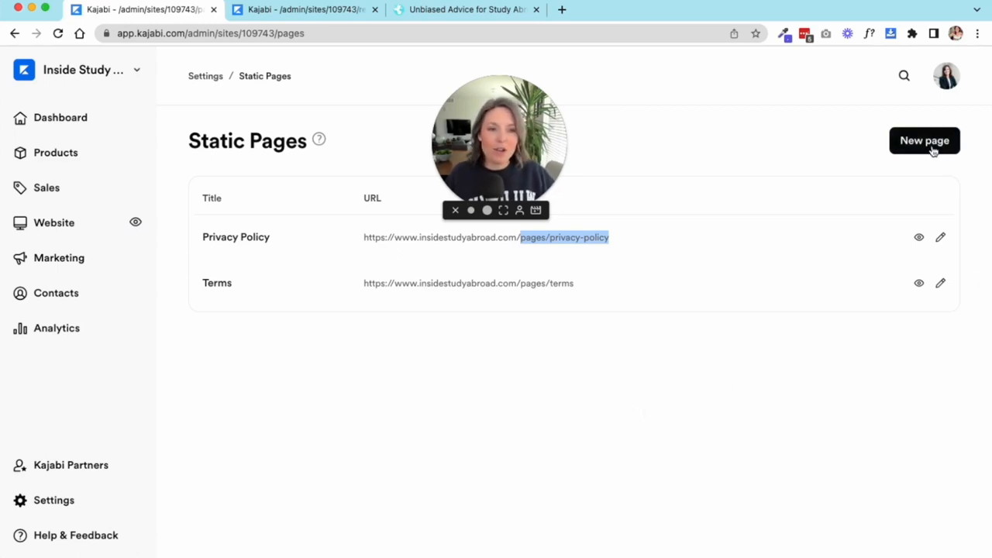
pyautogui.moveTo(708, 492)
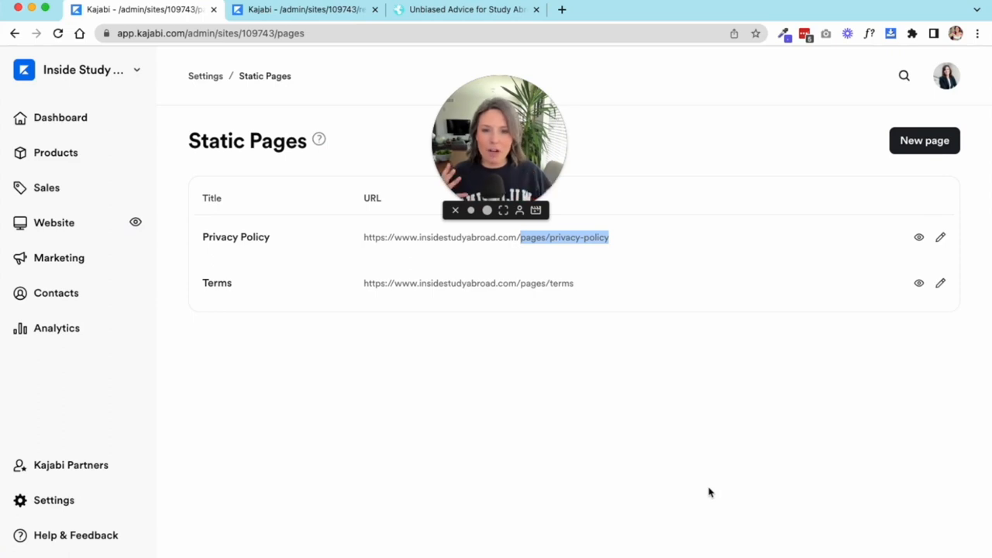
pyautogui.moveTo(531, 188)
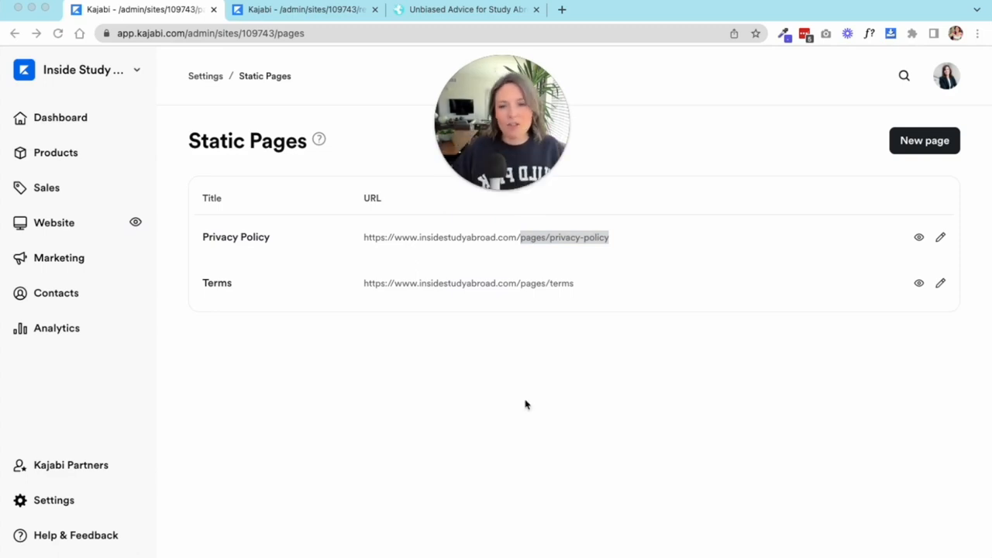
pyautogui.moveTo(624, 379)
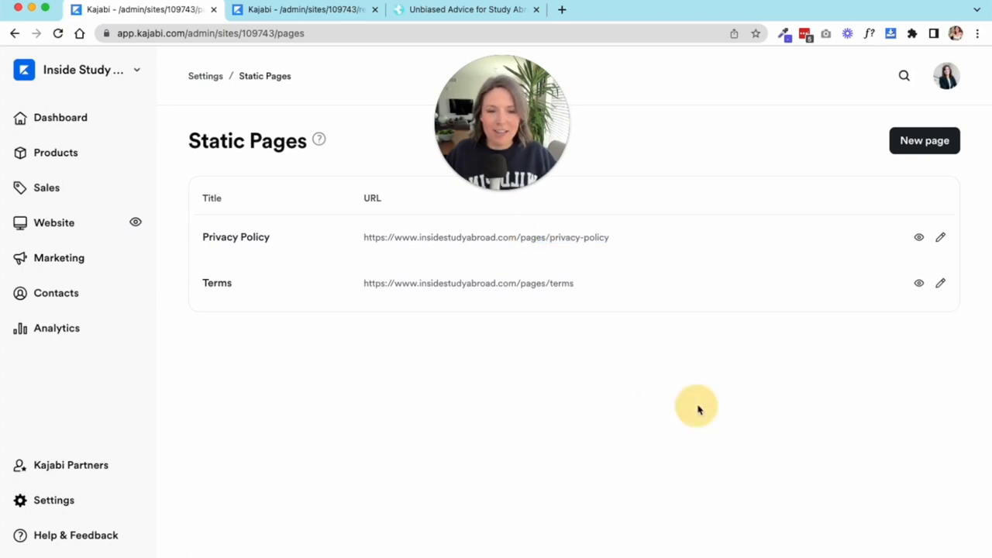
pyautogui.moveTo(373, 263)
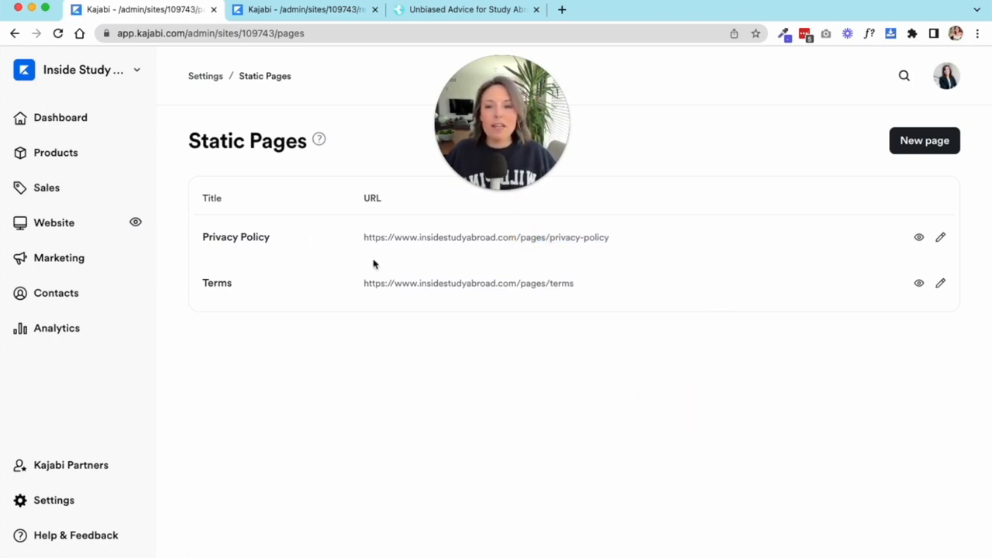
pyautogui.moveTo(217, 291)
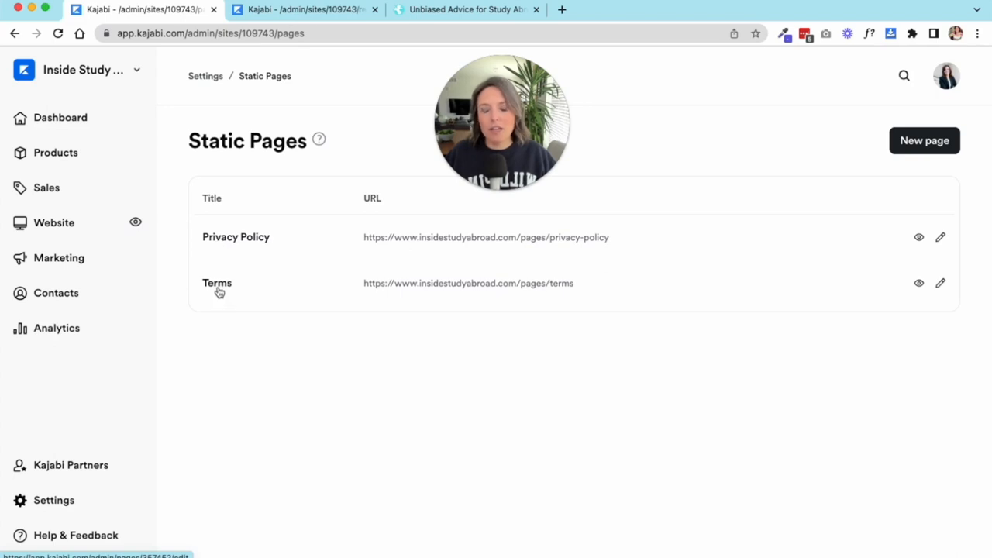
pyautogui.moveTo(277, 432)
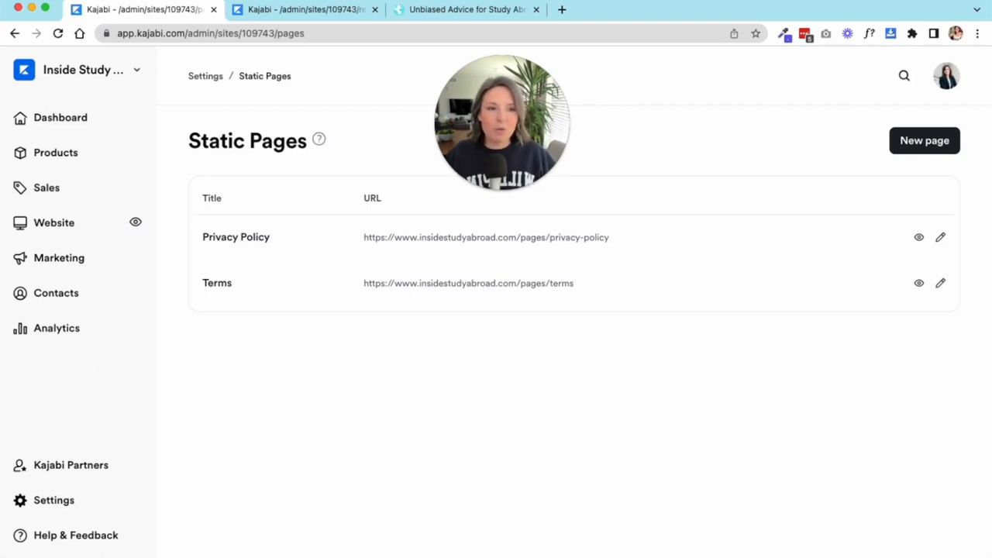
pyautogui.moveTo(724, 443)
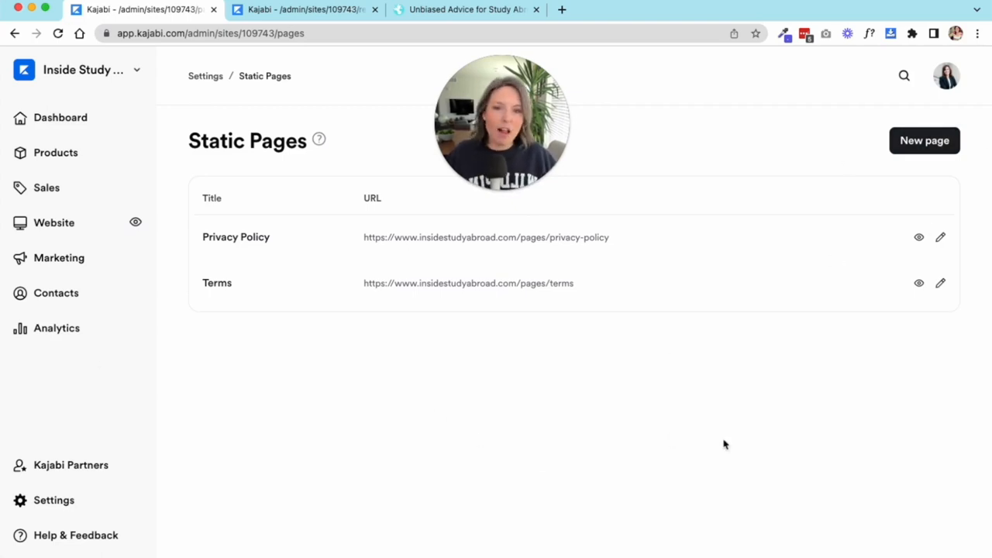
pyautogui.click(206, 76)
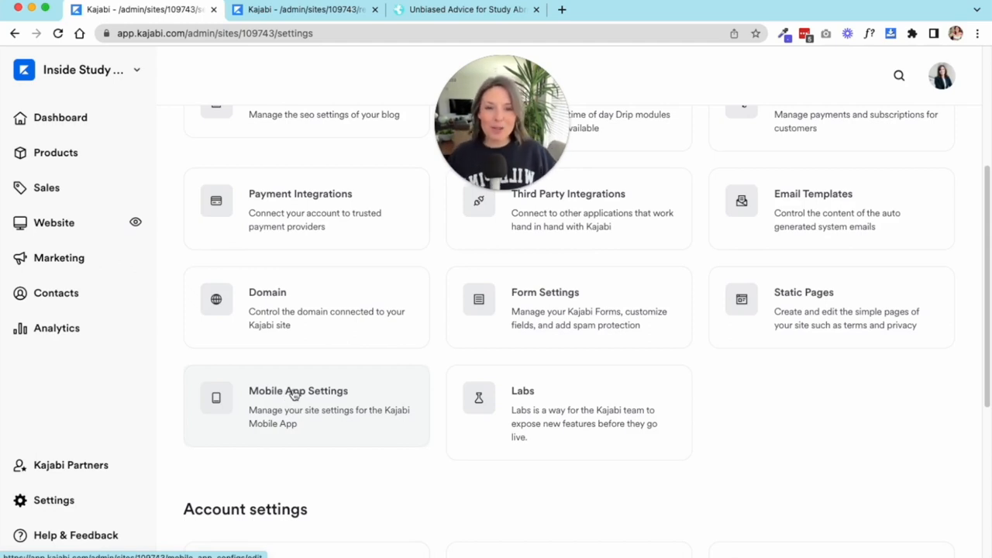
# Step: Open Mobile App Settings and scroll through the Inside Study Abroad icon and promotion options
pyautogui.click(298, 391)
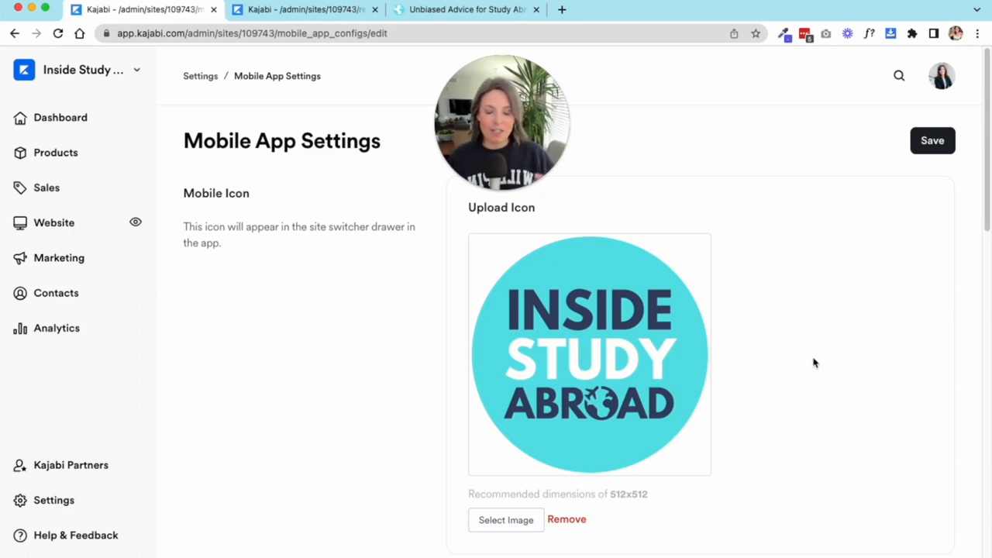
pyautogui.moveTo(793, 307)
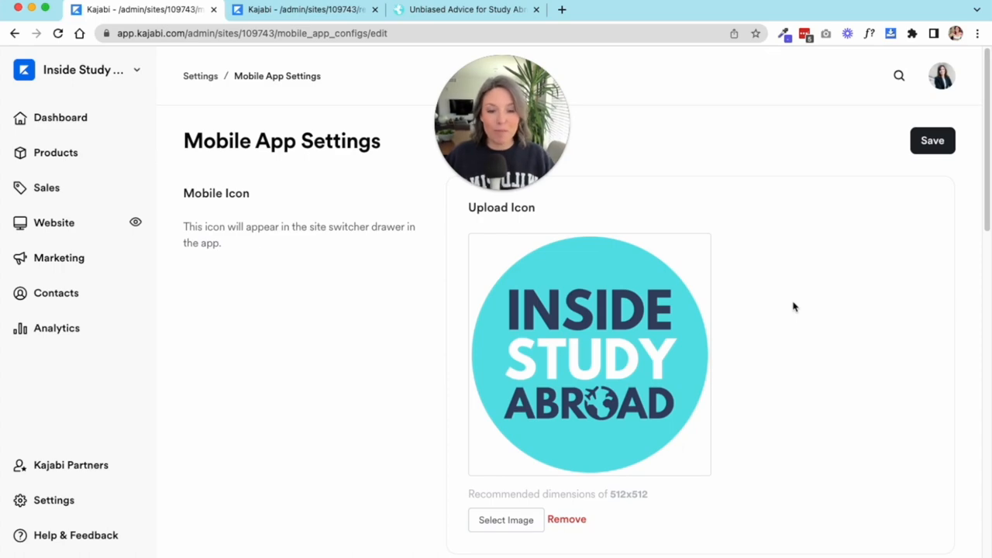
pyautogui.moveTo(831, 334)
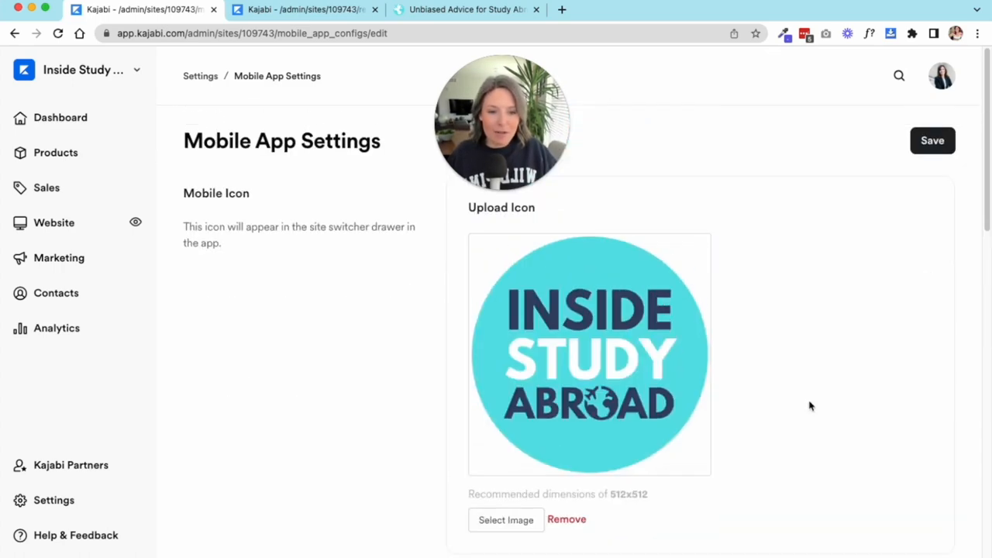
pyautogui.moveTo(616, 317)
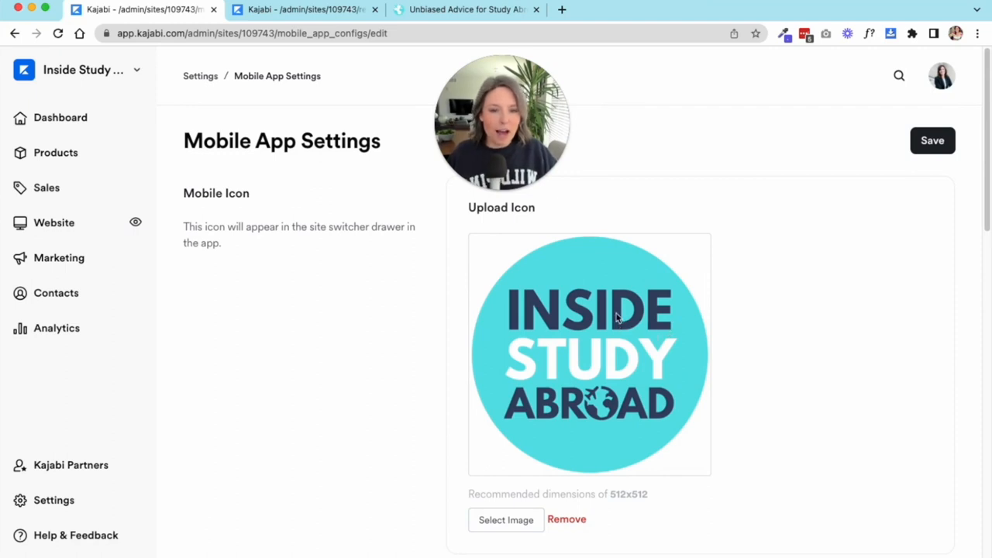
pyautogui.scroll(-3)
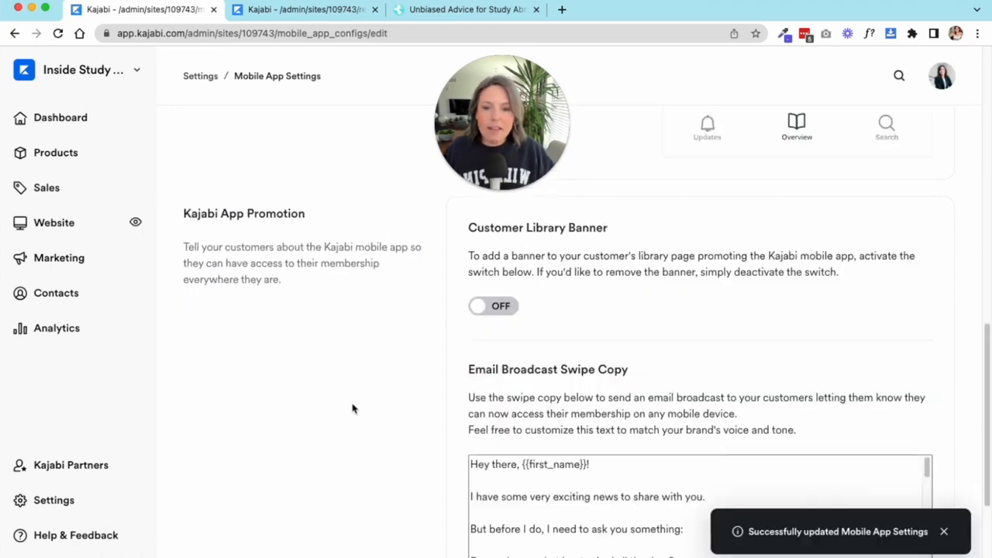
pyautogui.scroll(3)
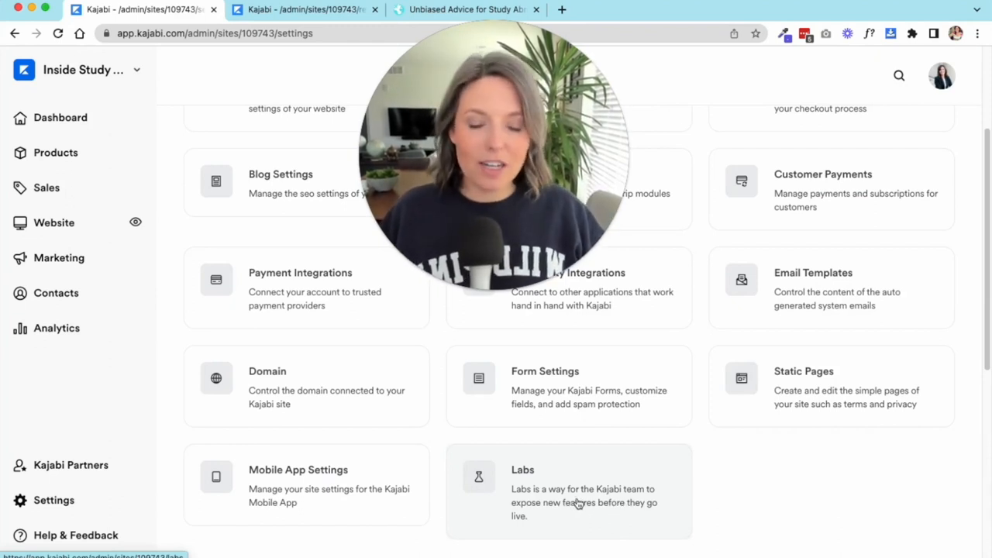
# Step: Open Labs and switch on the Page & Email Builder toggle
pyautogui.click(568, 492)
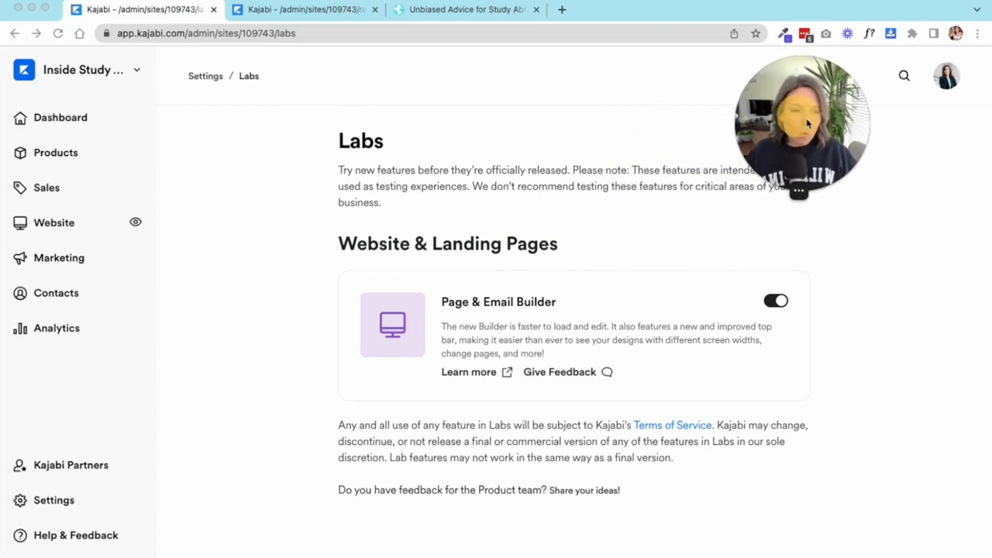
pyautogui.moveTo(306, 211)
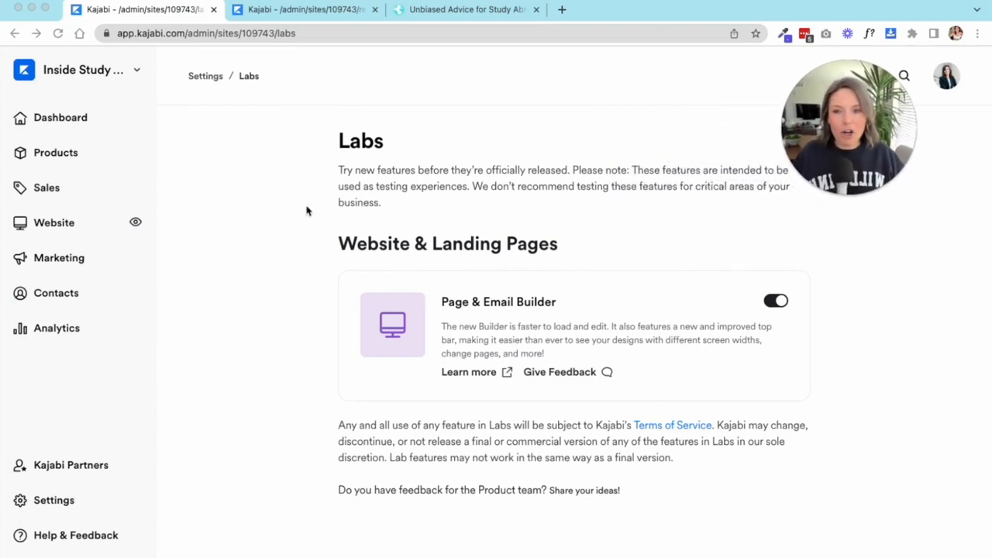
pyautogui.moveTo(839, 403)
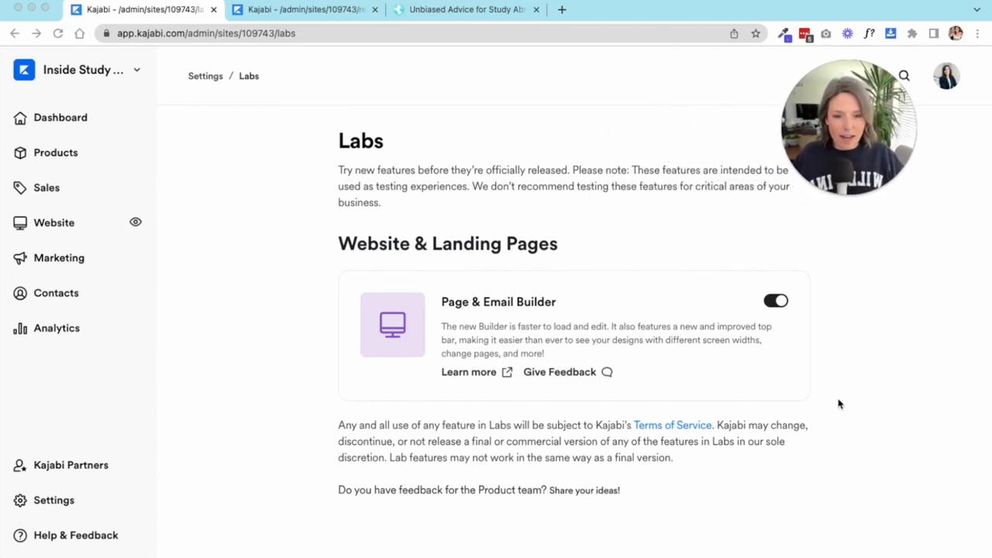
pyautogui.moveTo(865, 486)
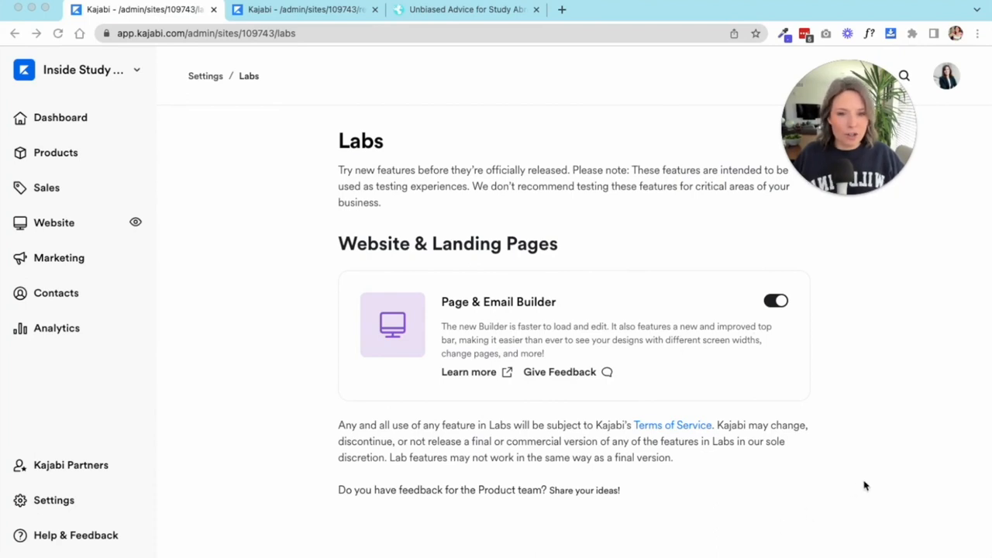
pyautogui.moveTo(878, 435)
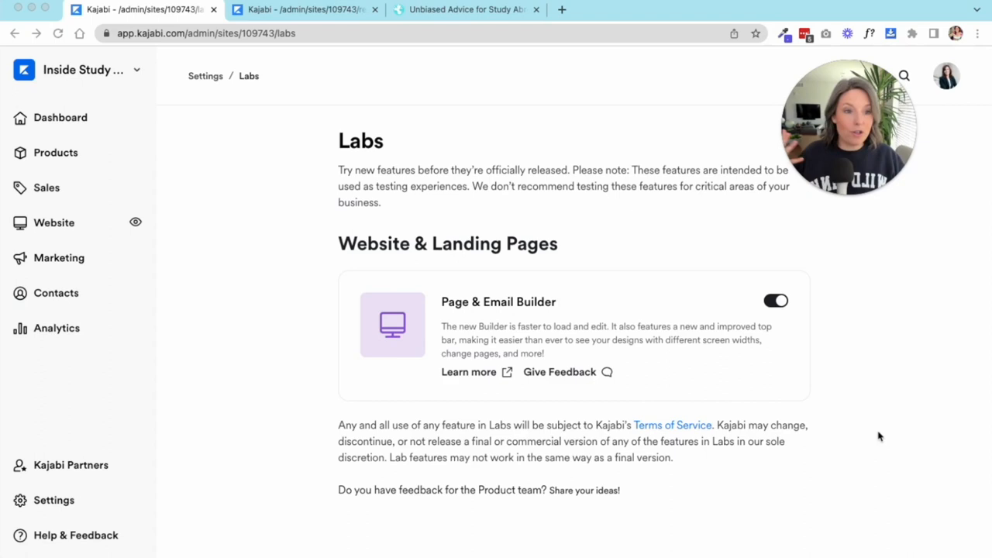
pyautogui.moveTo(577, 274)
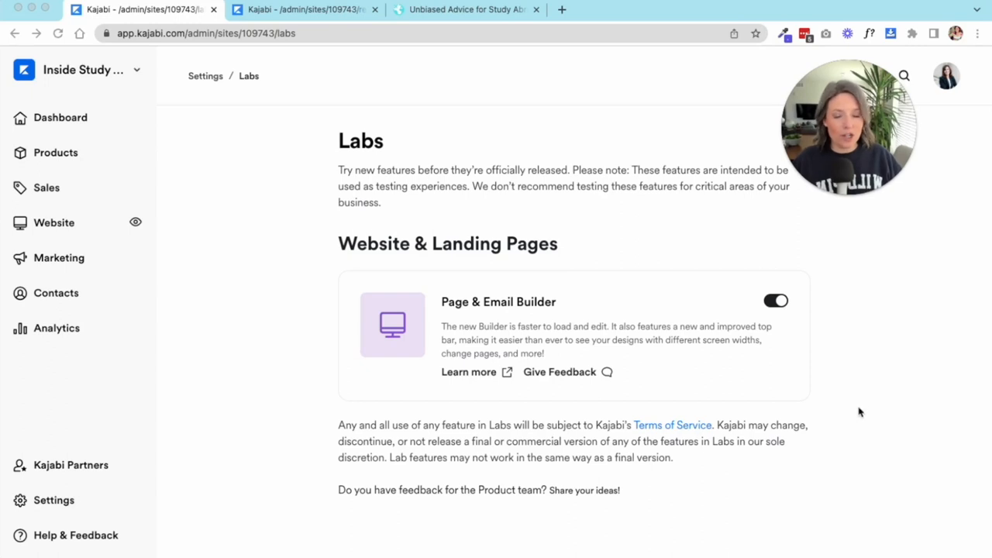
pyautogui.click(775, 301)
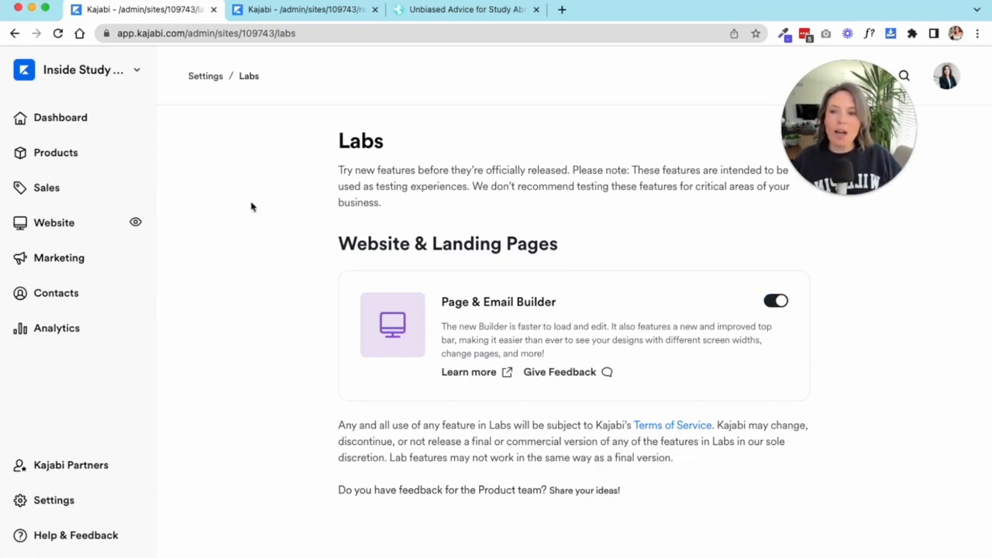
pyautogui.moveTo(707, 253)
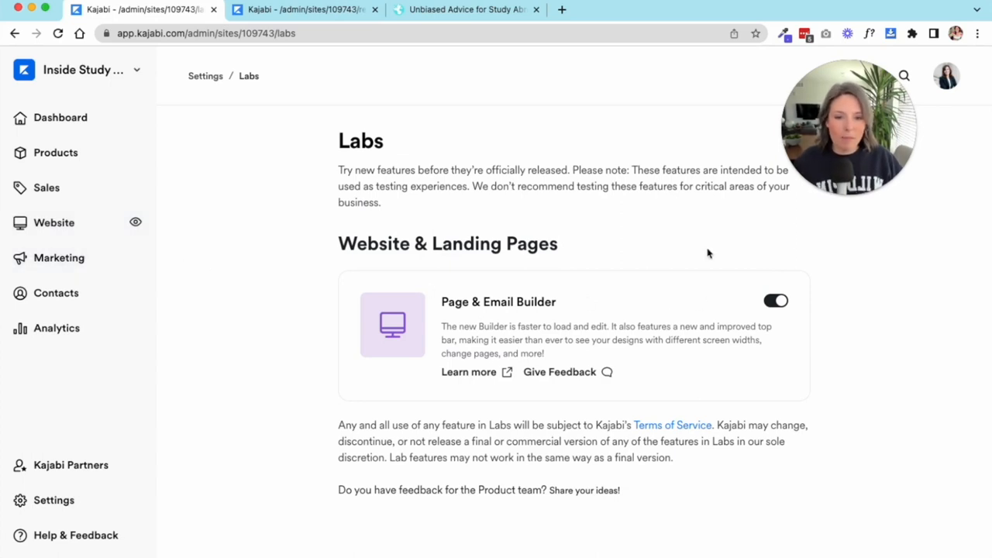